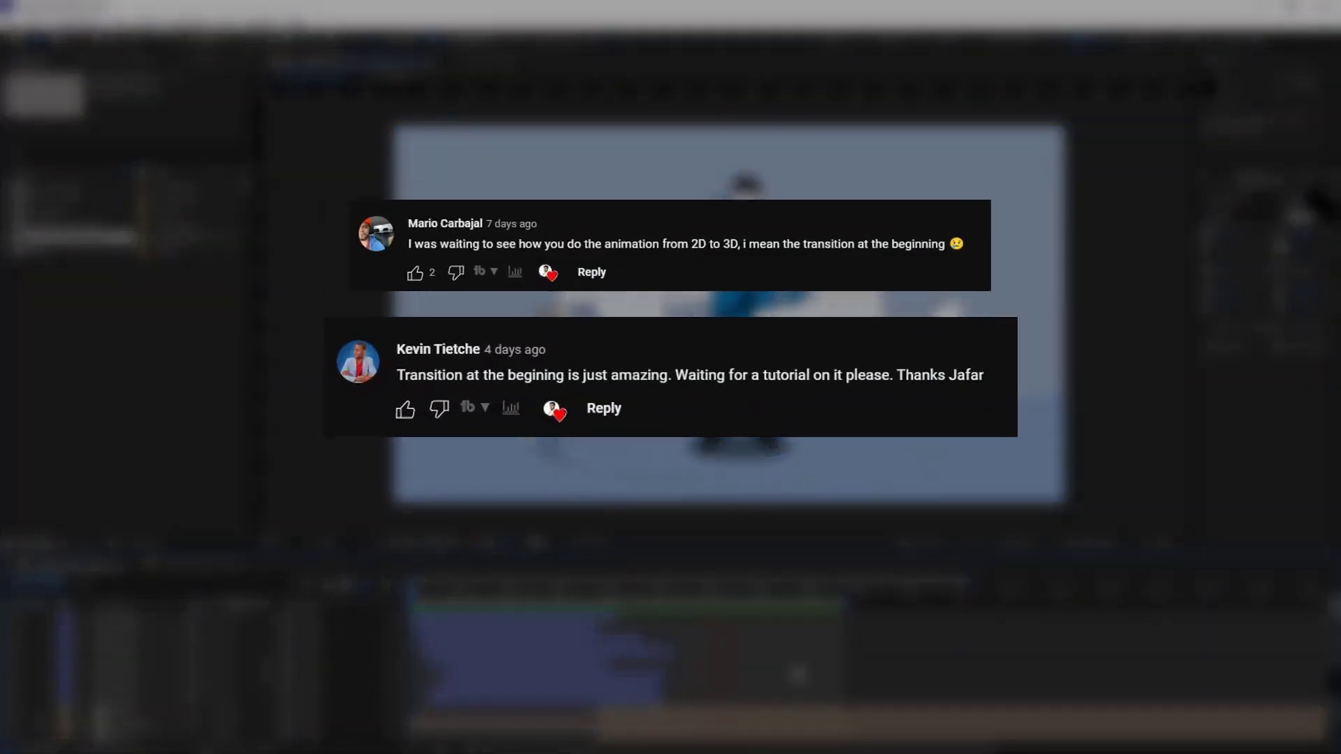
Step: Copy the eight card layers from Items 02 and paste them into Showing Items Demo 2
{"action": "scroll", "scroll_direction": "down", "scroll_amount": 3}
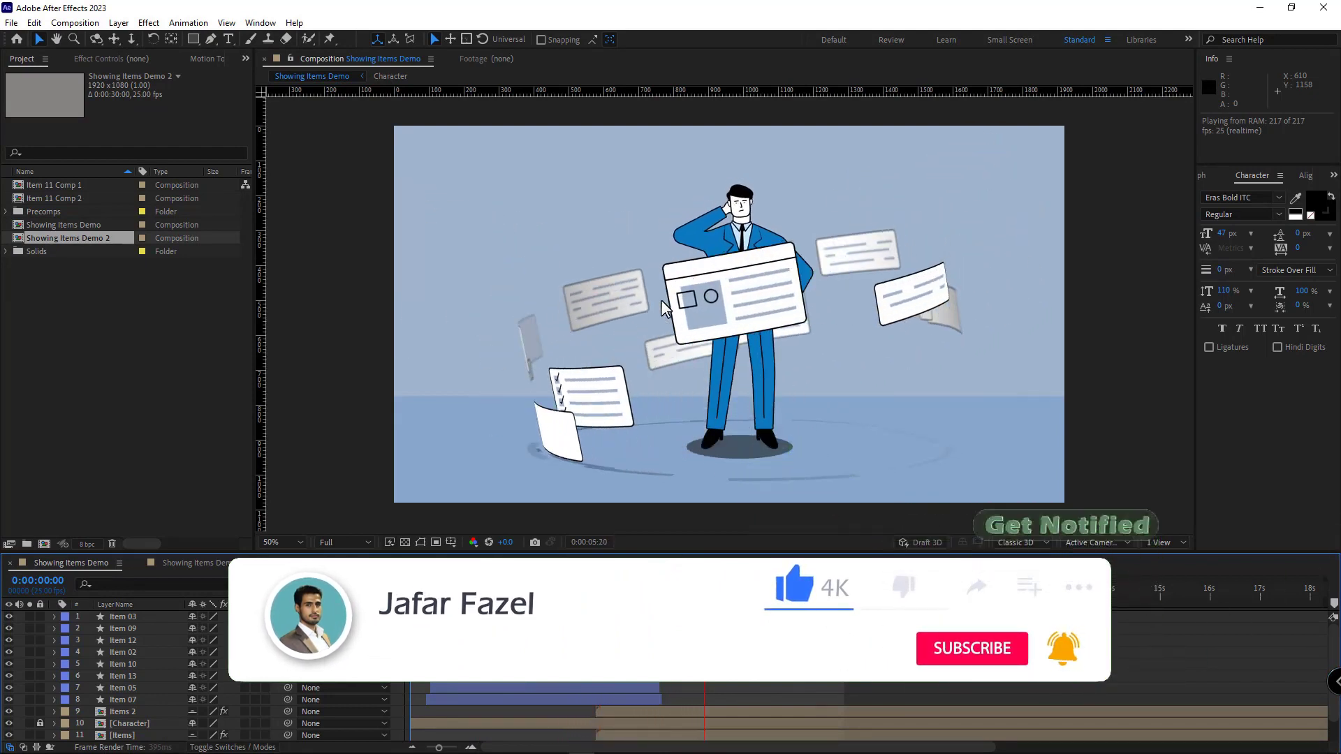
{"action": "double_click", "coordinate": [67, 238]}
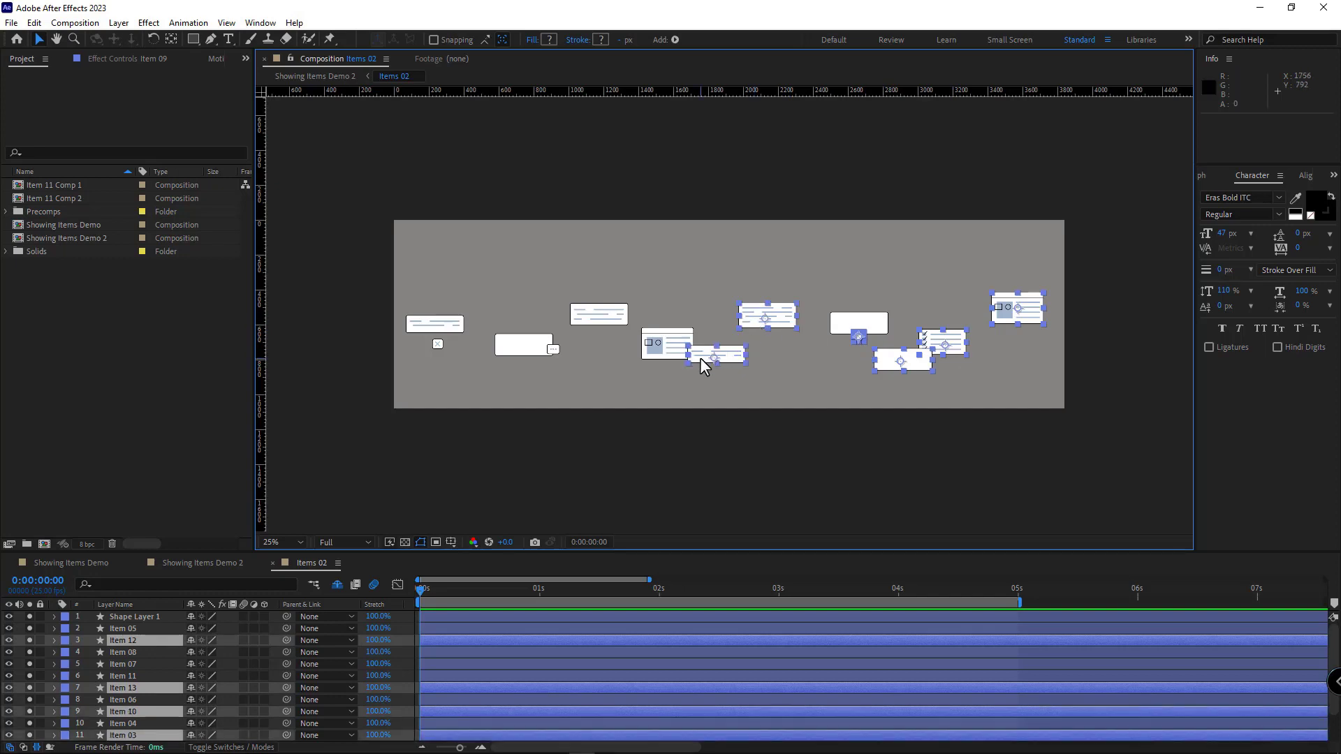
{"action": "key", "text": "ctrl+c"}
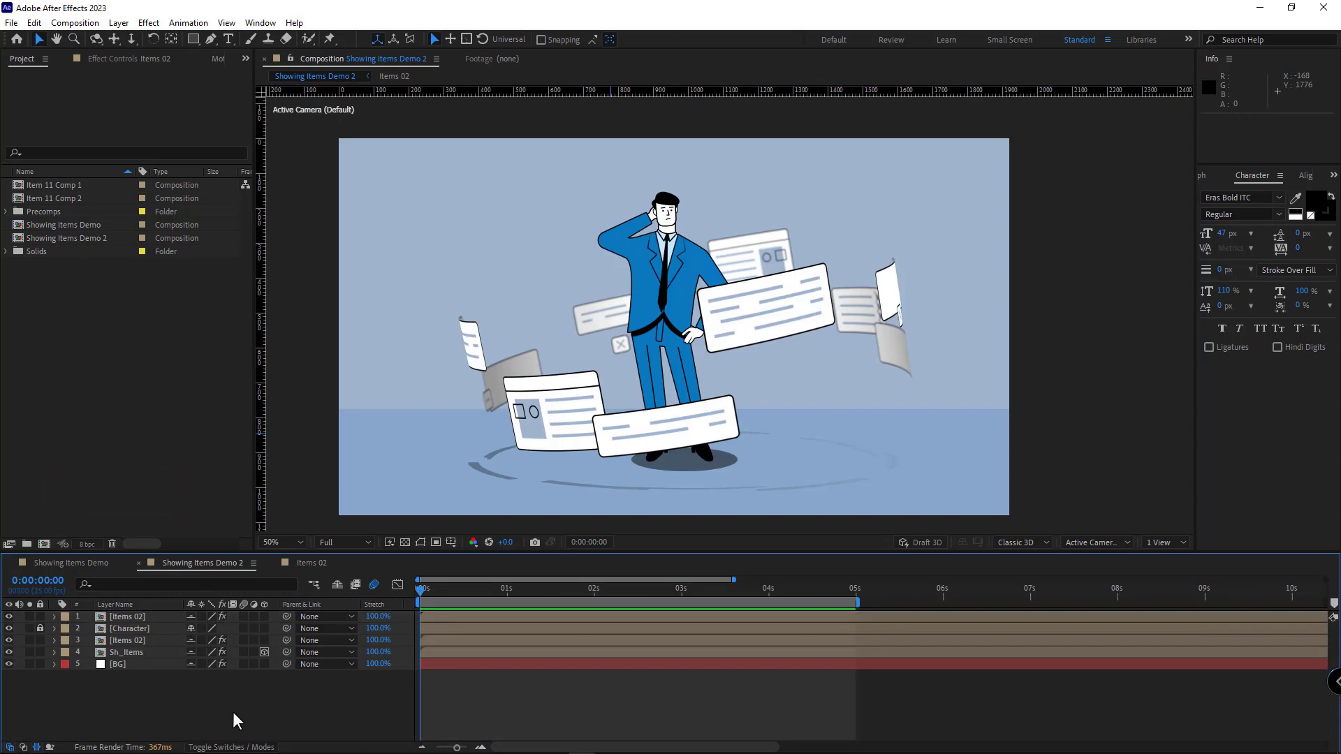
{"action": "key", "text": "ctrl+v"}
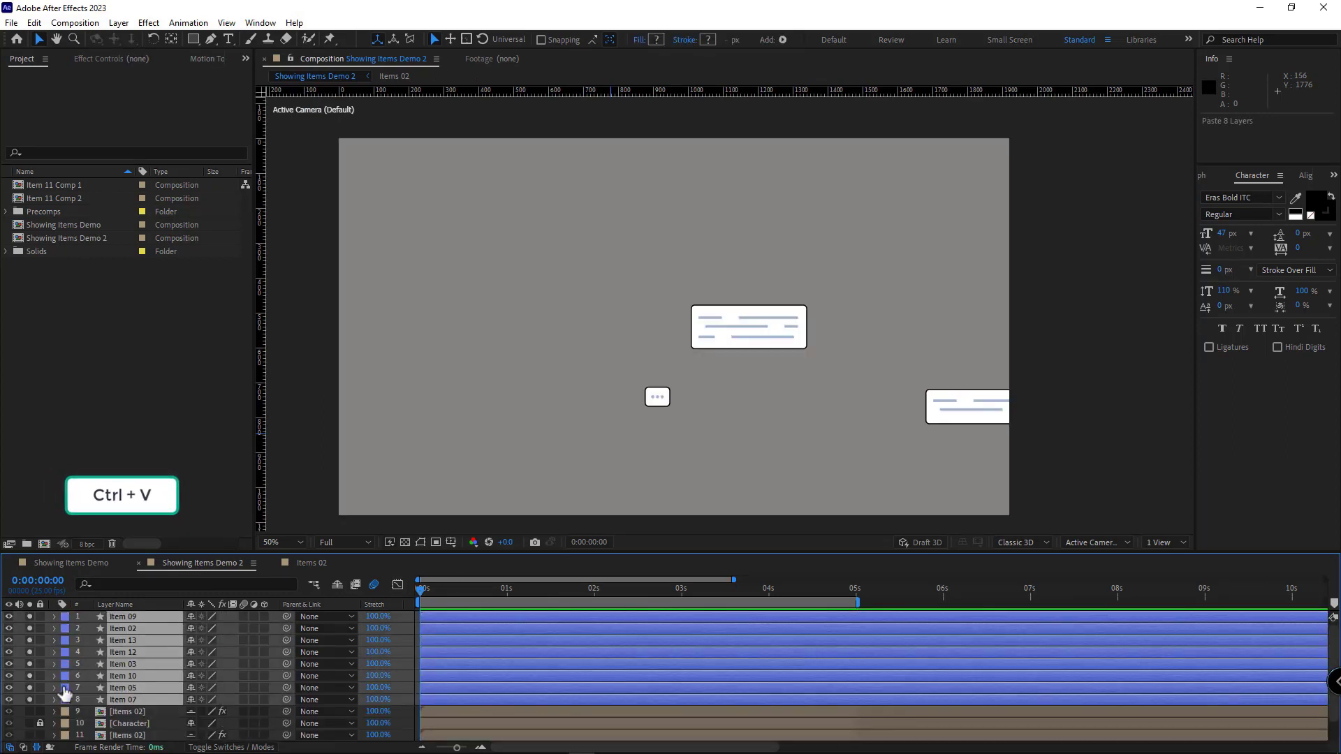
{"action": "key", "text": "ctrl+v"}
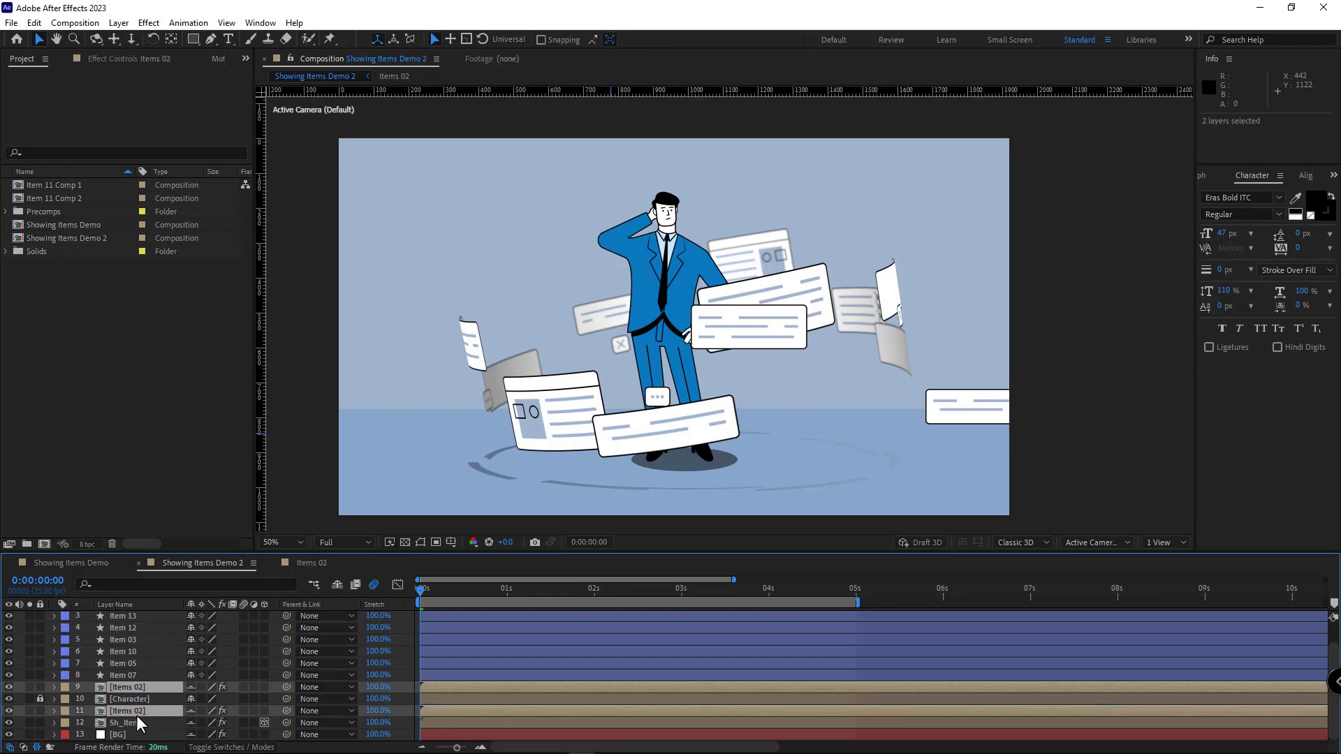
Step: Start both Items 02 precomps at 4 seconds and place the eight cards around the businessman
{"action": "left_click", "coordinate": [124, 723]}
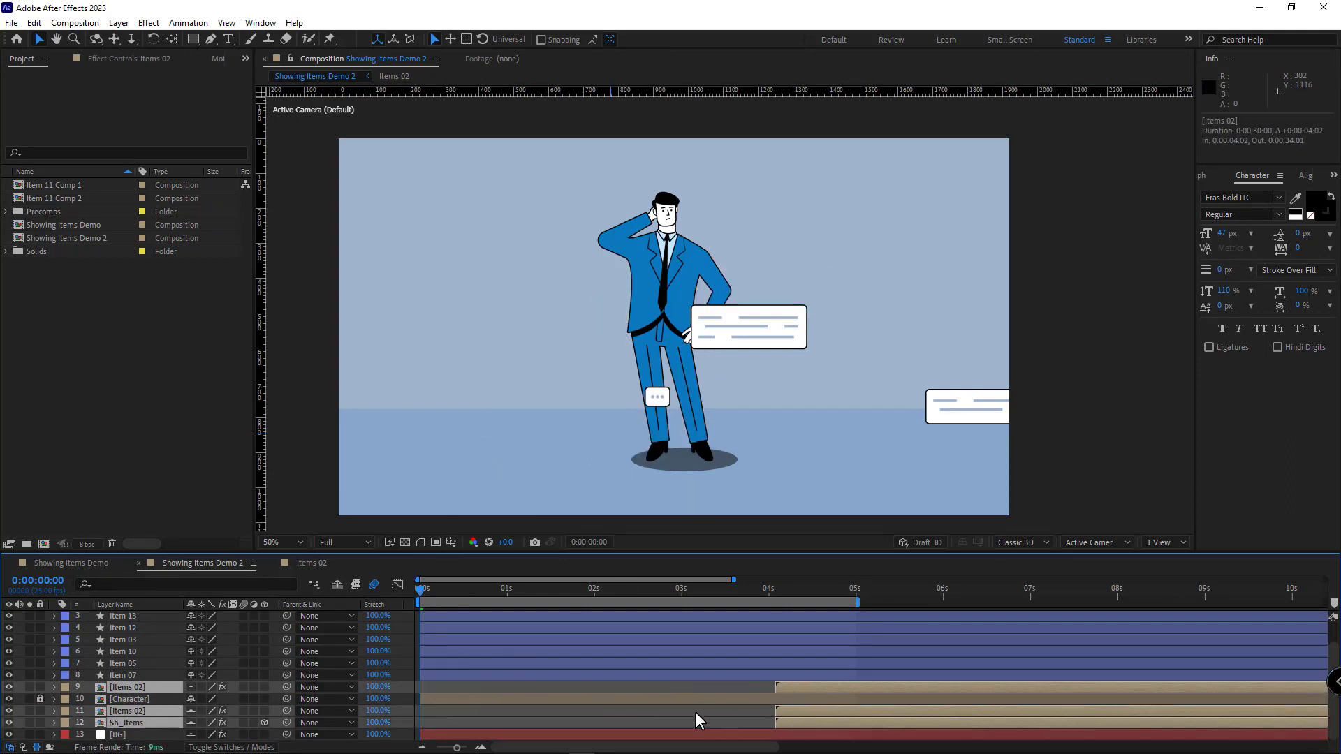
{"action": "left_click", "coordinate": [122, 664]}
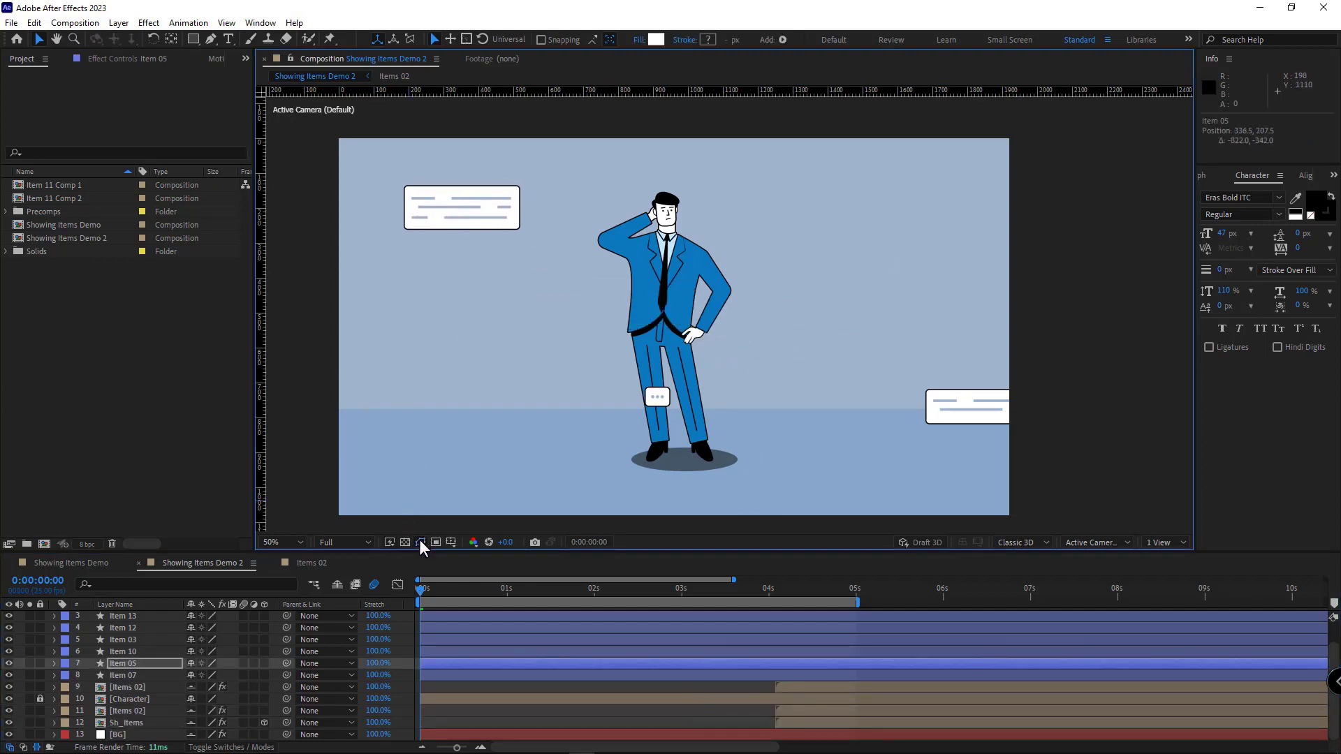
{"action": "left_click", "coordinate": [122, 651]}
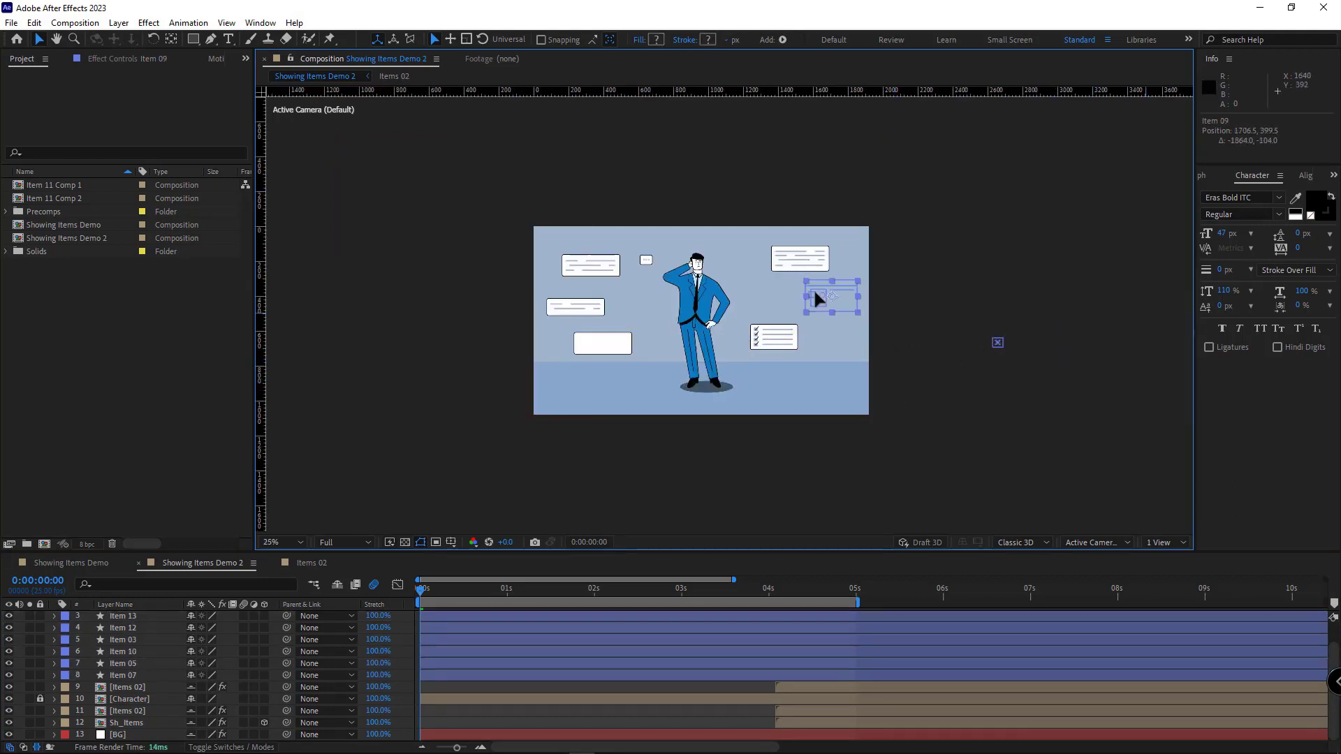
{"action": "left_click", "coordinate": [277, 541]}
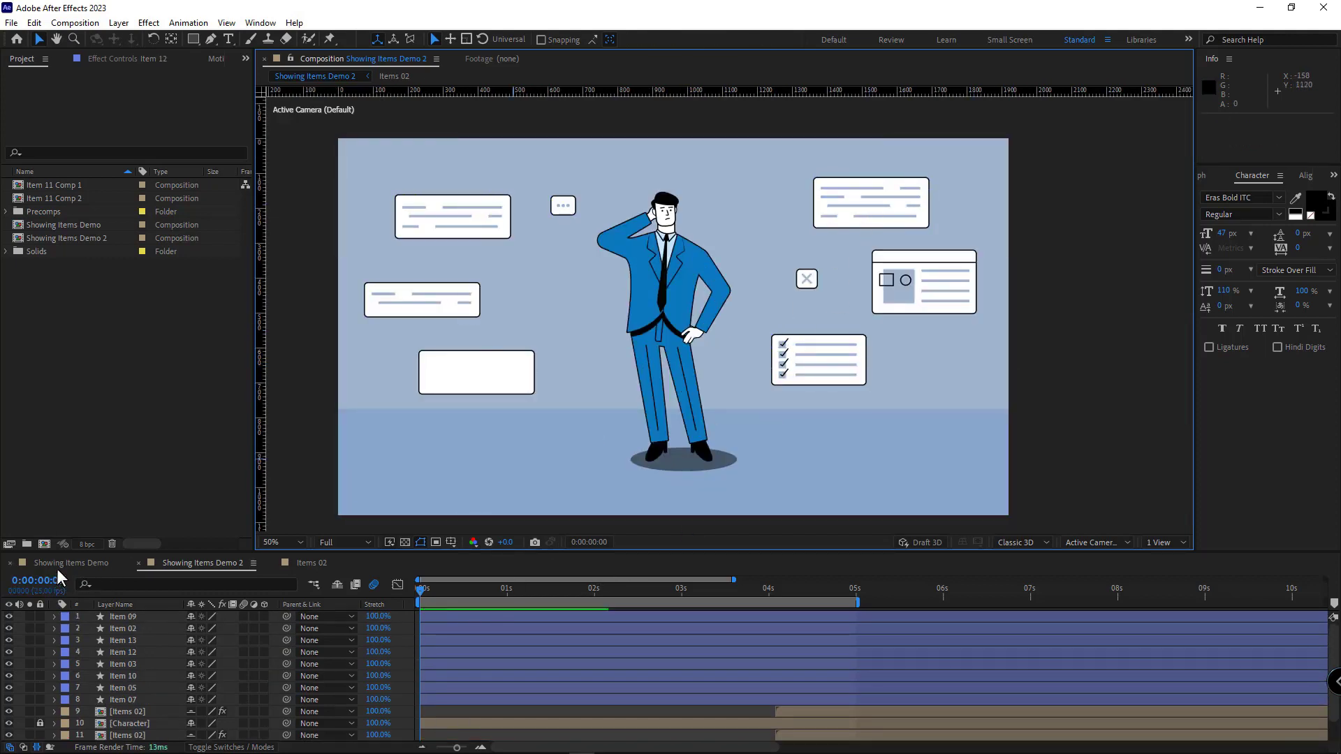
{"action": "left_click", "coordinate": [70, 563]}
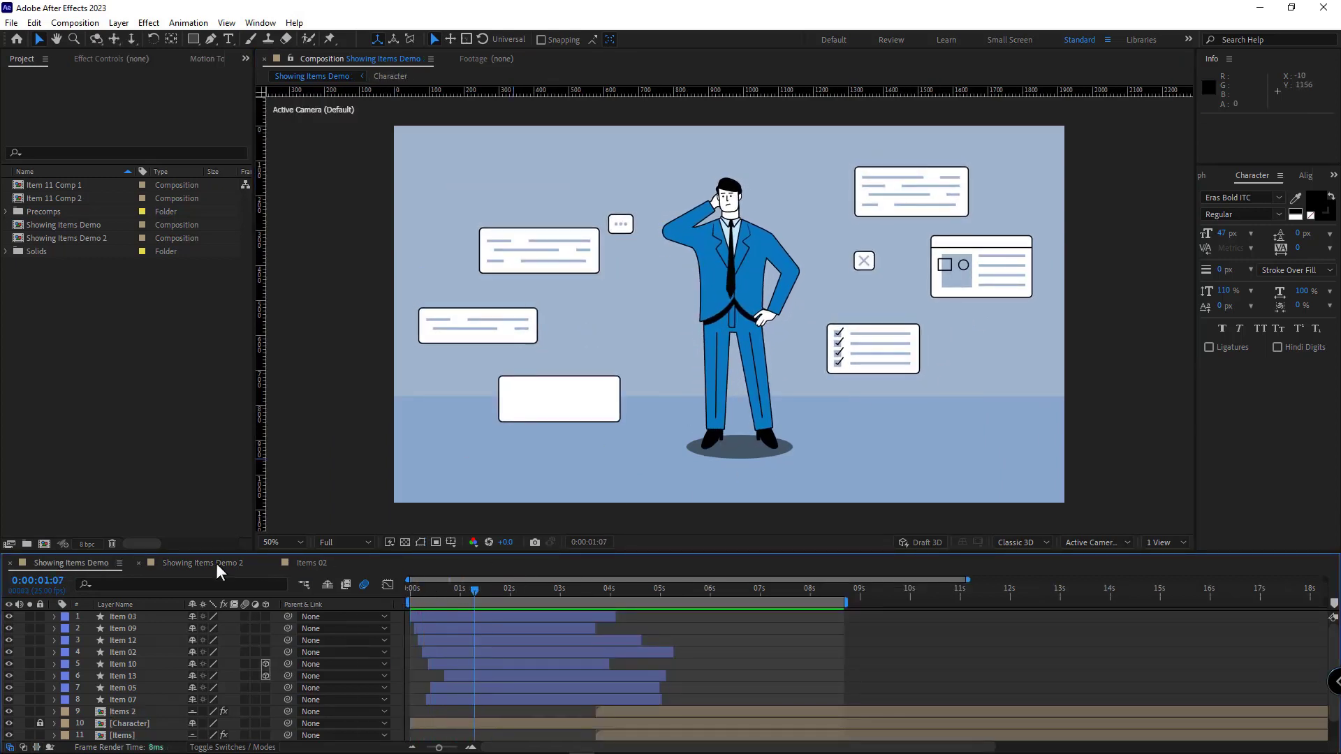
Step: Add two opening Scale keyframes, a few frames apart, to all eight card layers
{"action": "left_click", "coordinate": [202, 563]}
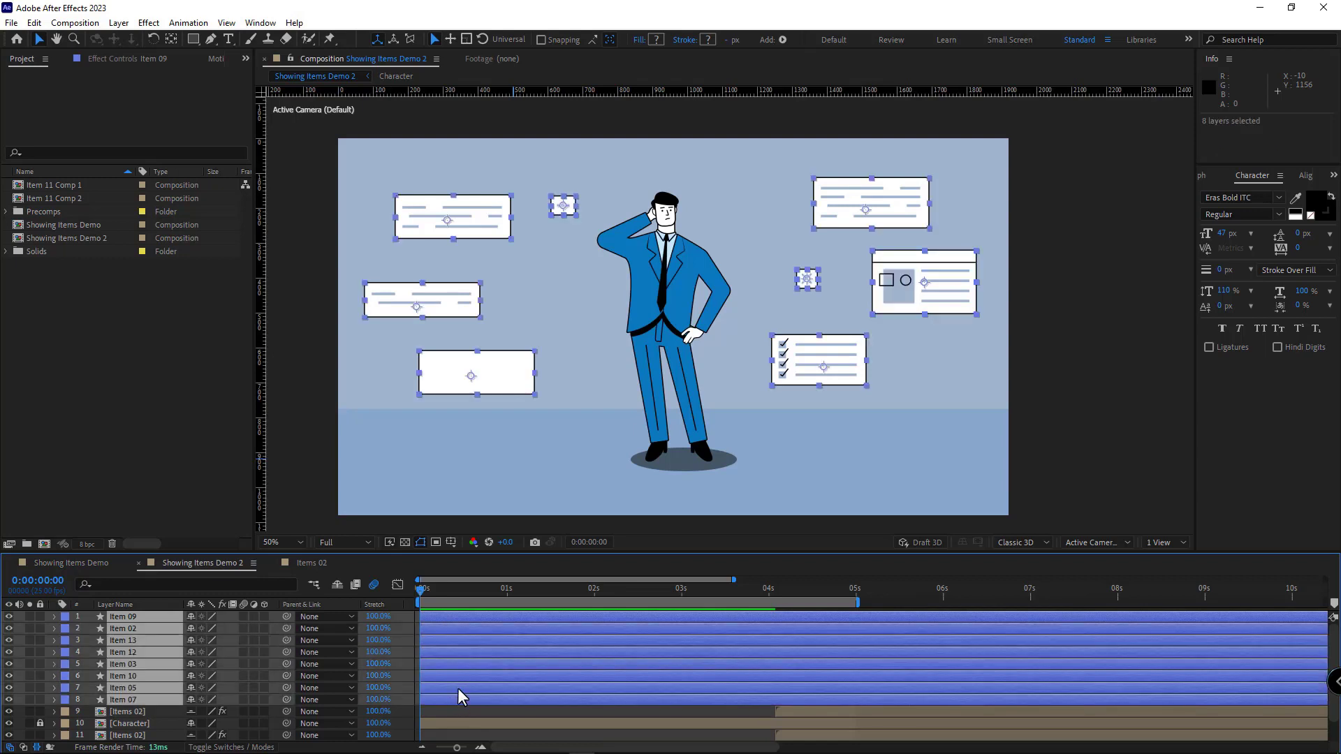
{"action": "key", "text": "s"}
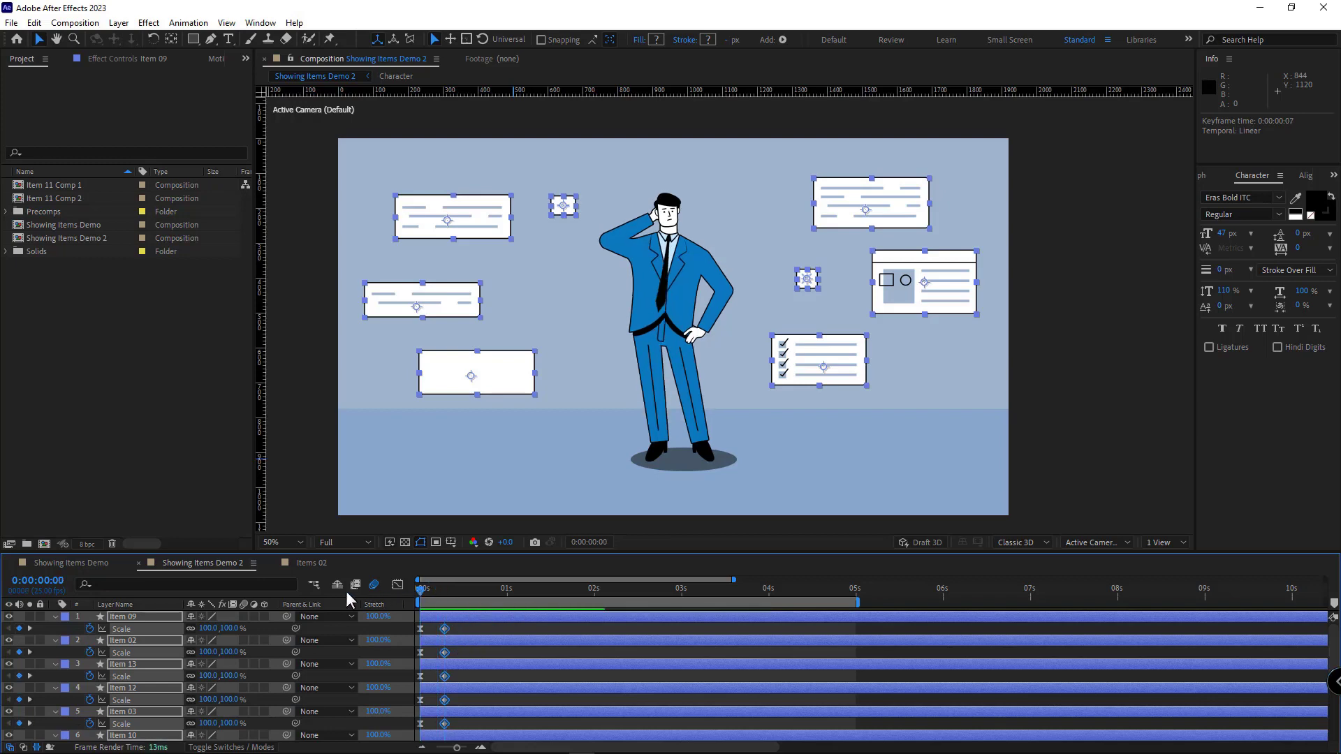
{"action": "left_click", "coordinate": [217, 628]}
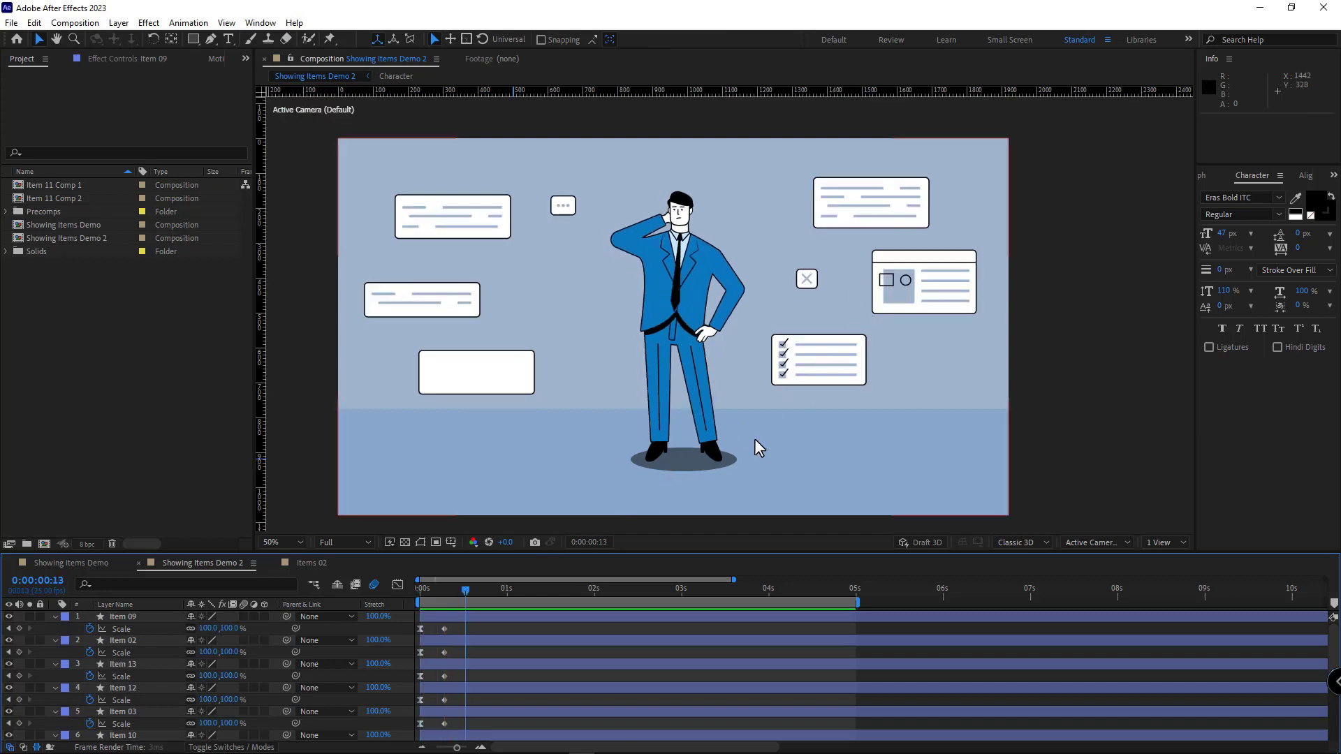
{"action": "left_click", "coordinate": [66, 563]}
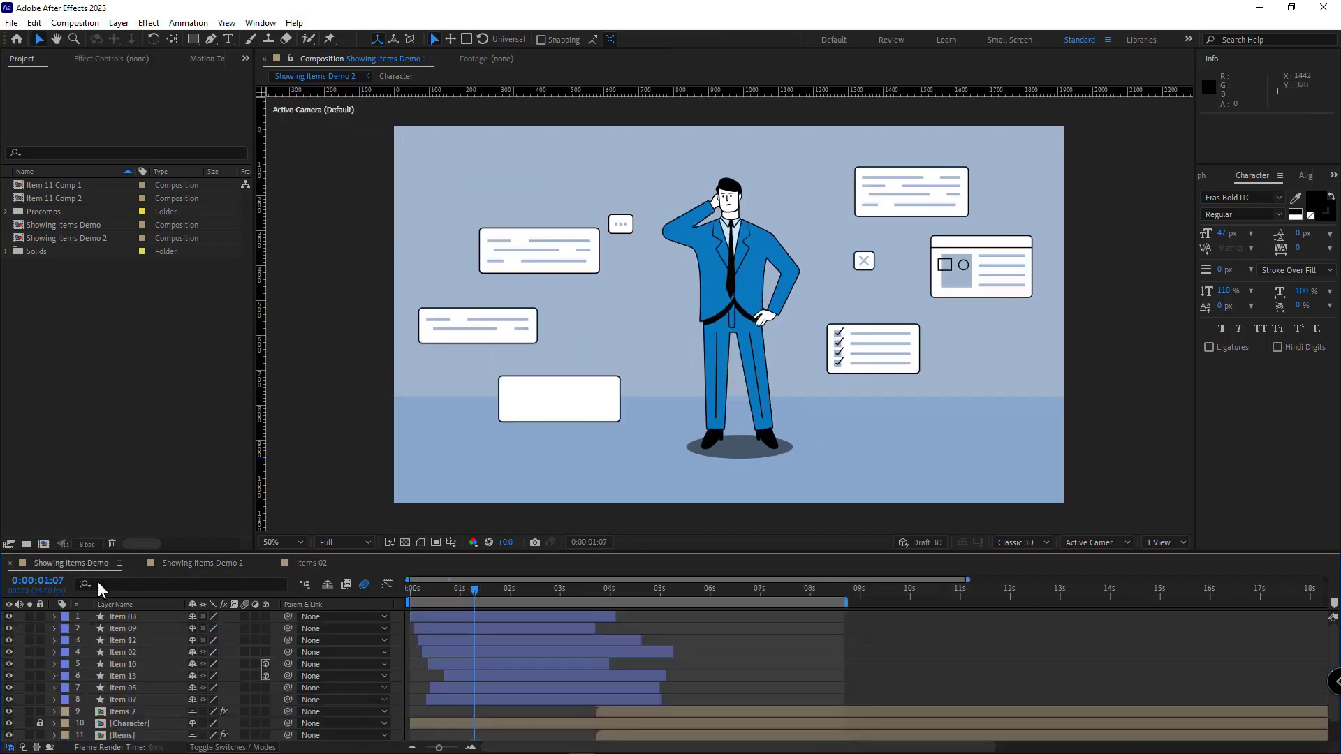
Step: Copy Item 07's amp/freq Scale expression onto Item 09 and several other cards
{"action": "left_click", "coordinate": [123, 700]}
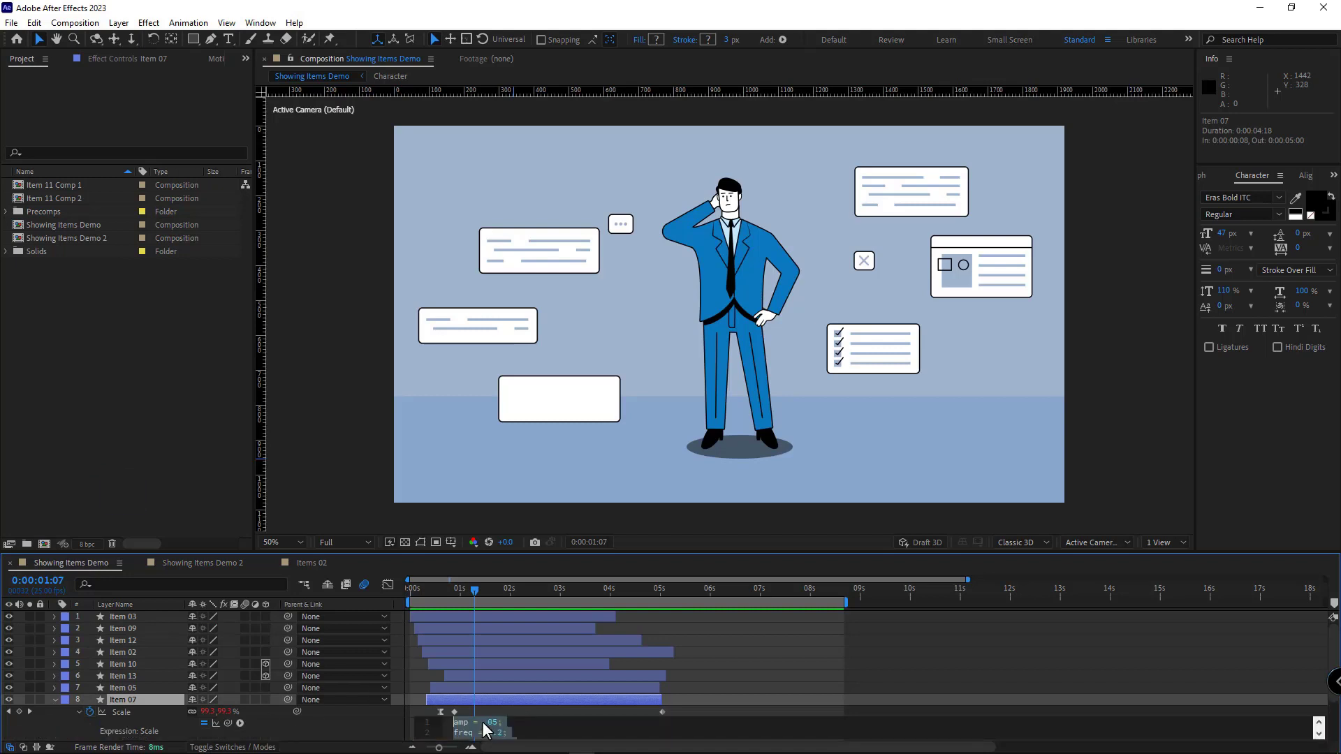
{"action": "key", "text": "ctrl+c"}
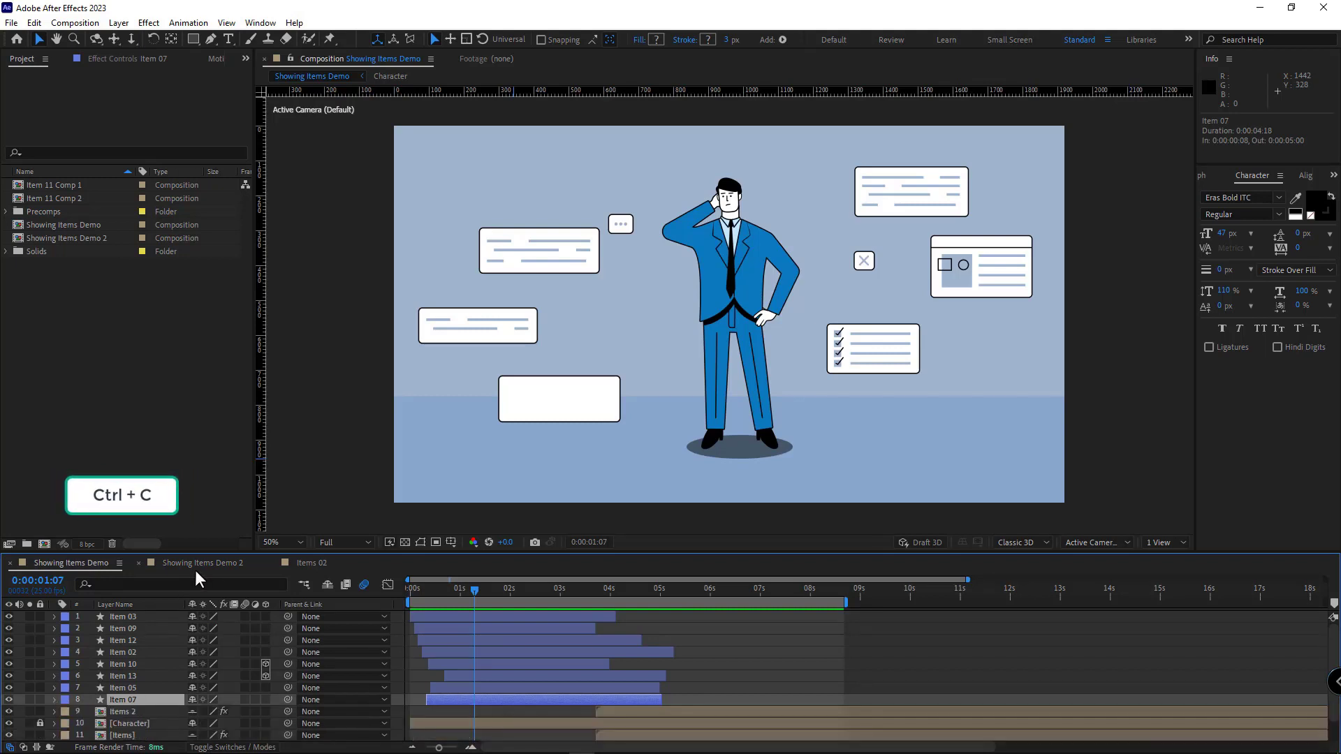
{"action": "left_click", "coordinate": [203, 563]}
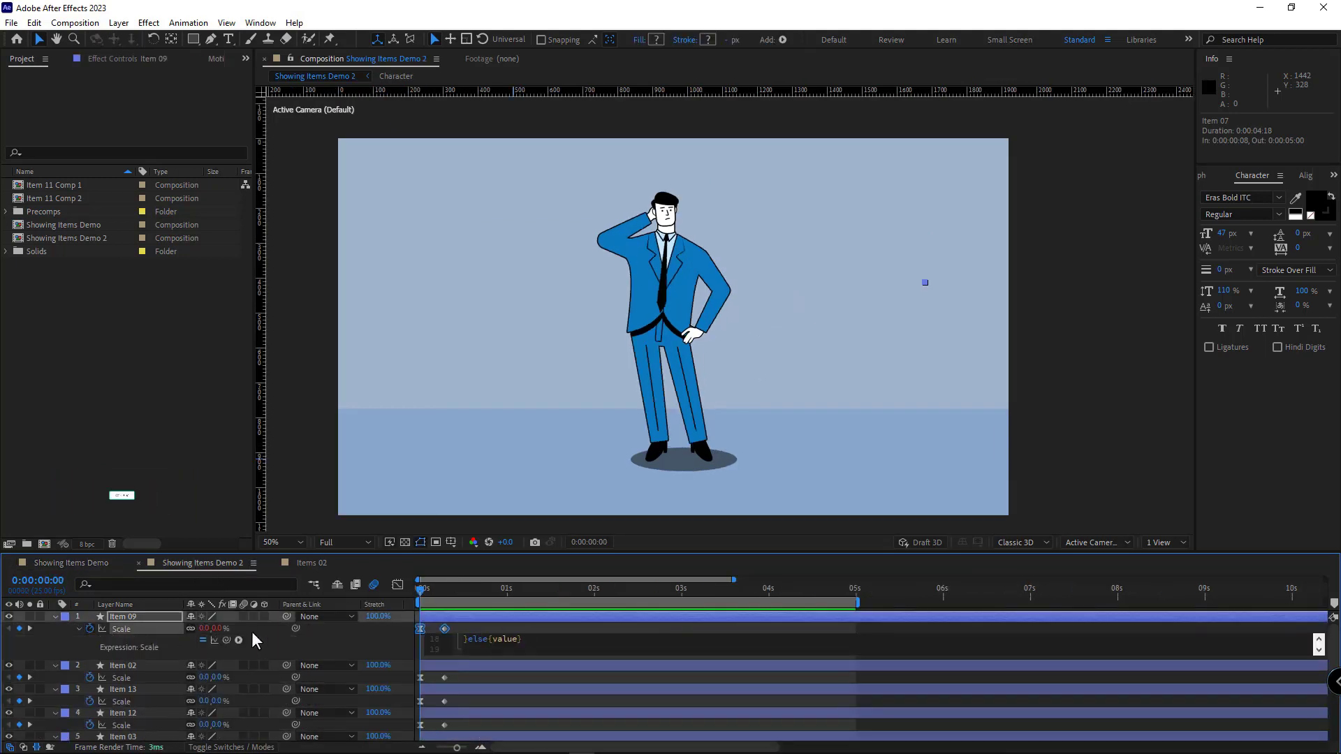
{"action": "left_click", "coordinate": [77, 628]}
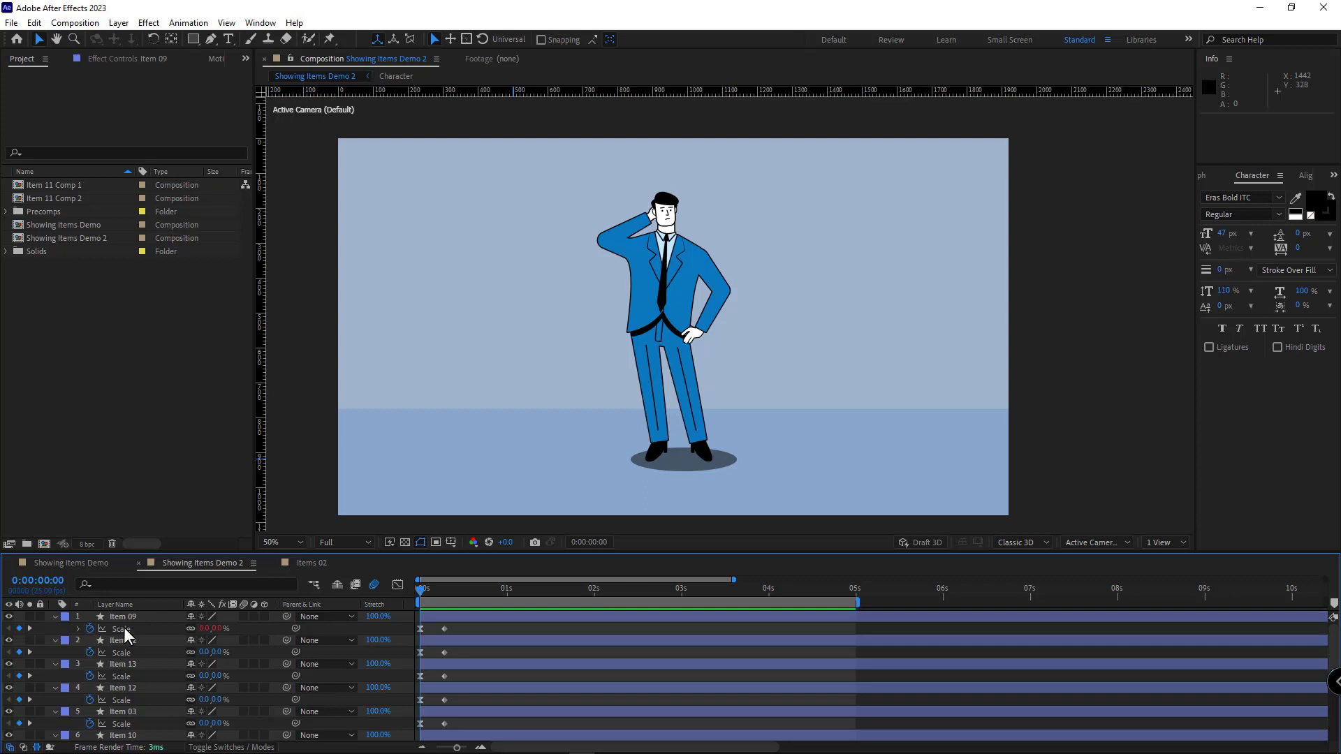
{"action": "left_click", "coordinate": [123, 617]}
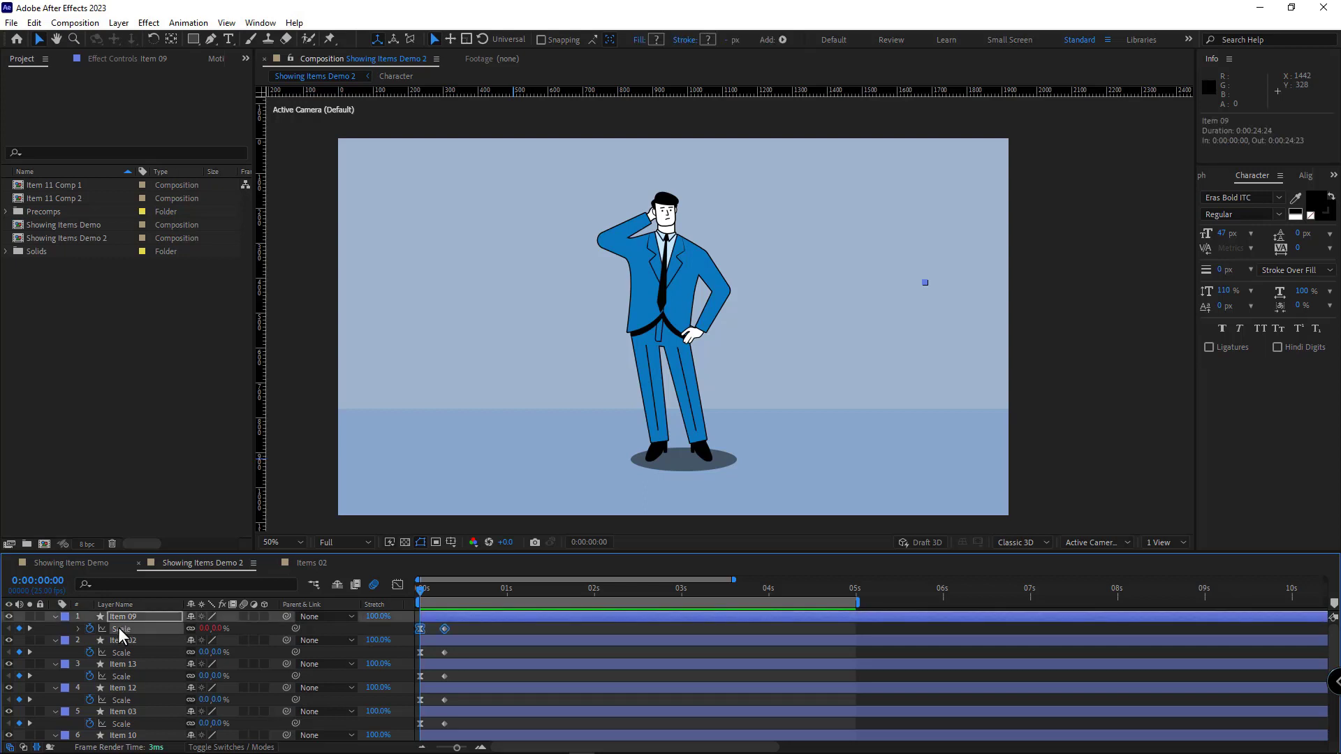
{"action": "right_click", "coordinate": [121, 628]}
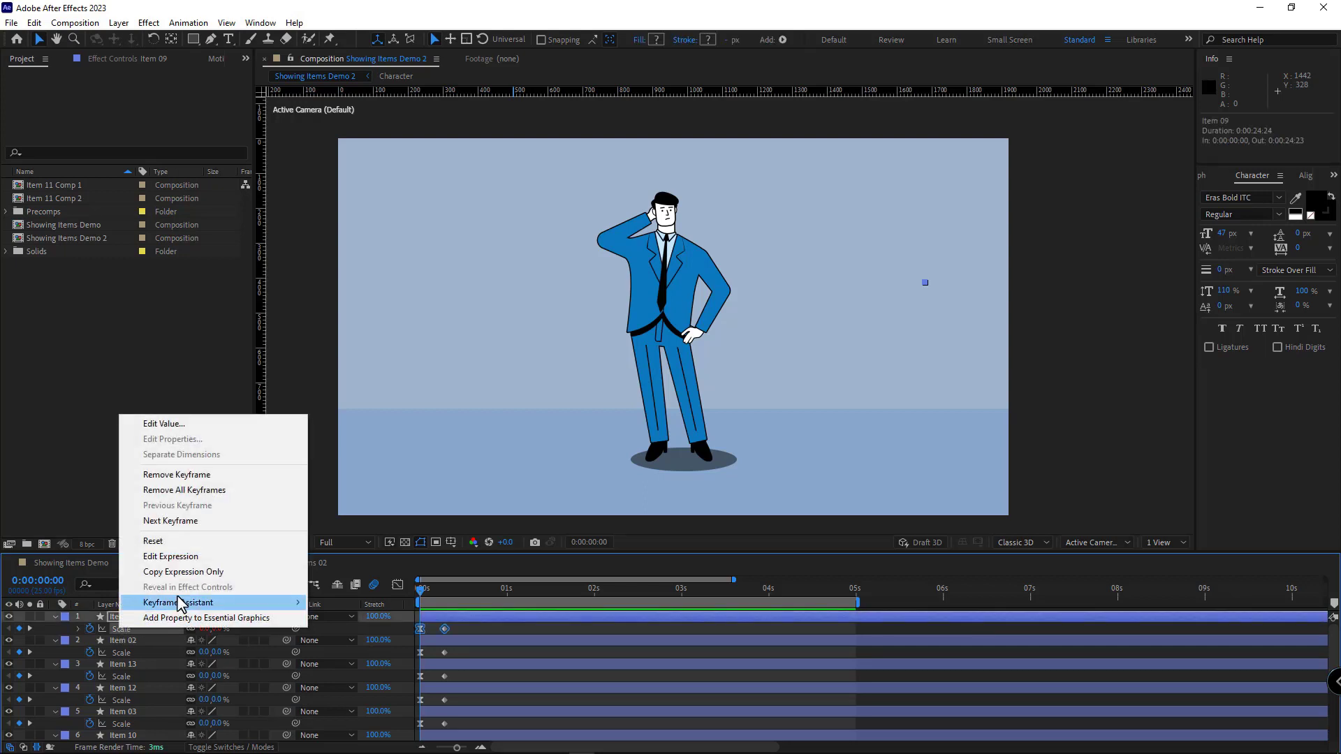
{"action": "mouse_move", "coordinate": [184, 571]}
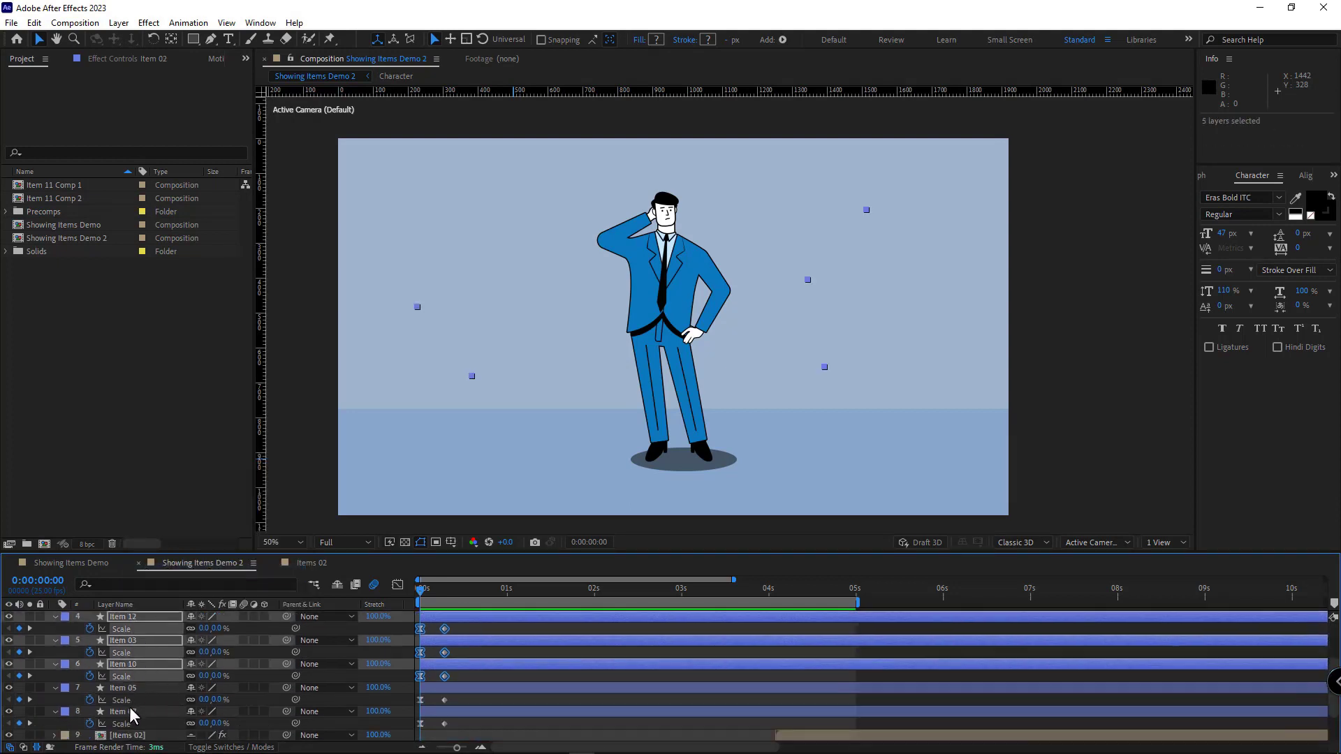
{"action": "key", "text": "ctrl+v"}
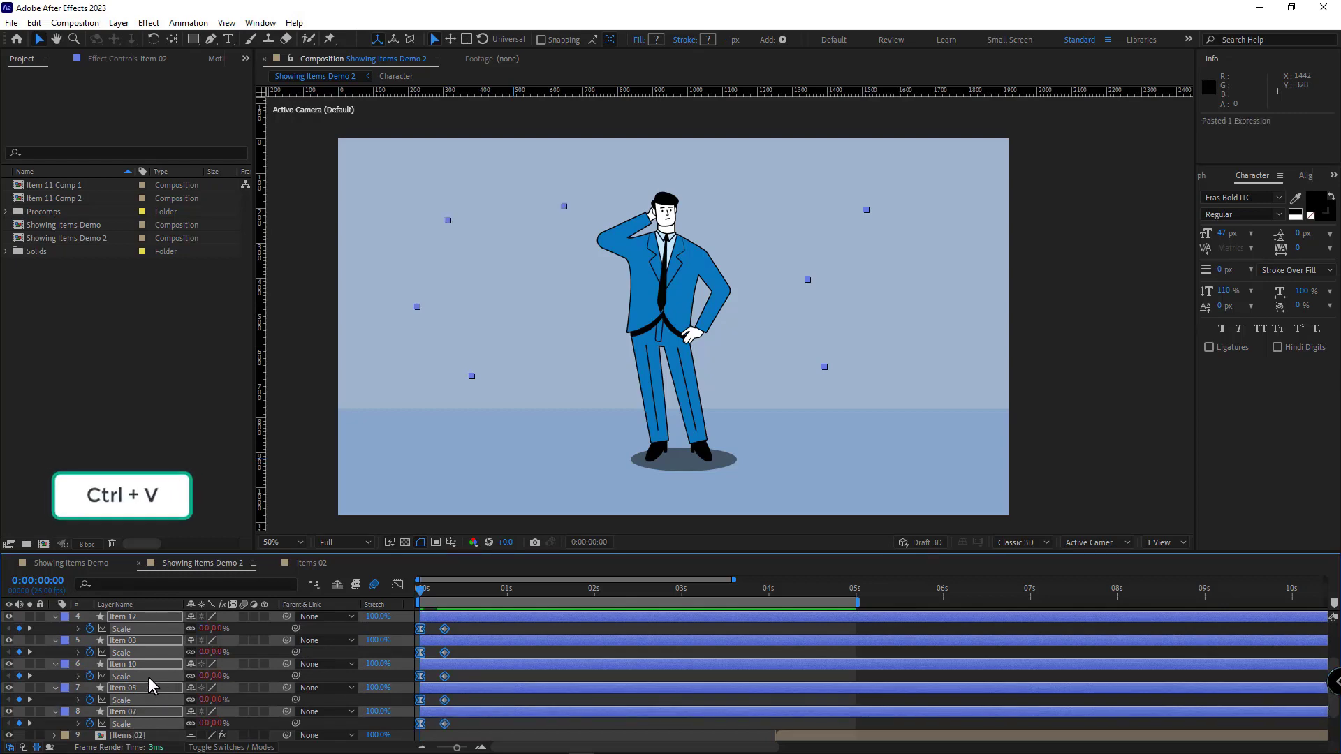
Step: Paste the Scale expression onto the remaining cards and trim their out points with Alt+]
{"action": "key", "text": "ctrl+v"}
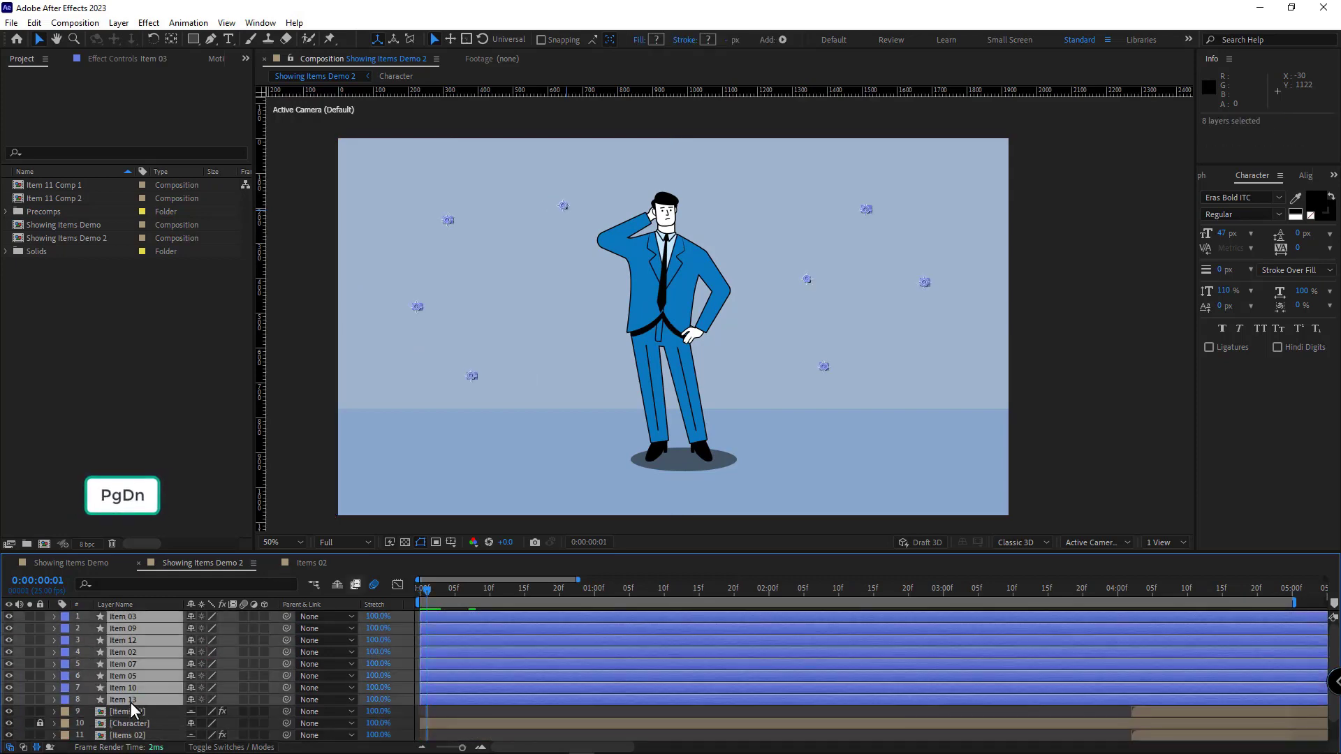
{"action": "key", "text": "Alt+]"}
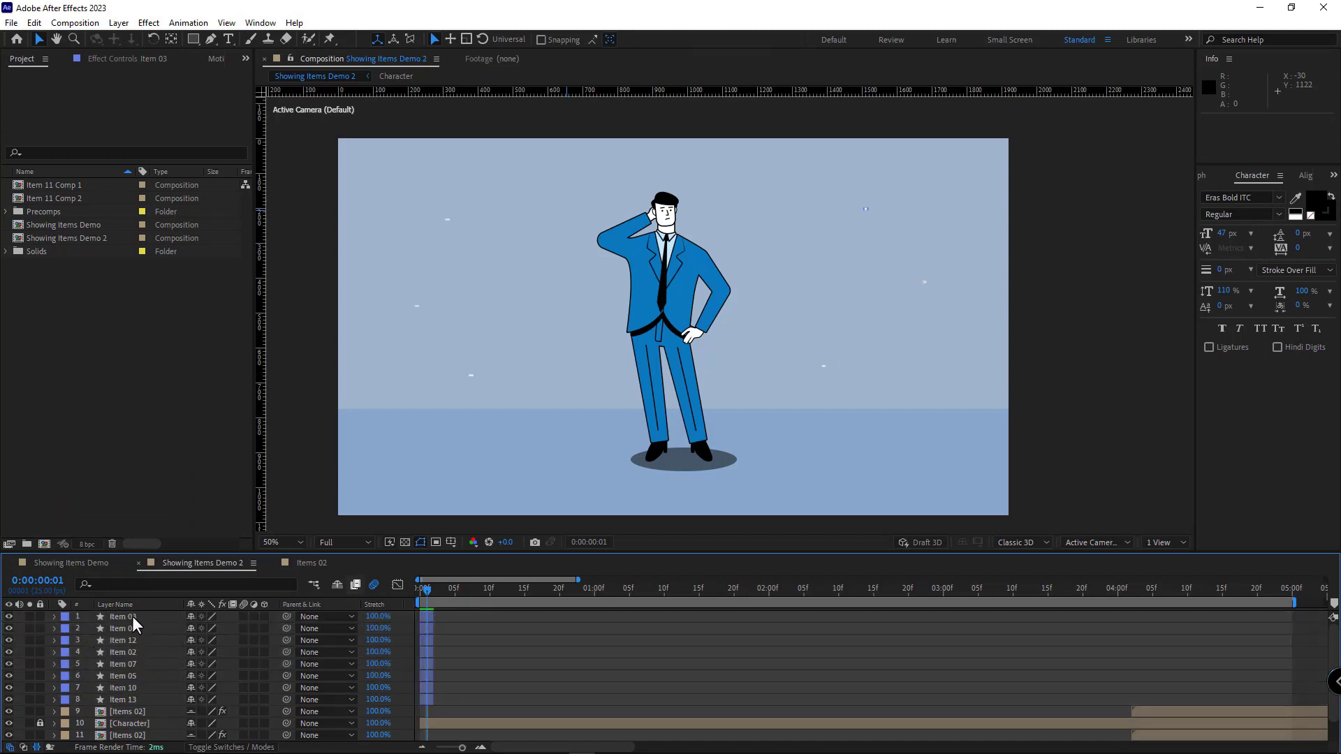
{"action": "left_click", "coordinate": [122, 617]}
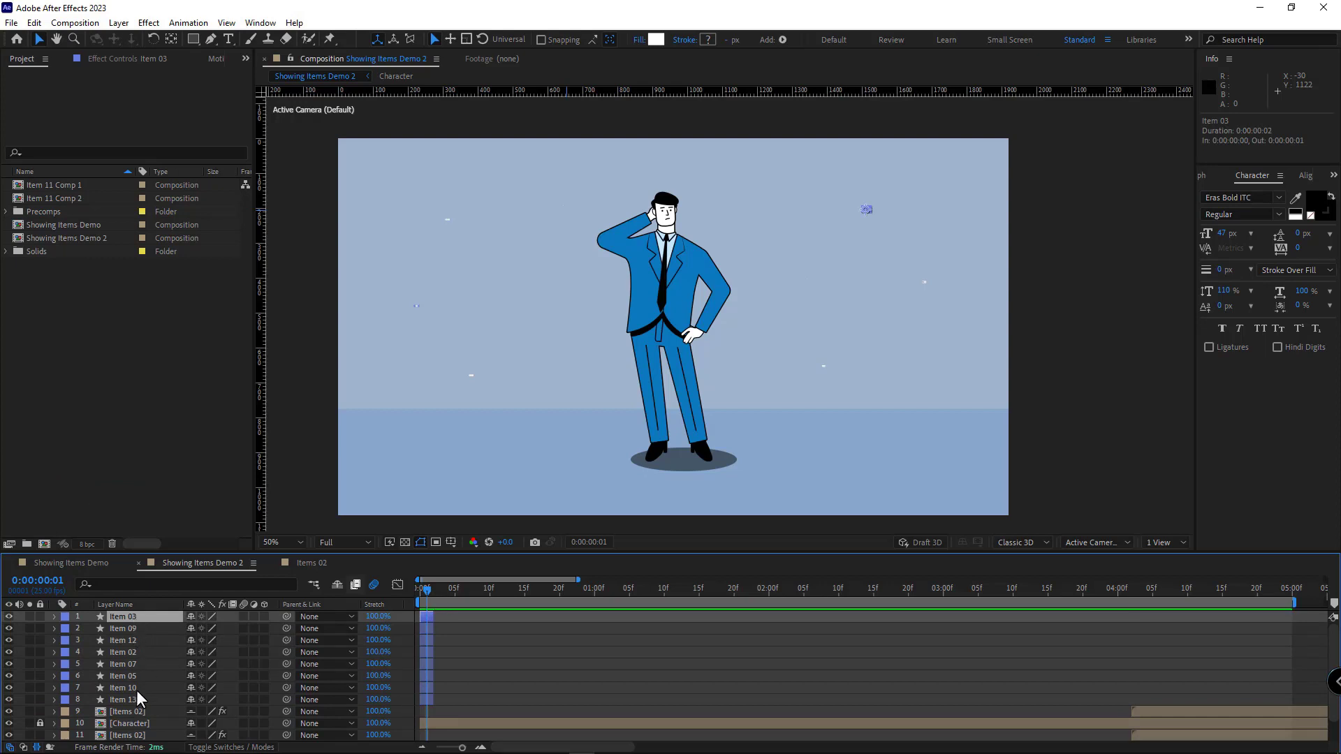
{"action": "left_click", "coordinate": [122, 699]}
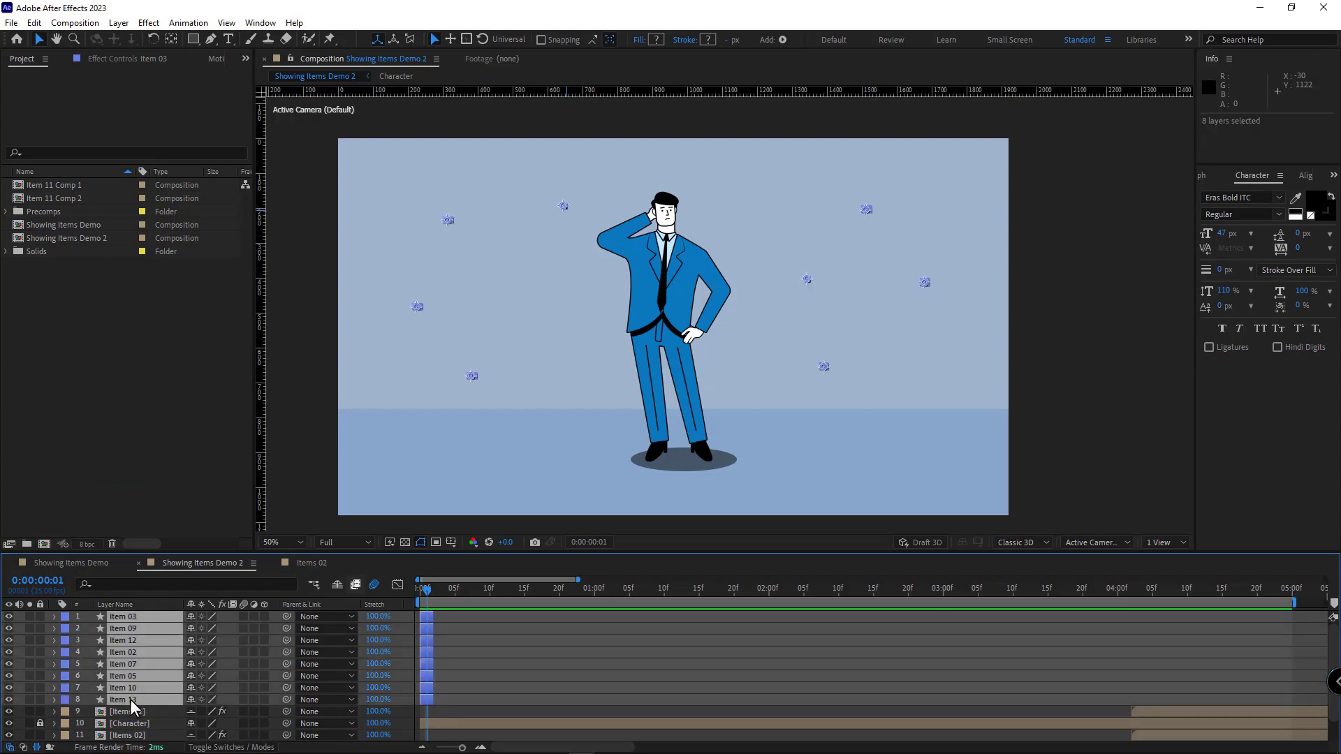
Step: Sequence the eight selected card layers with Keyframe Assistant so each starts after the previous
{"action": "right_click", "coordinate": [128, 700]}
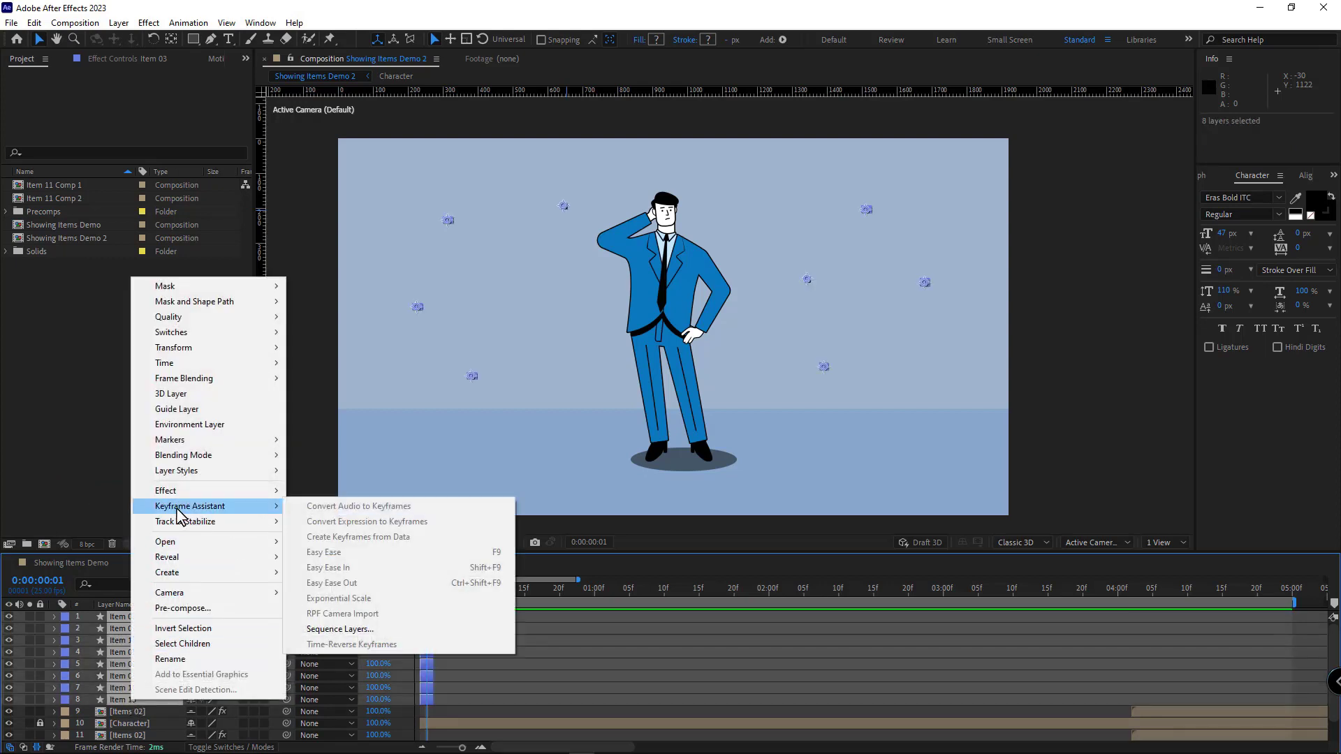
{"action": "mouse_move", "coordinate": [340, 629]}
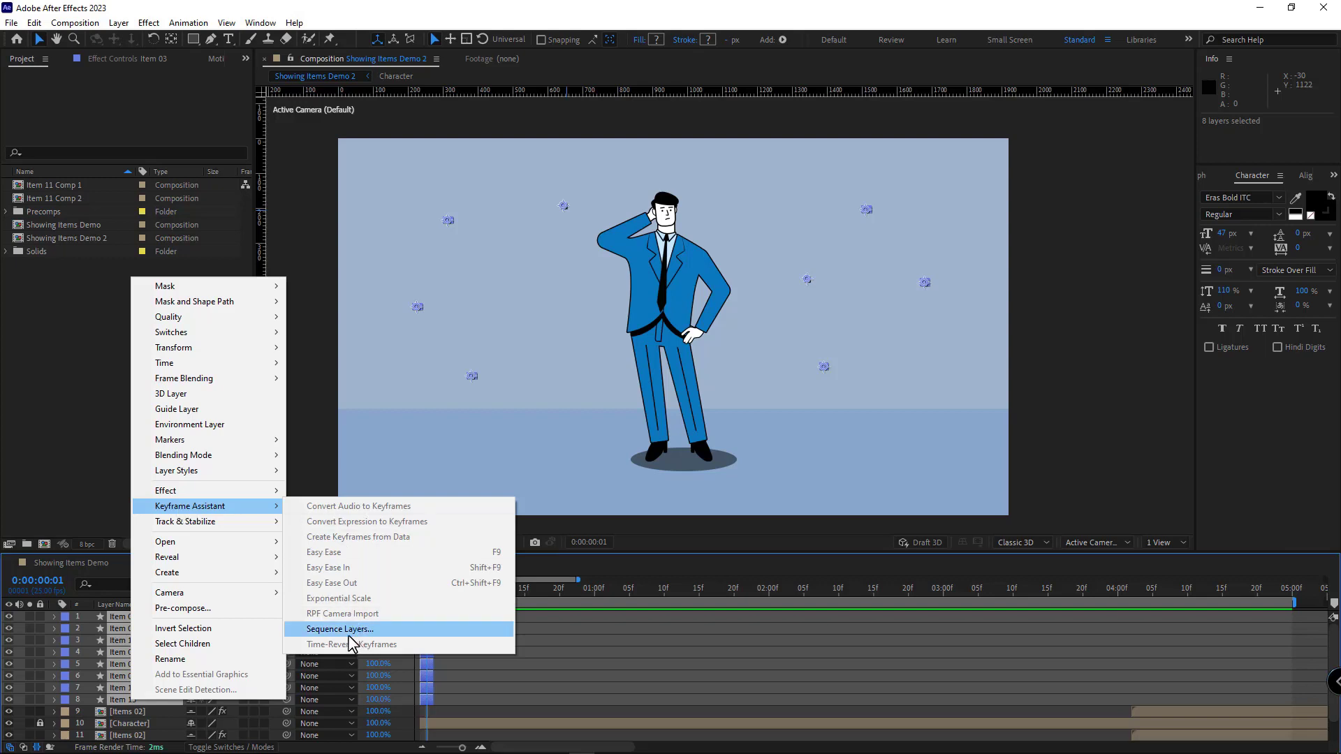
{"action": "left_click", "coordinate": [339, 630]}
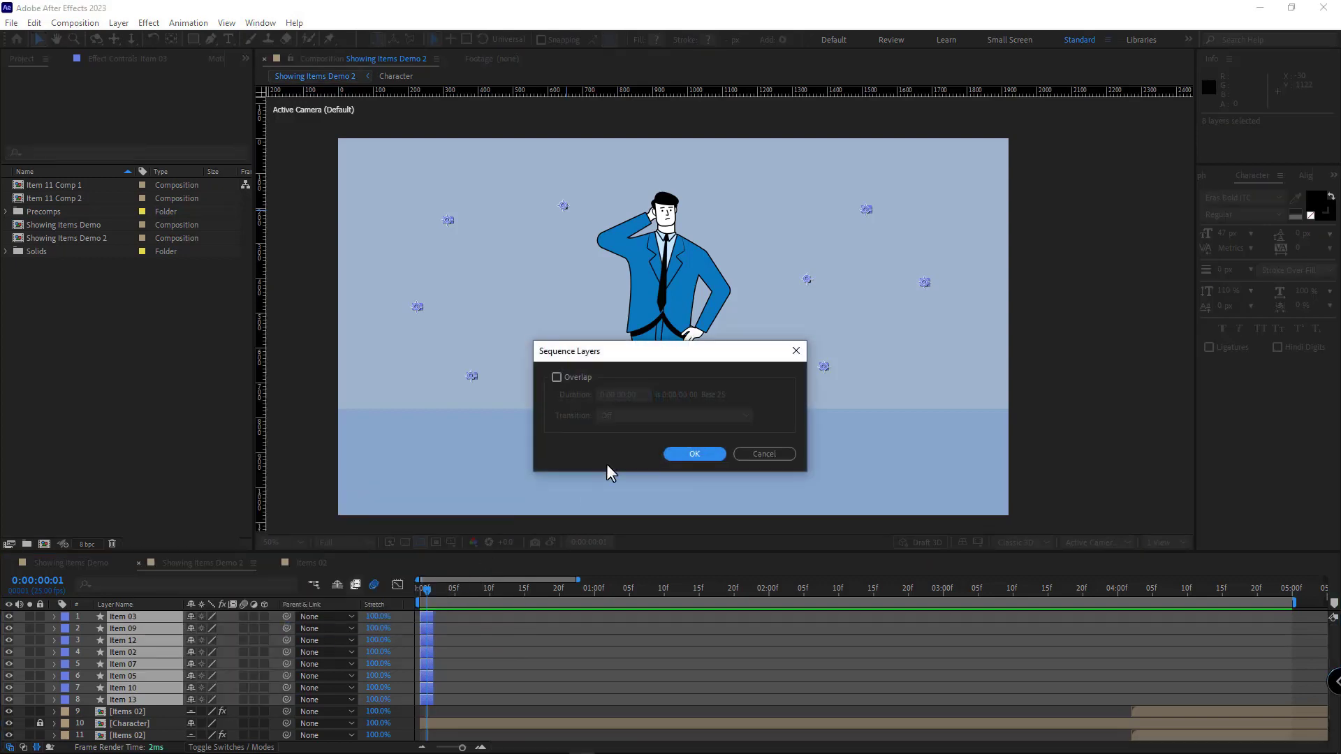
{"action": "left_click", "coordinate": [694, 453]}
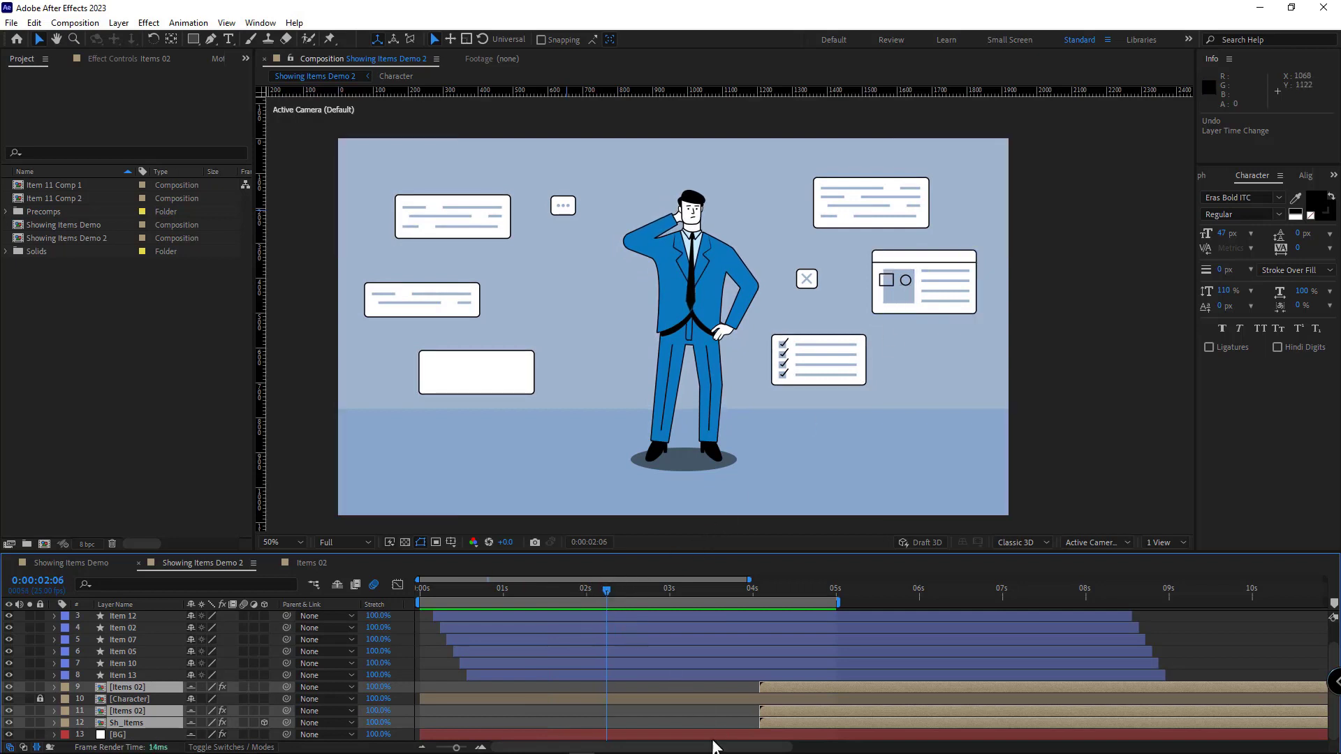
{"action": "mouse_move", "coordinate": [888, 382]}
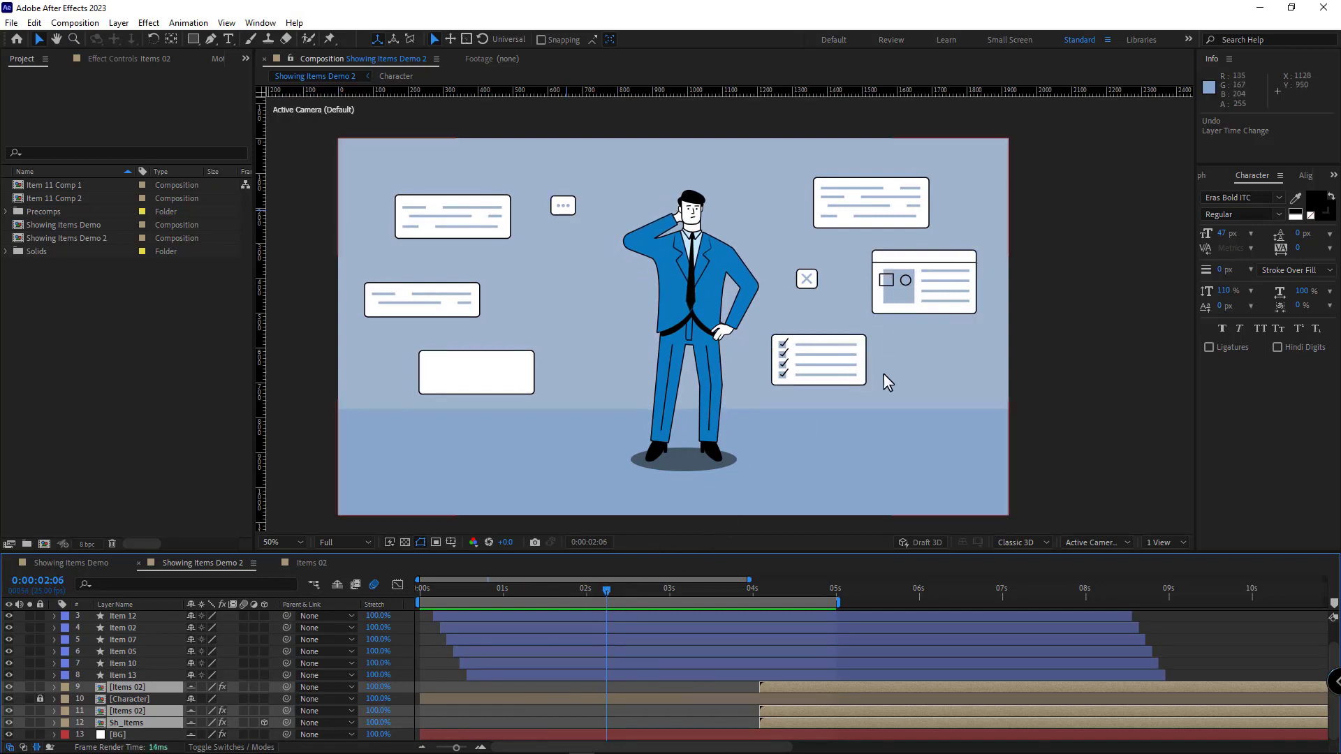
{"action": "left_click", "coordinate": [710, 688]}
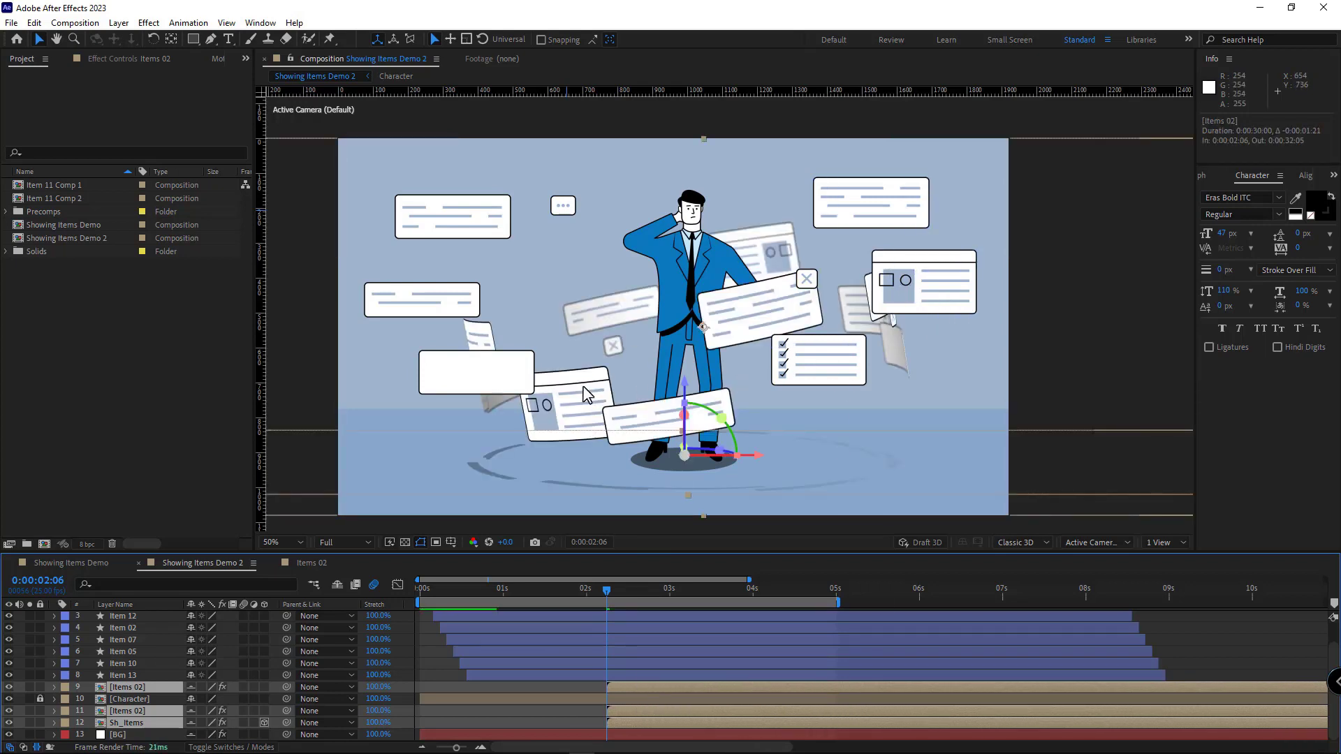
Step: Key Item 09's Position, Scale and Rotation so it flies in from the right
{"action": "left_click", "coordinate": [917, 301]}
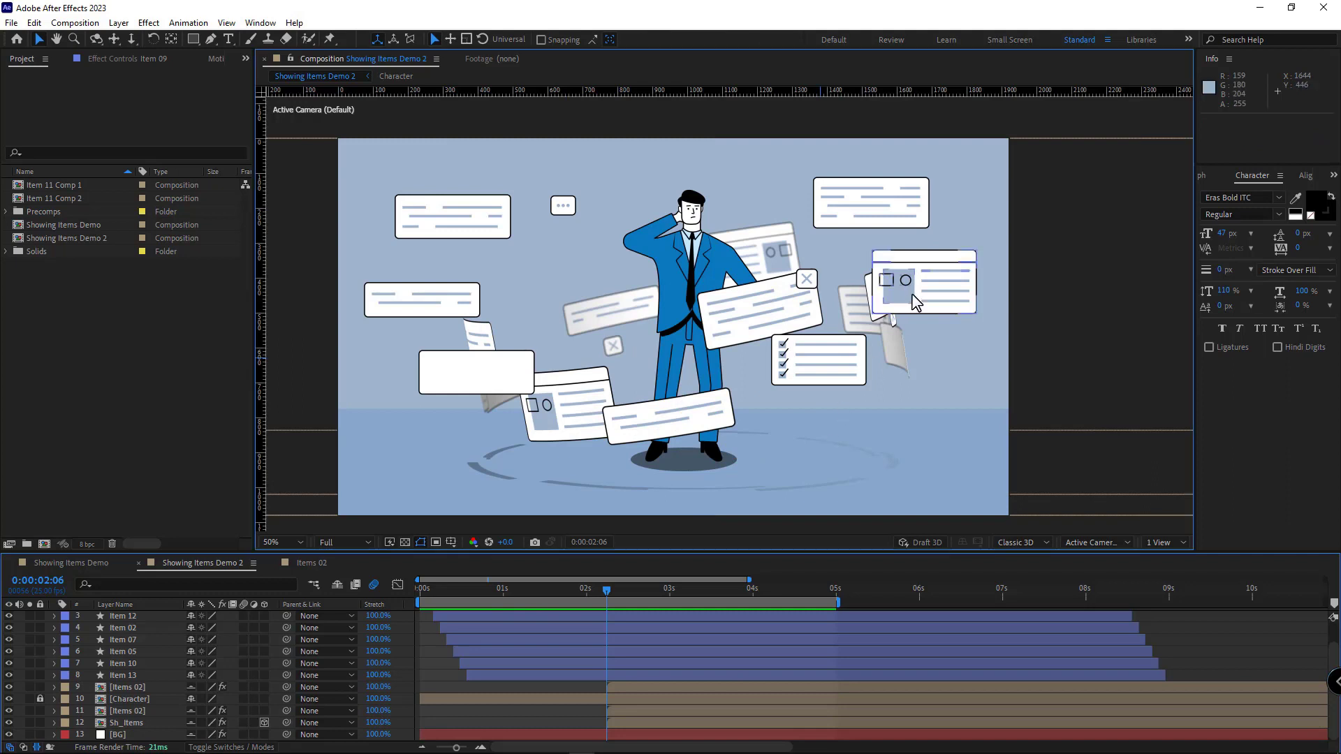
{"action": "left_click", "coordinate": [922, 282]}
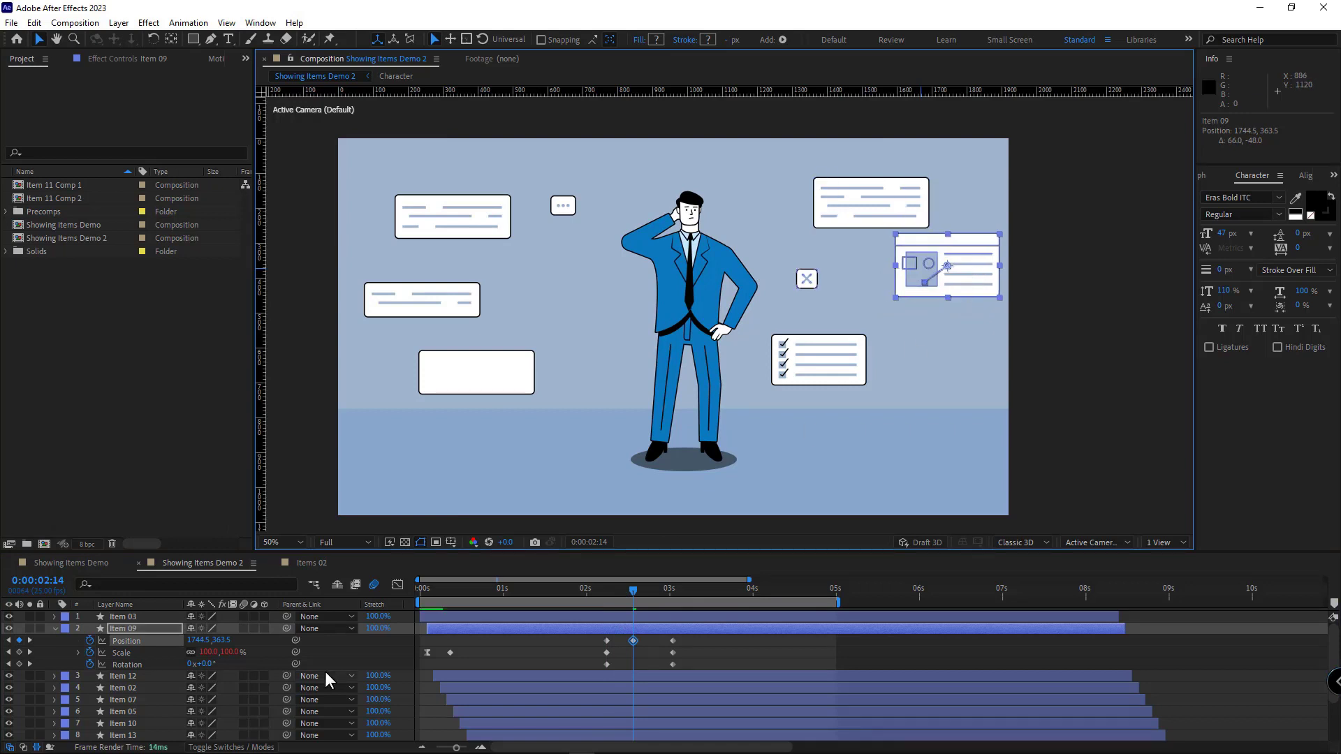
{"action": "mouse_move", "coordinate": [263, 672]}
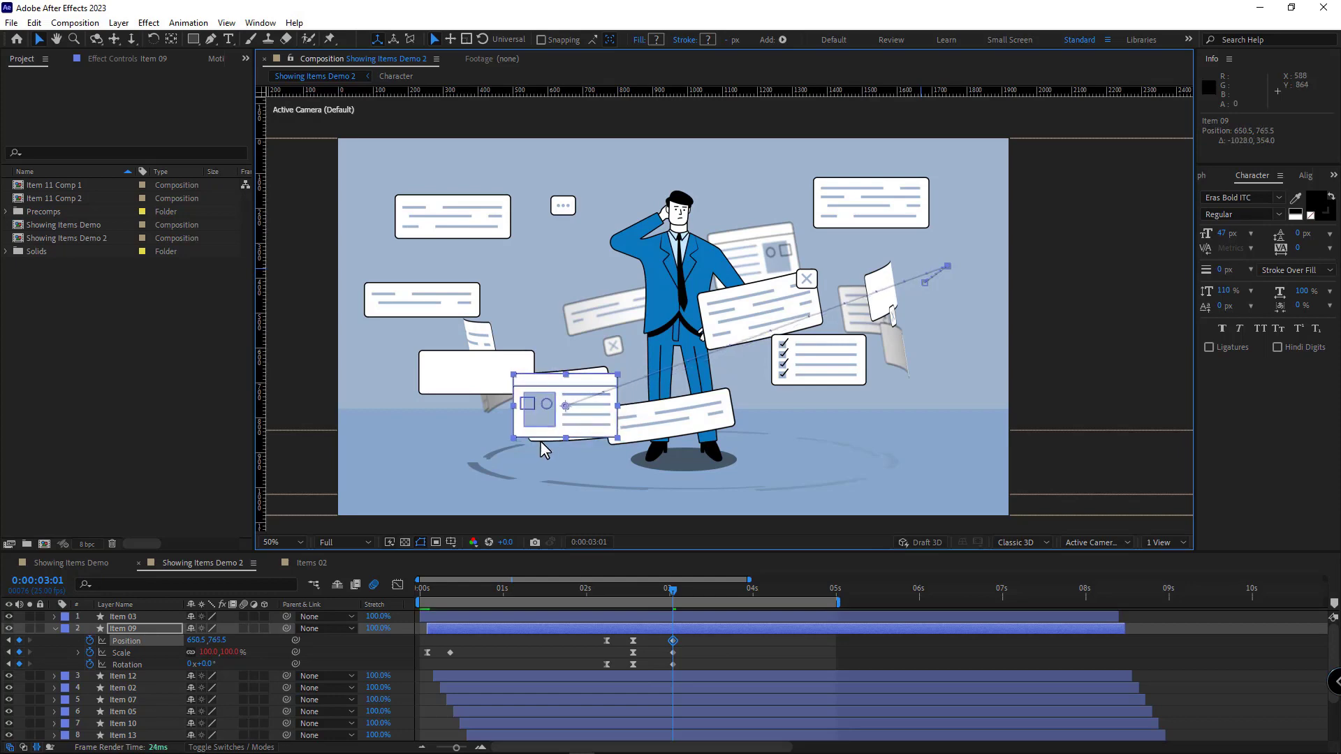
Step: Open Item 09's speed curve in the Graph Editor to ease its motion
{"action": "left_click", "coordinate": [278, 541]}
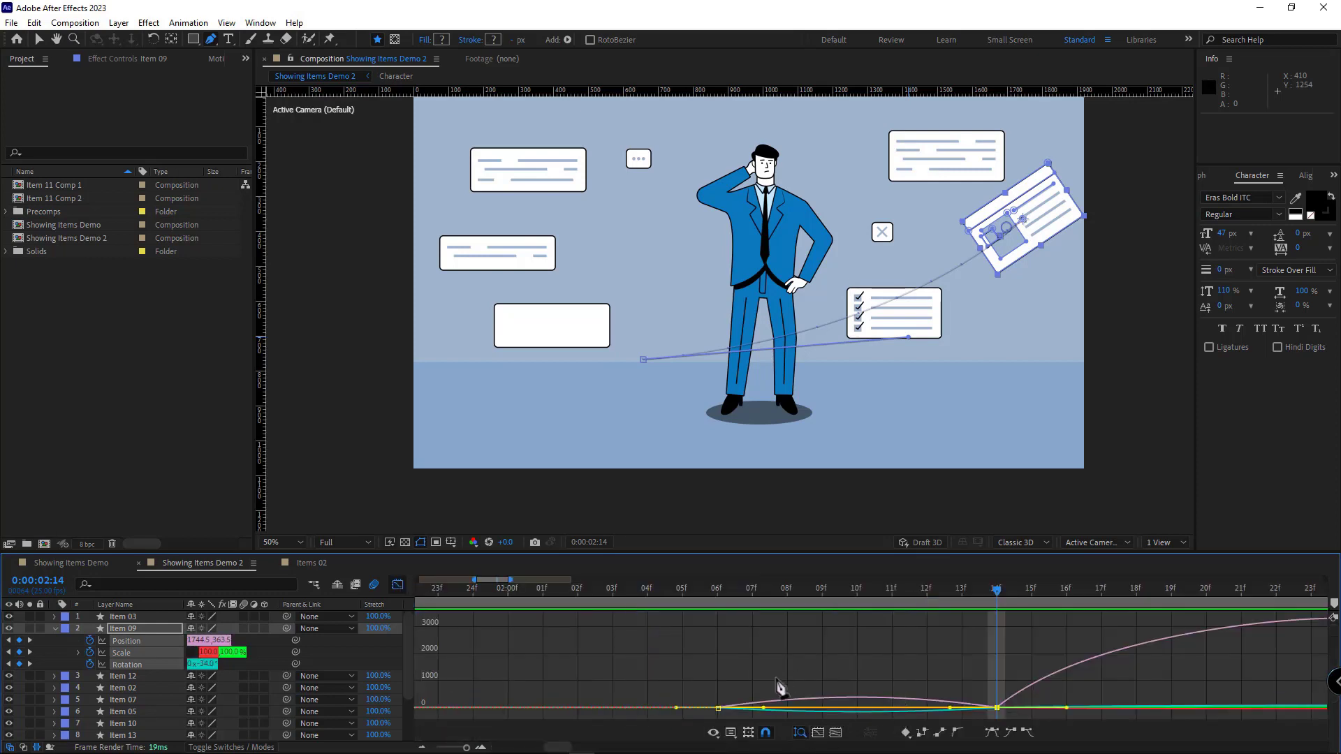
{"action": "mouse_move", "coordinate": [931, 714]}
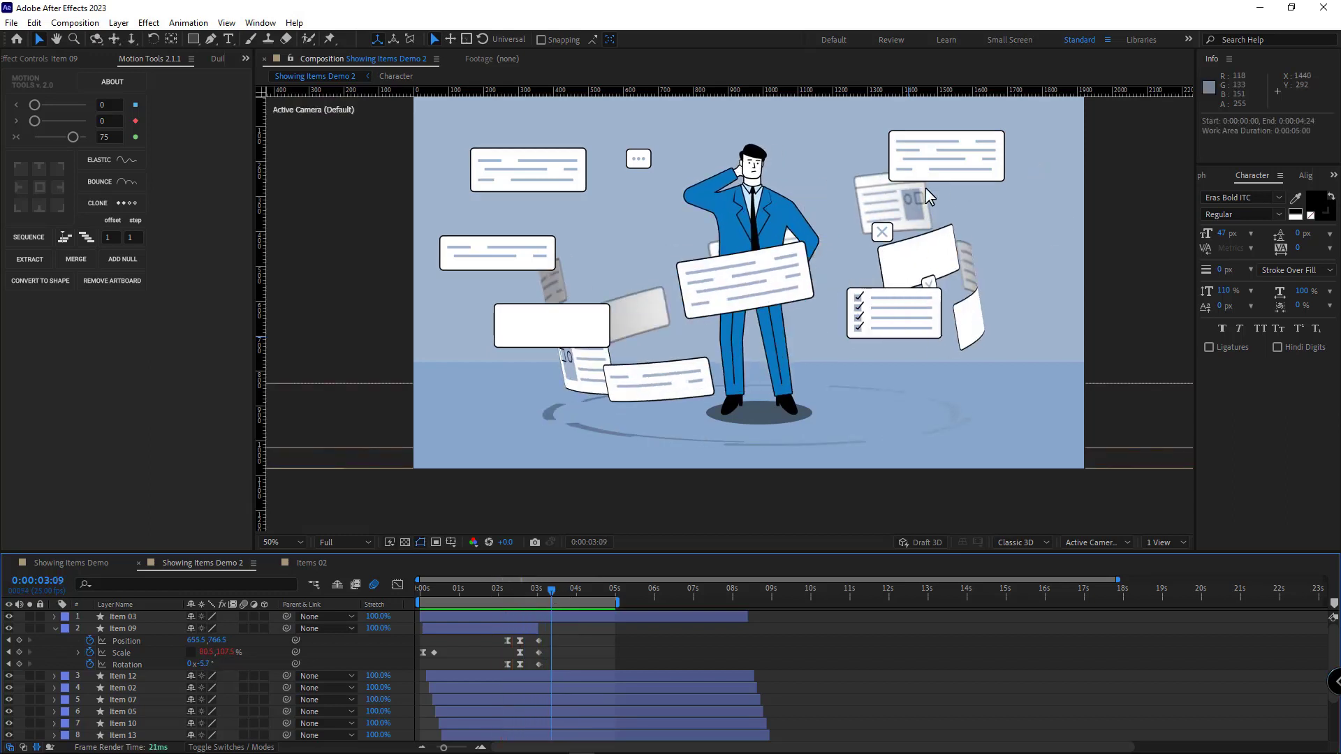
Step: Copy Item 09's six keyframes and paste them onto the Item 03 text card
{"action": "left_click", "coordinate": [946, 156]}
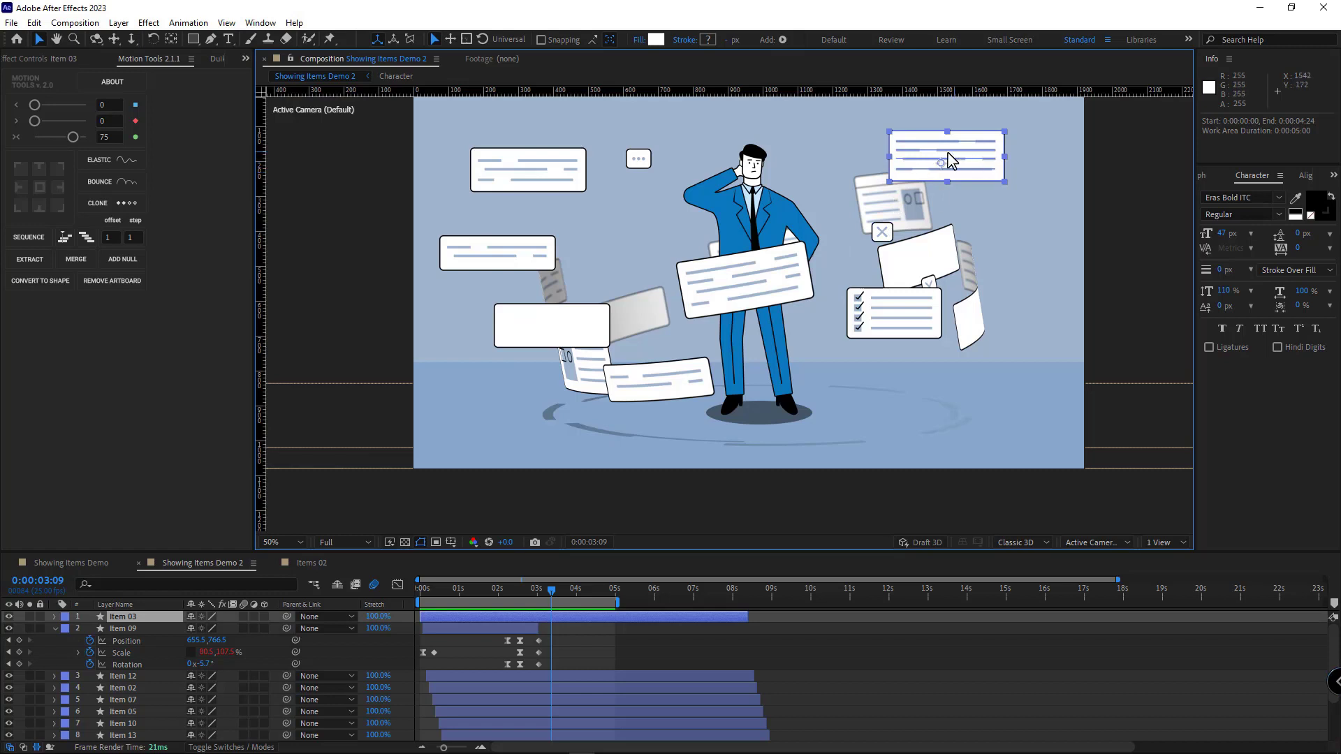
{"action": "mouse_move", "coordinate": [796, 263]}
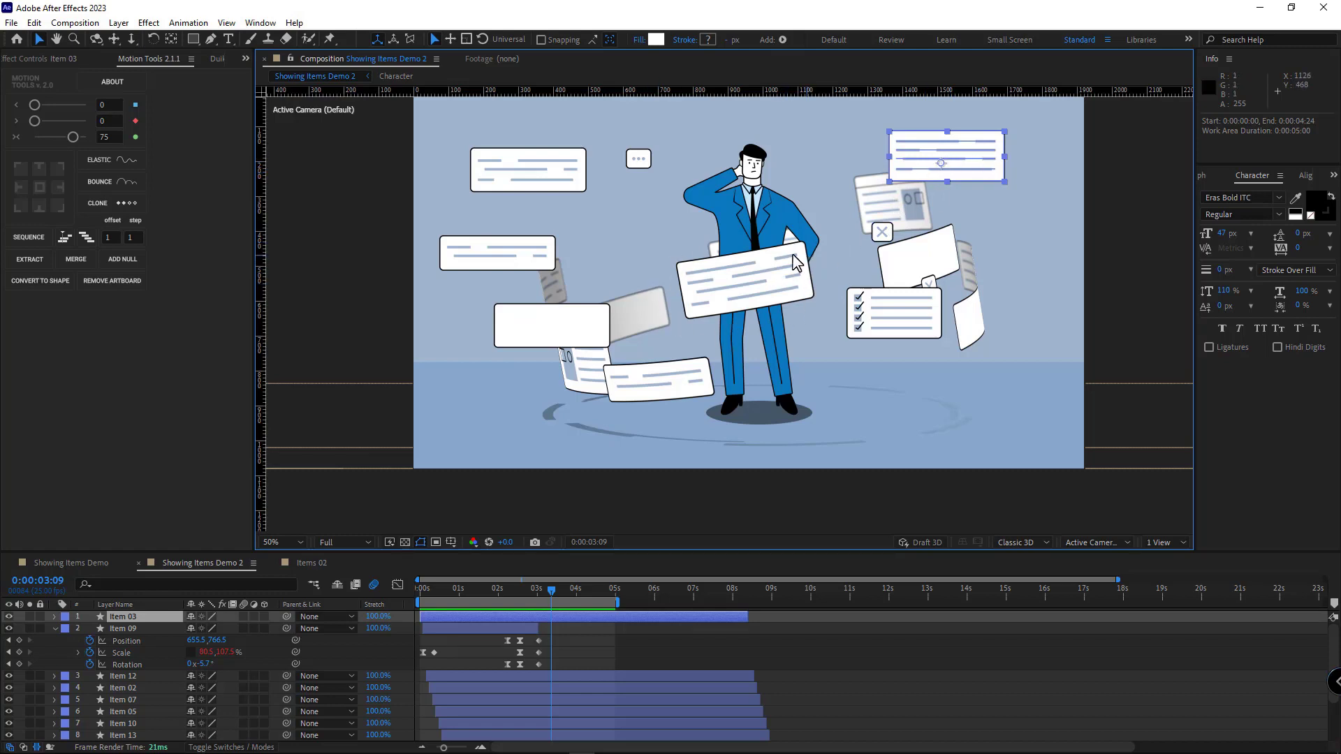
{"action": "mouse_move", "coordinate": [771, 283]}
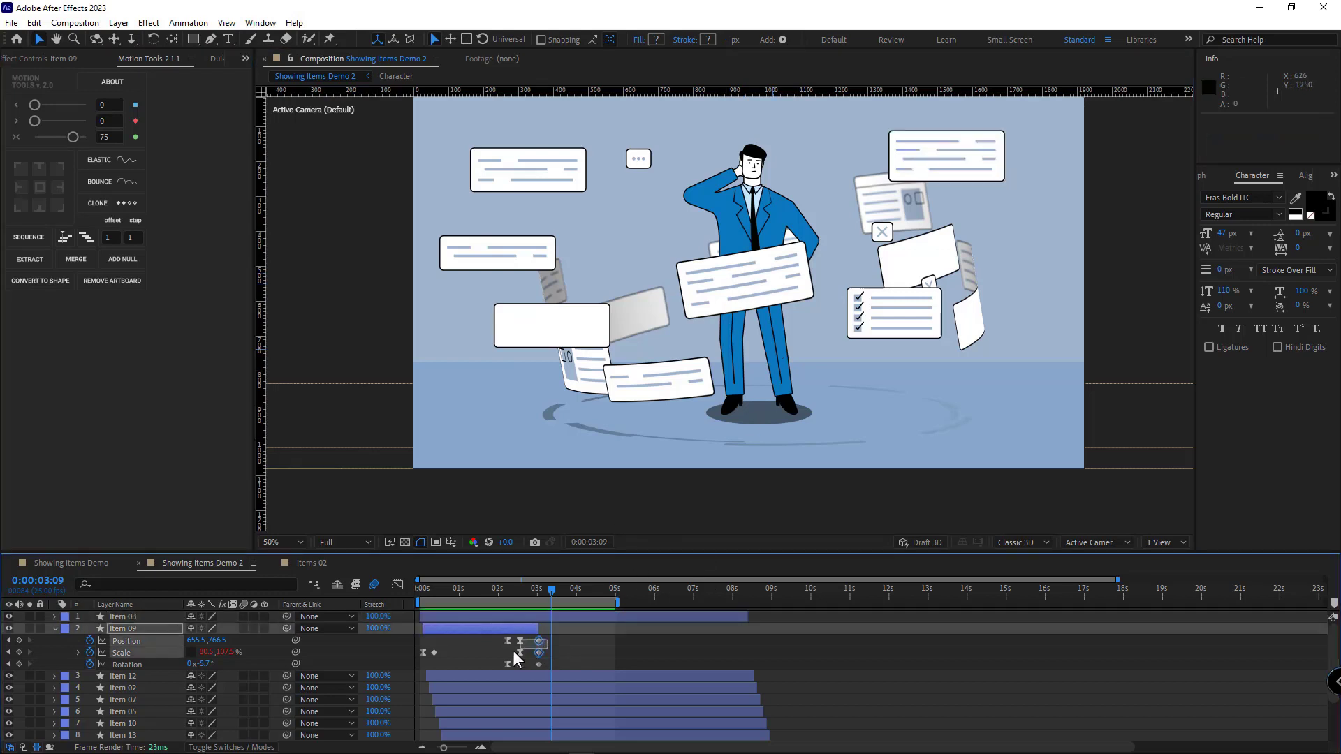
{"action": "key", "text": "ctrl+c"}
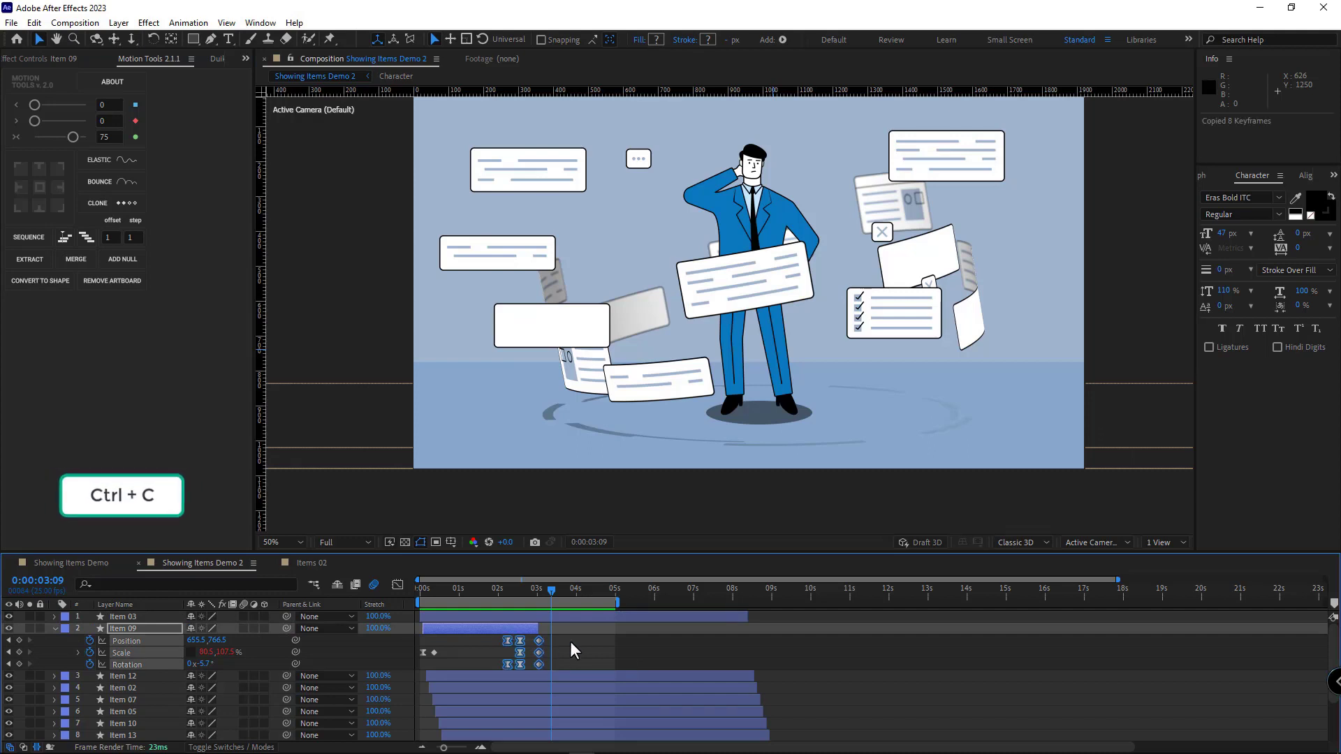
{"action": "left_click", "coordinate": [122, 617]}
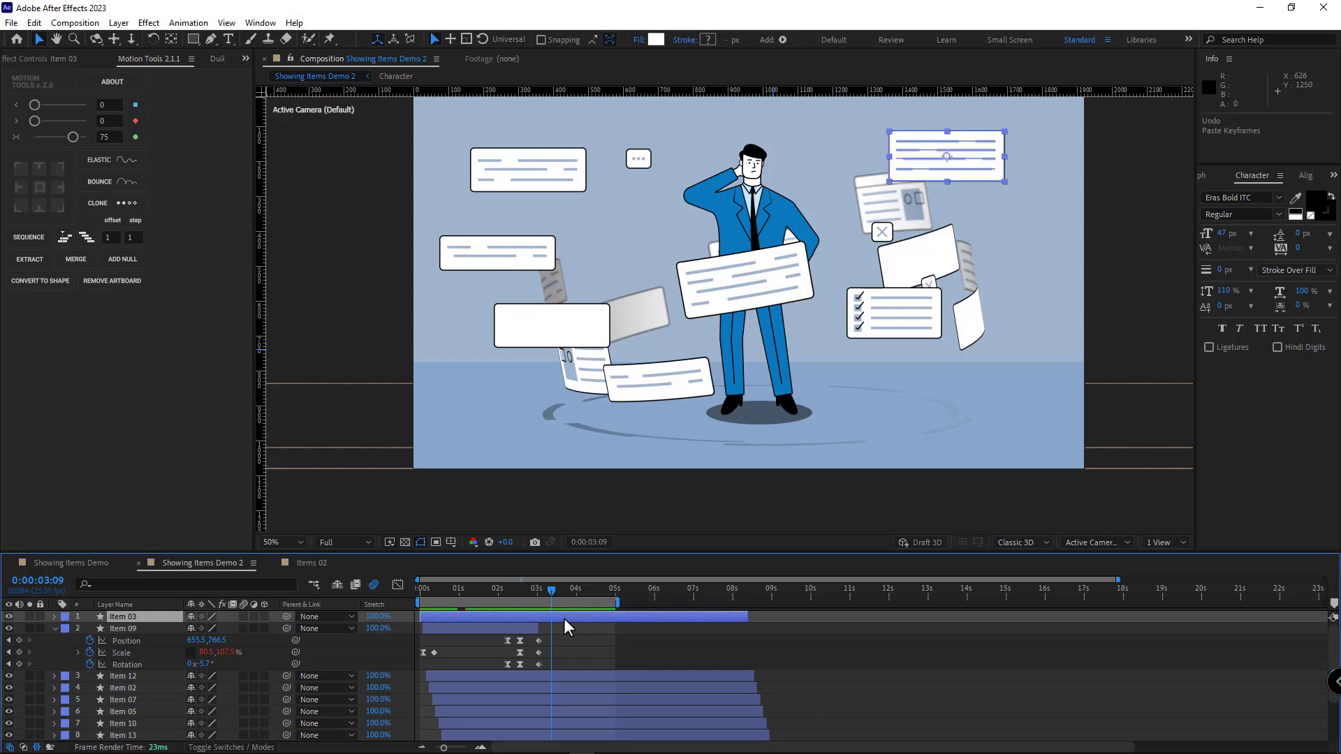
{"action": "mouse_move", "coordinate": [547, 628]}
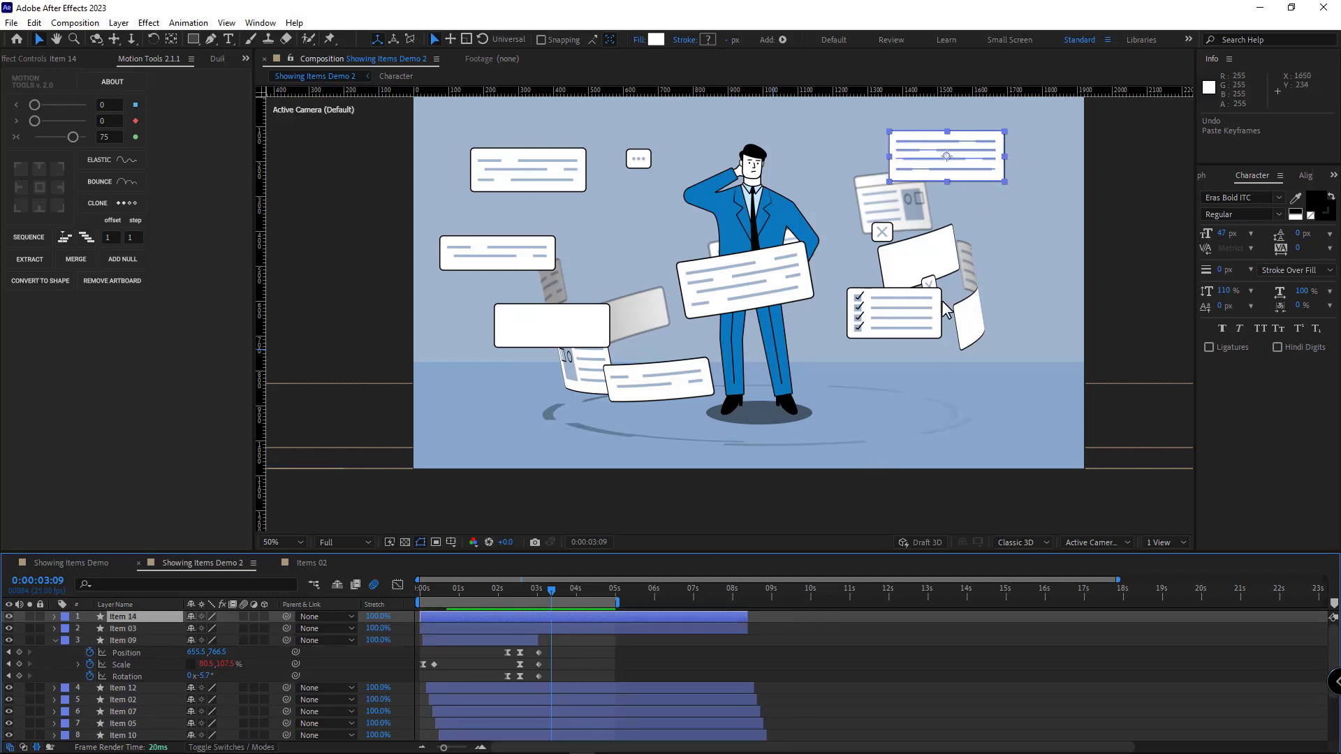
{"action": "left_click", "coordinate": [128, 628]}
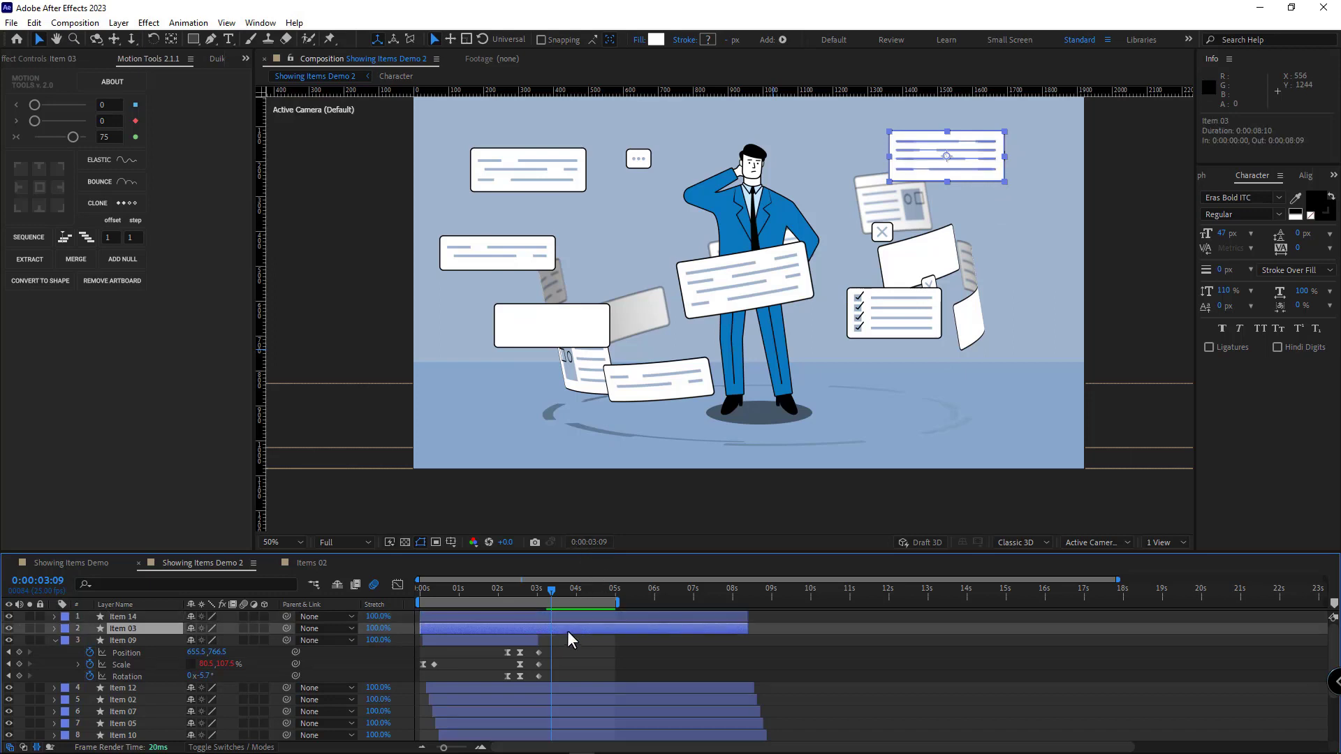
{"action": "key", "text": "ctrl+v"}
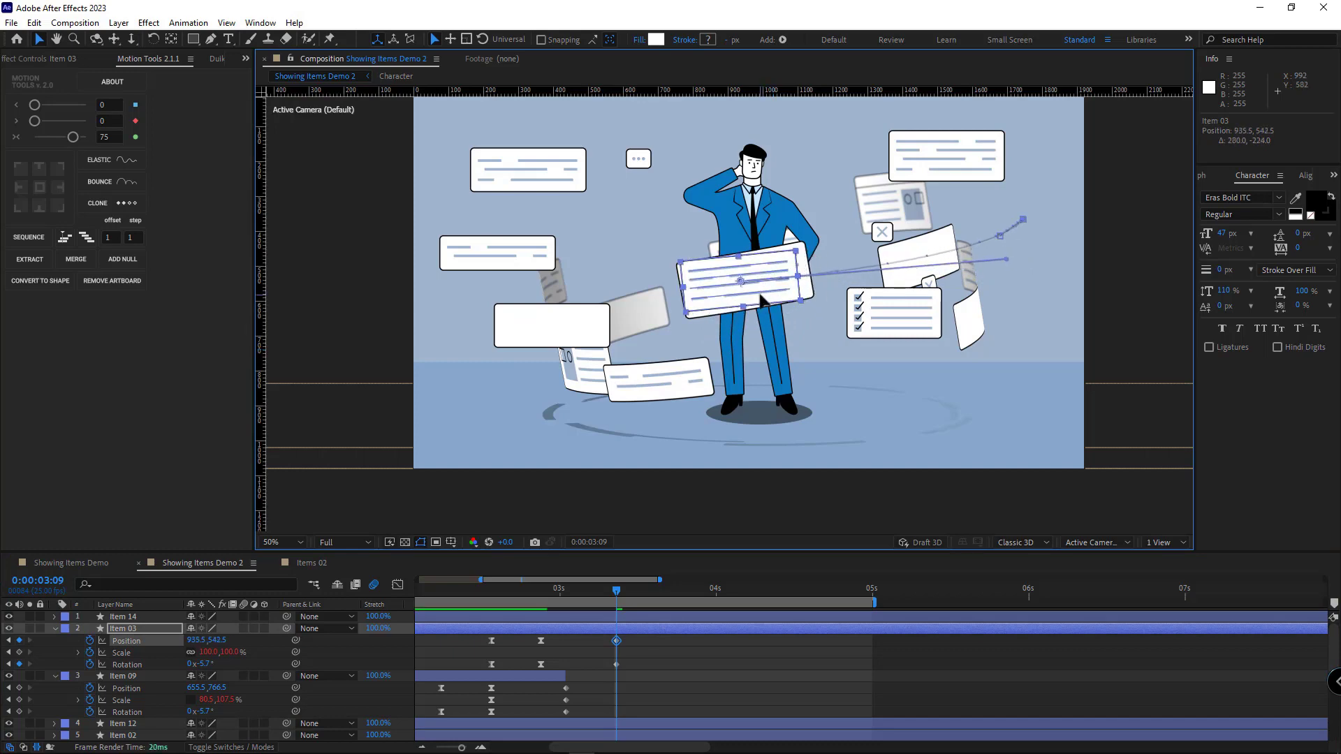
Step: Easy Ease Item 03's keyframes and enlarge and tilt its landing pose
{"action": "left_click", "coordinate": [274, 541]}
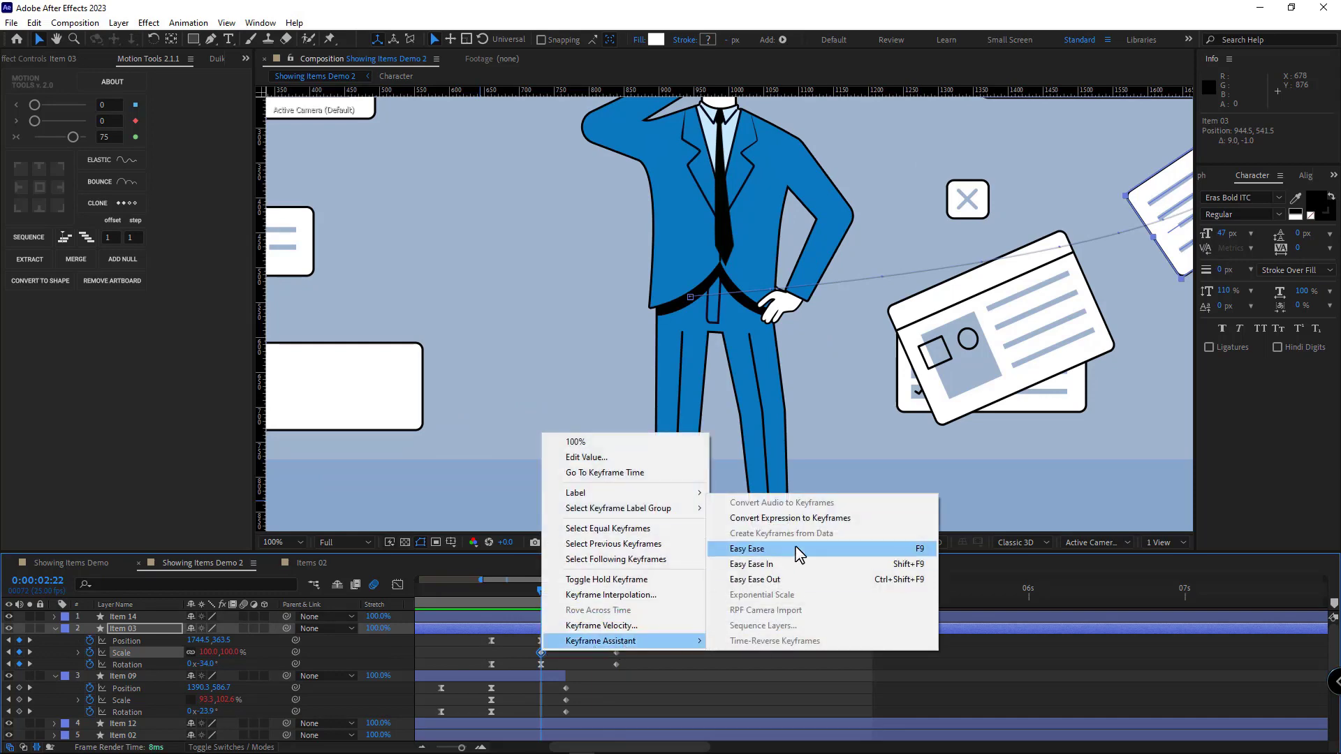
{"action": "left_click", "coordinate": [745, 548]}
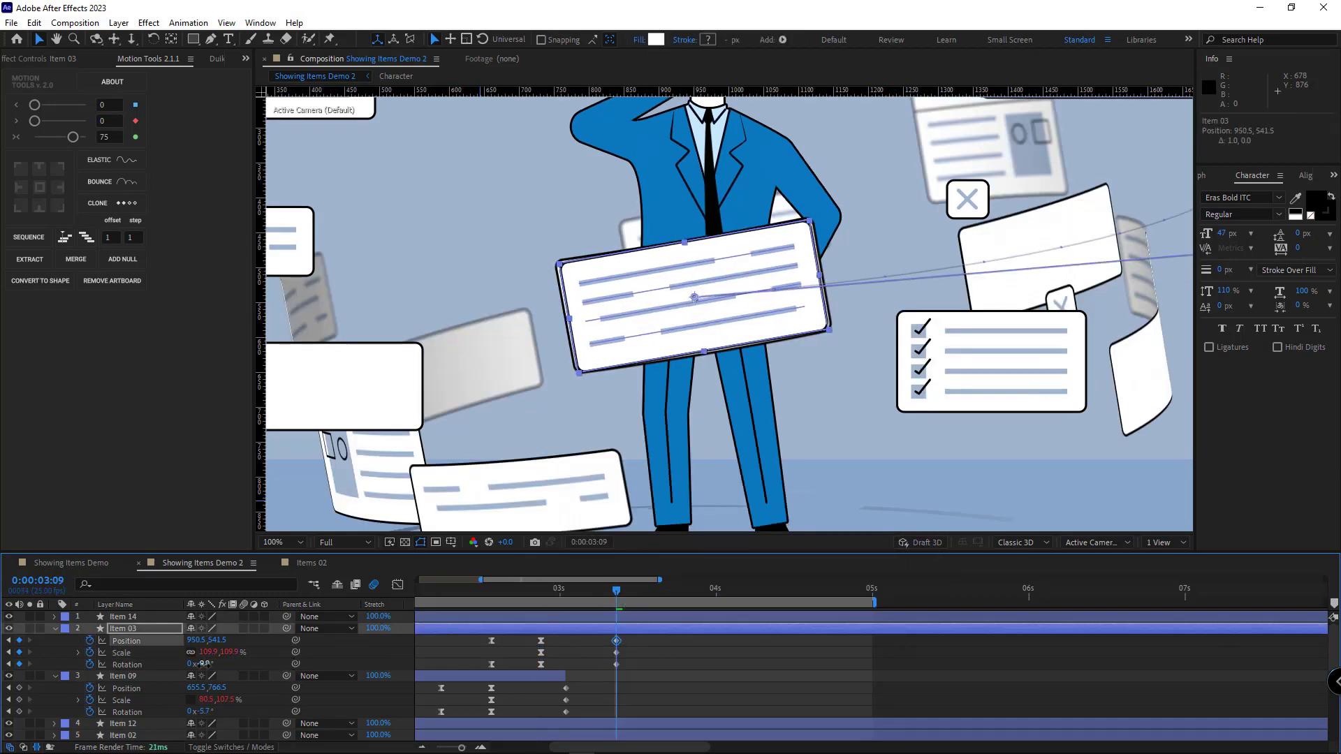
{"action": "left_click", "coordinate": [273, 542]}
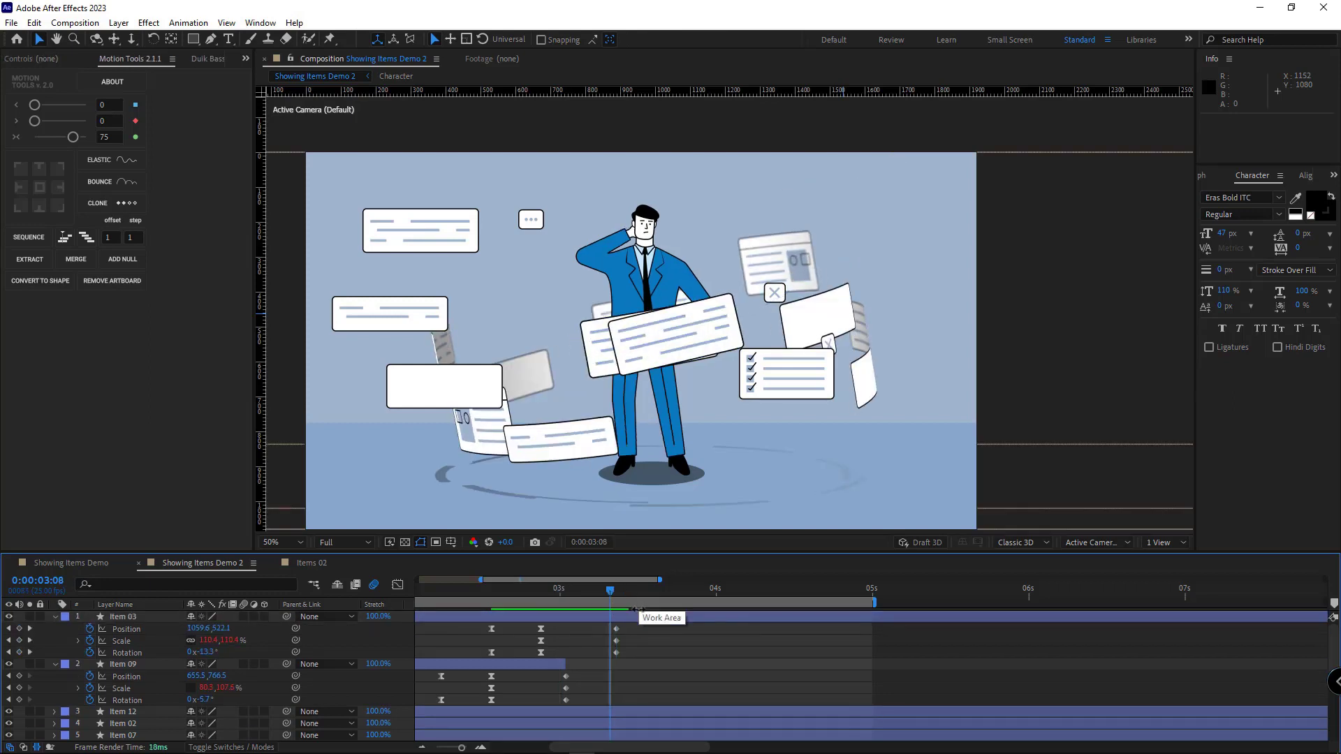
{"action": "key", "text": "Alt+]"}
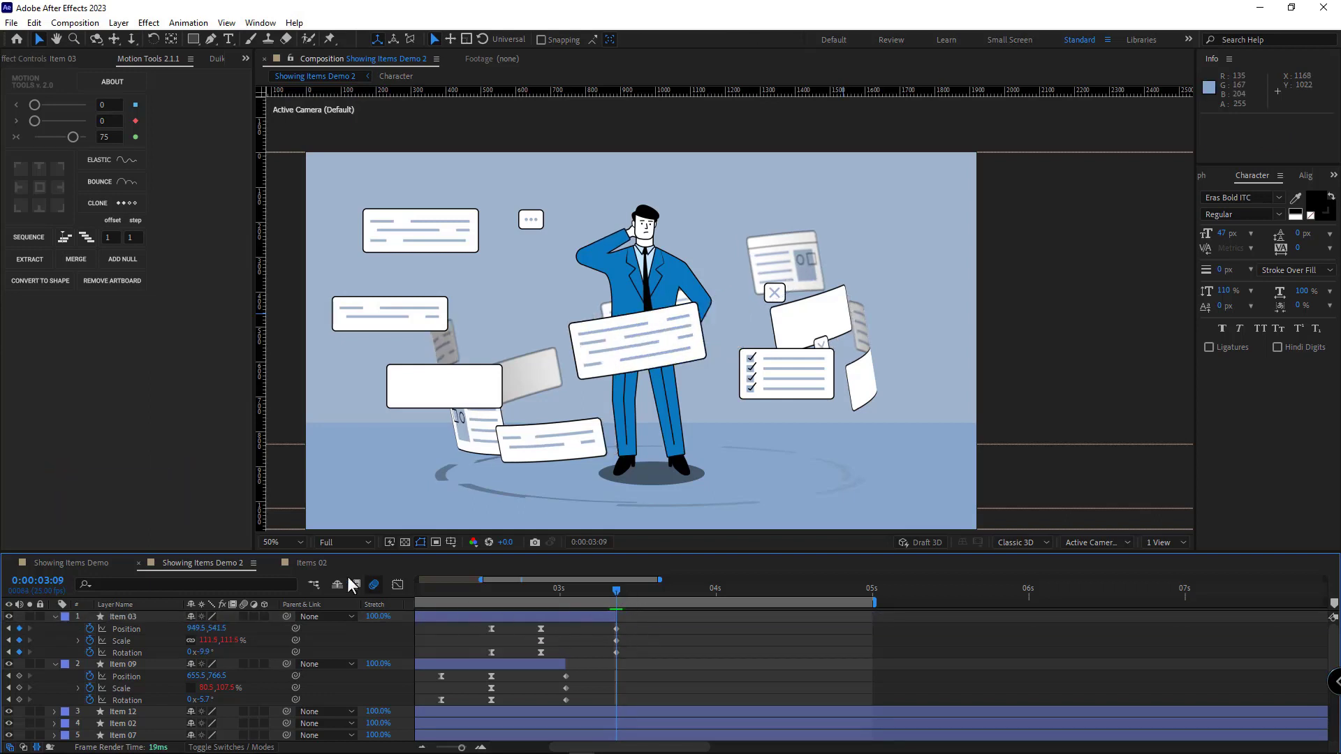
{"action": "left_click", "coordinate": [309, 563]}
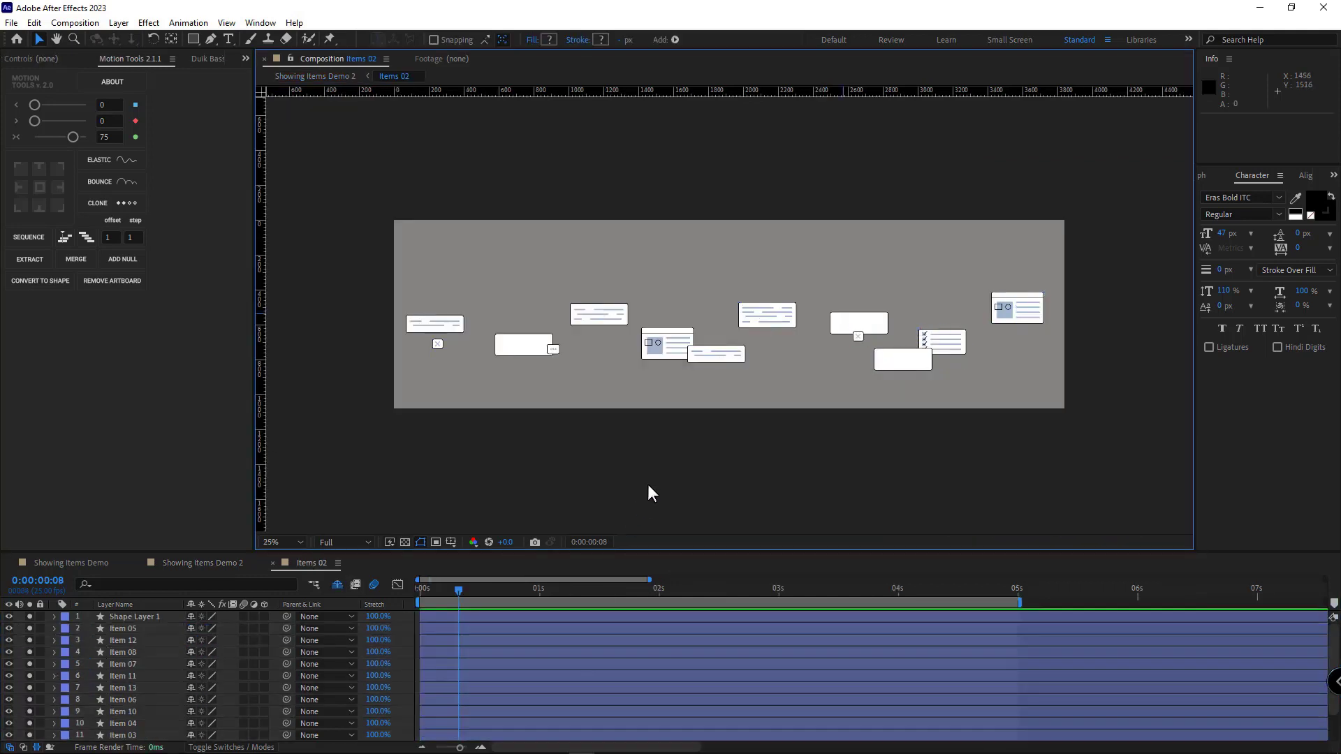
{"action": "left_click", "coordinate": [767, 315]}
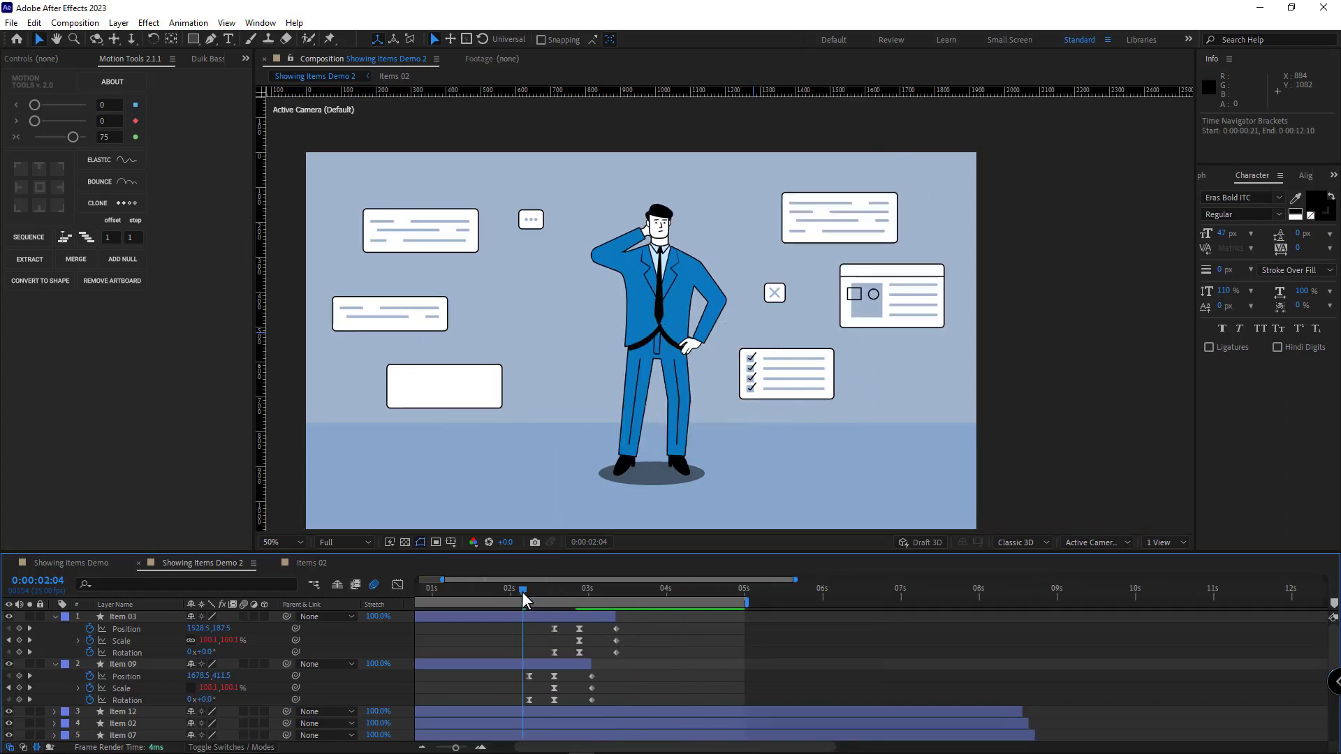
{"action": "key", "text": "Space"}
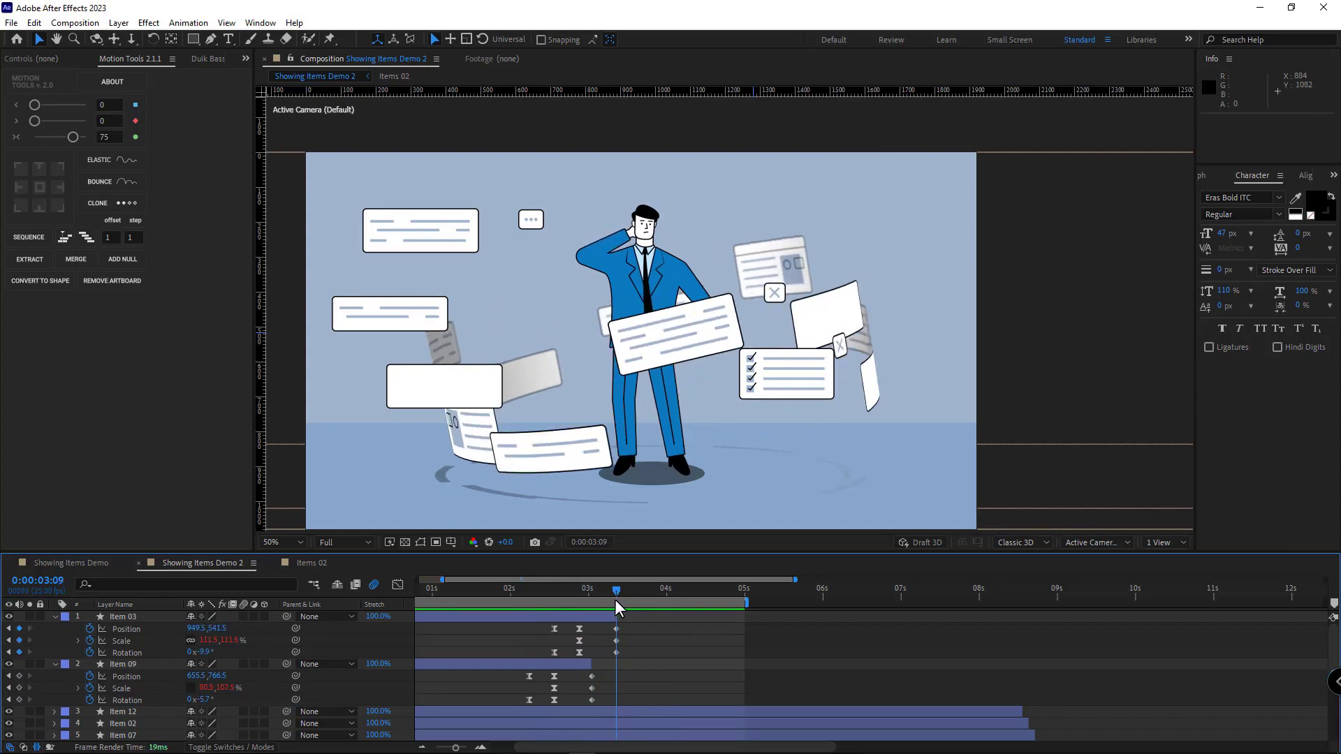
Step: Purge all memory and disk cache from Edit > Purge, confirming the Clear Disk Cache dialog
{"action": "left_click", "coordinate": [33, 22]}
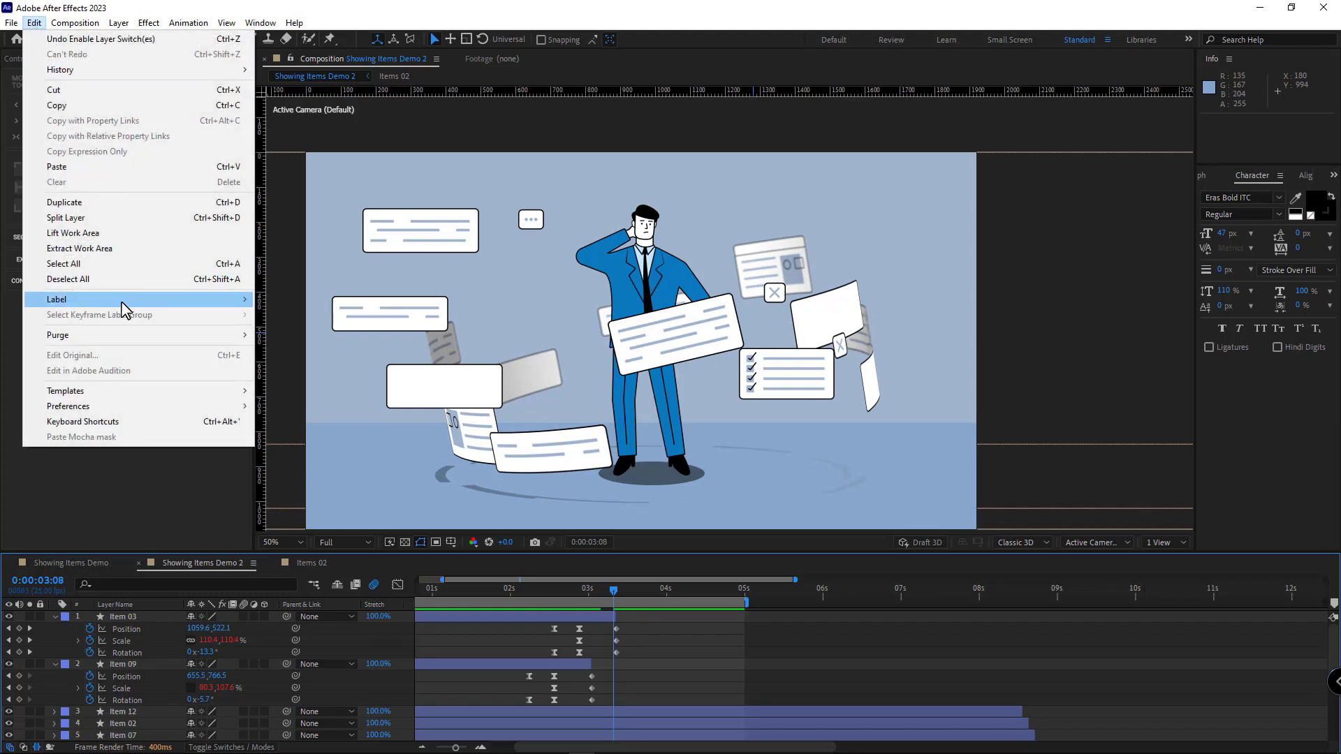
{"action": "left_click", "coordinate": [58, 334]}
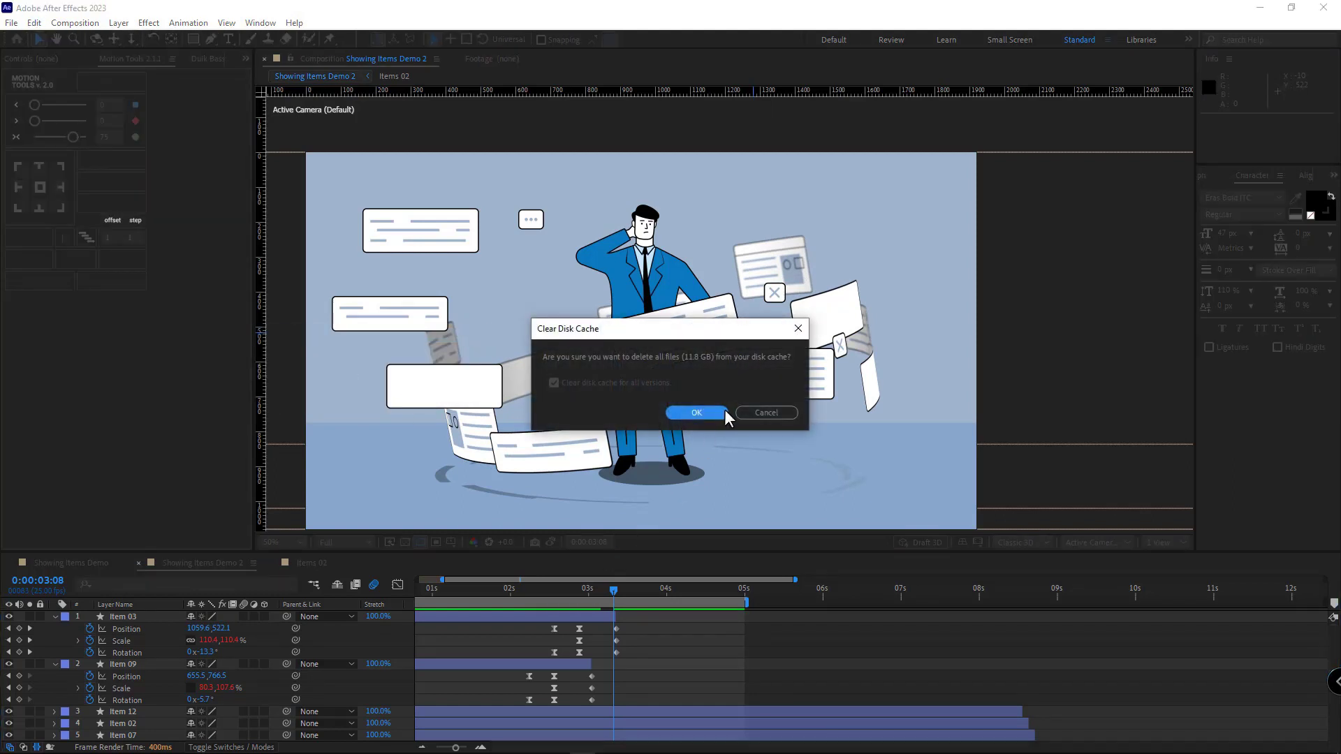
{"action": "left_click", "coordinate": [695, 412]}
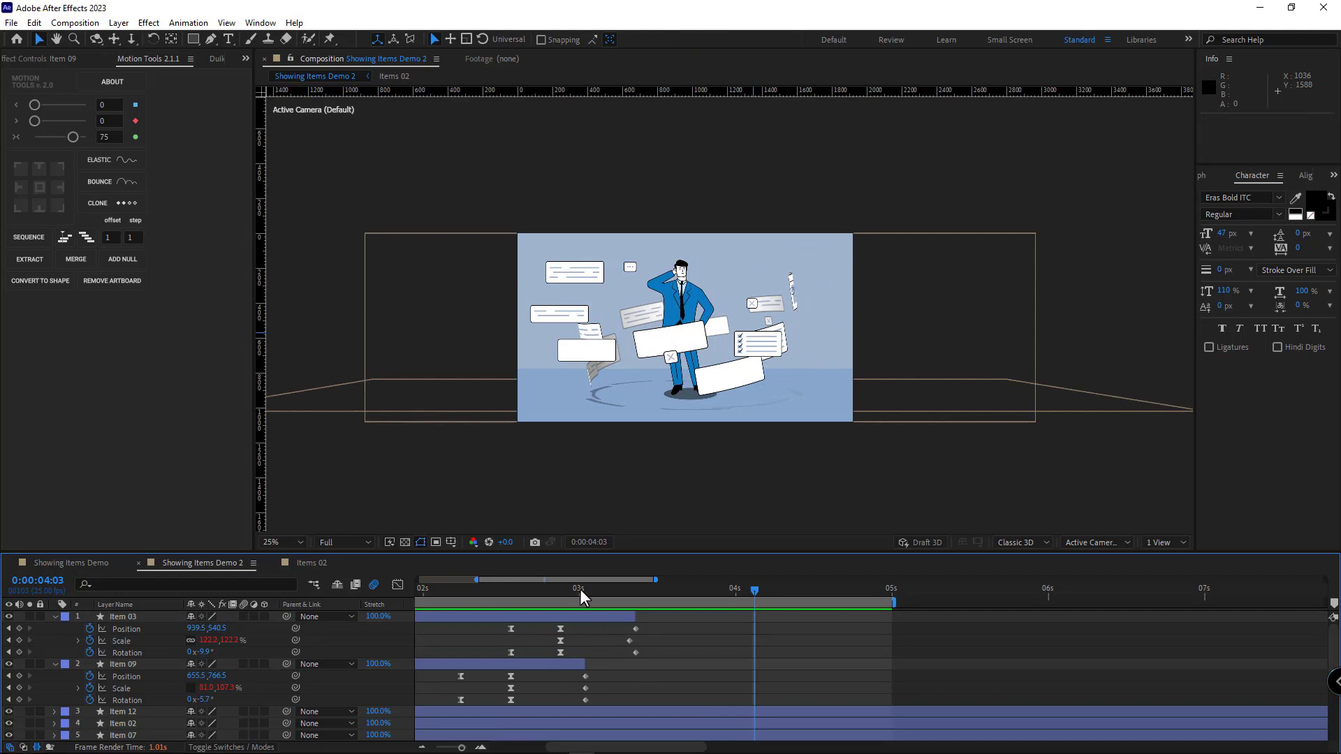
Step: Select the blank white card layer, then switch to the Showing Items Demo composition
{"action": "left_click", "coordinate": [552, 590]}
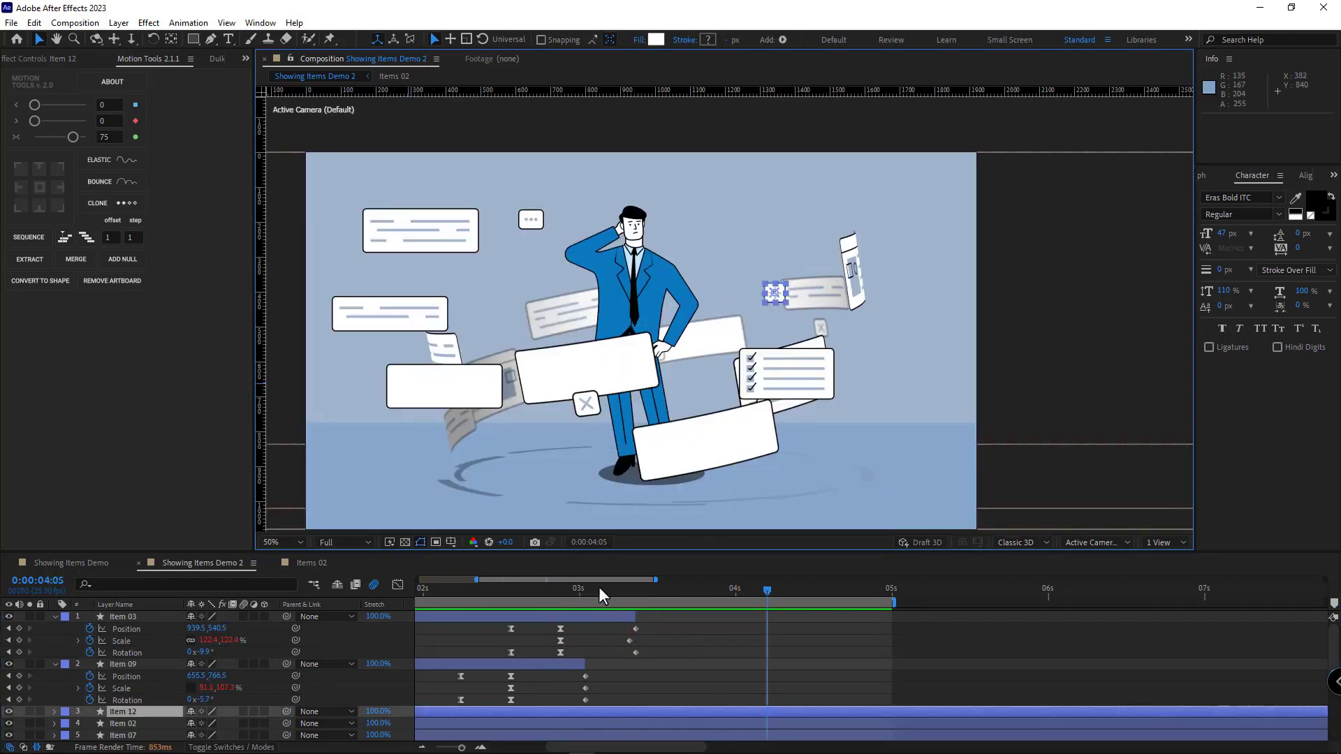
{"action": "left_click", "coordinate": [442, 385]}
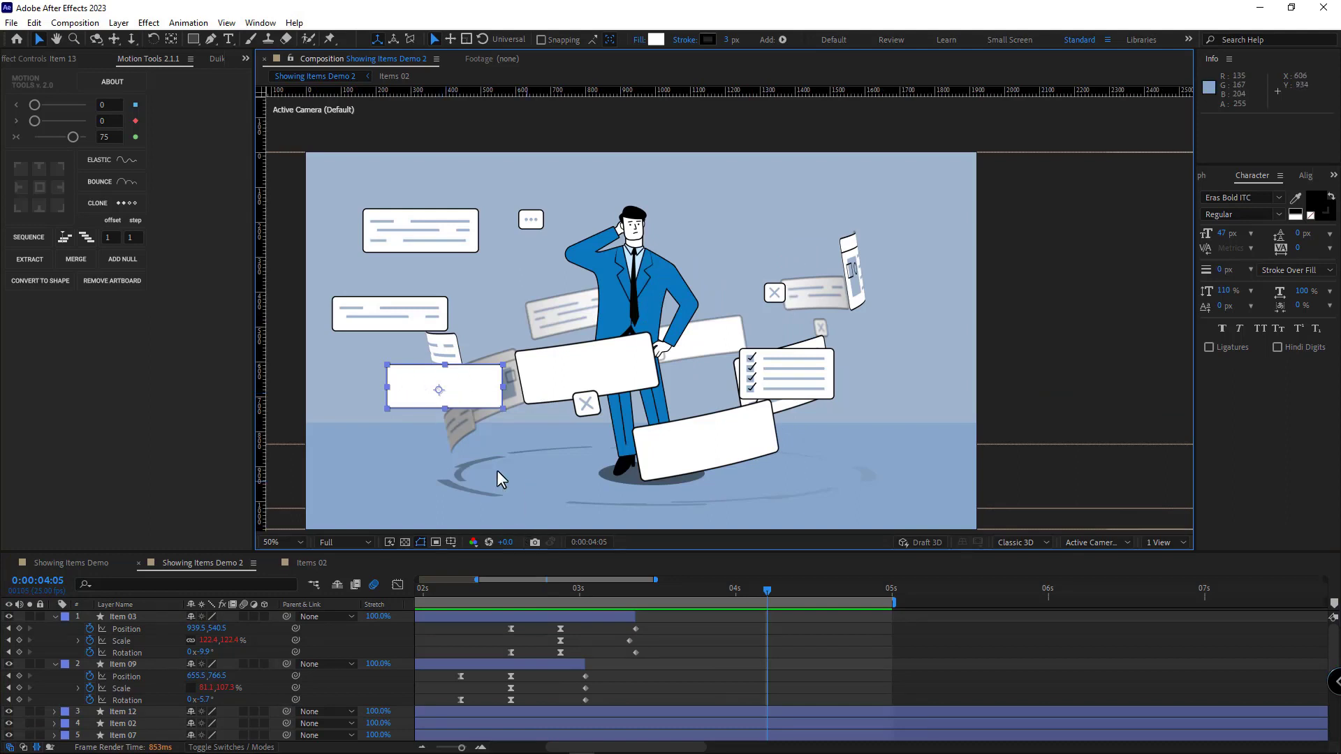
{"action": "mouse_move", "coordinate": [609, 439]}
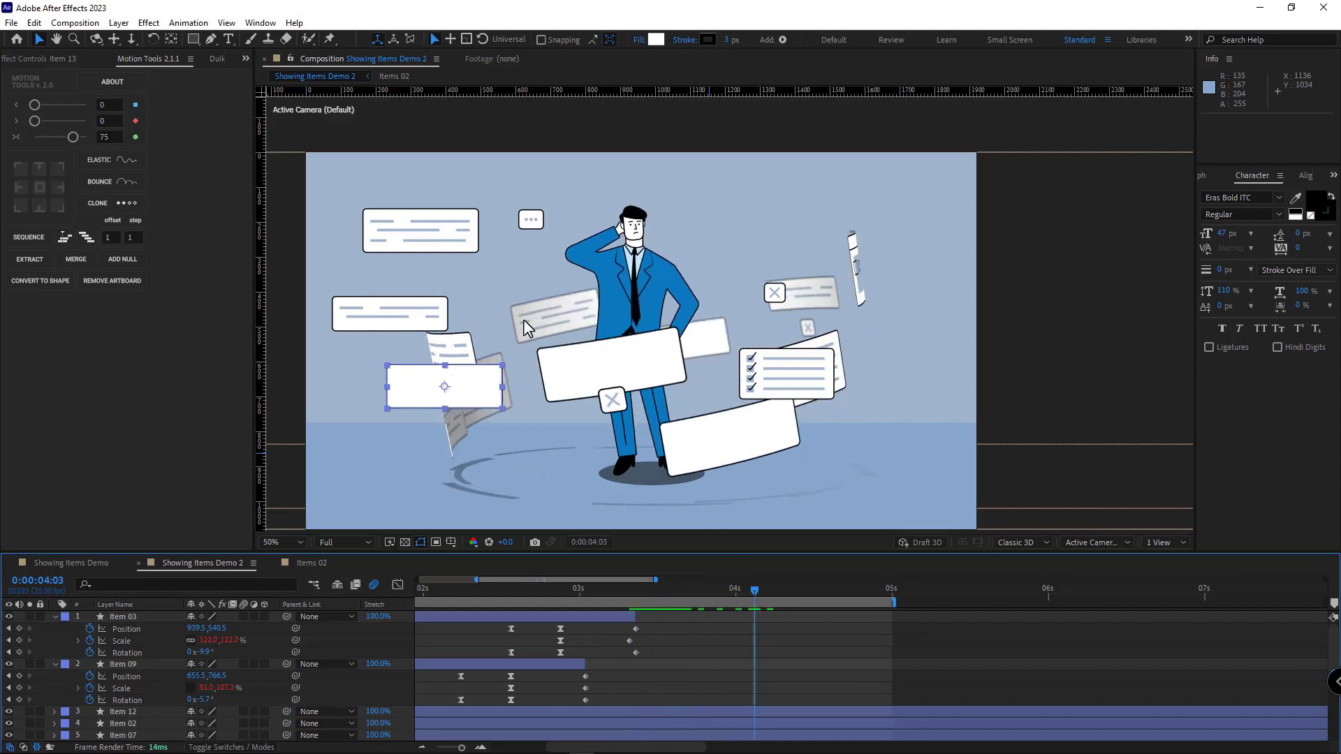
{"action": "left_click", "coordinate": [419, 232]}
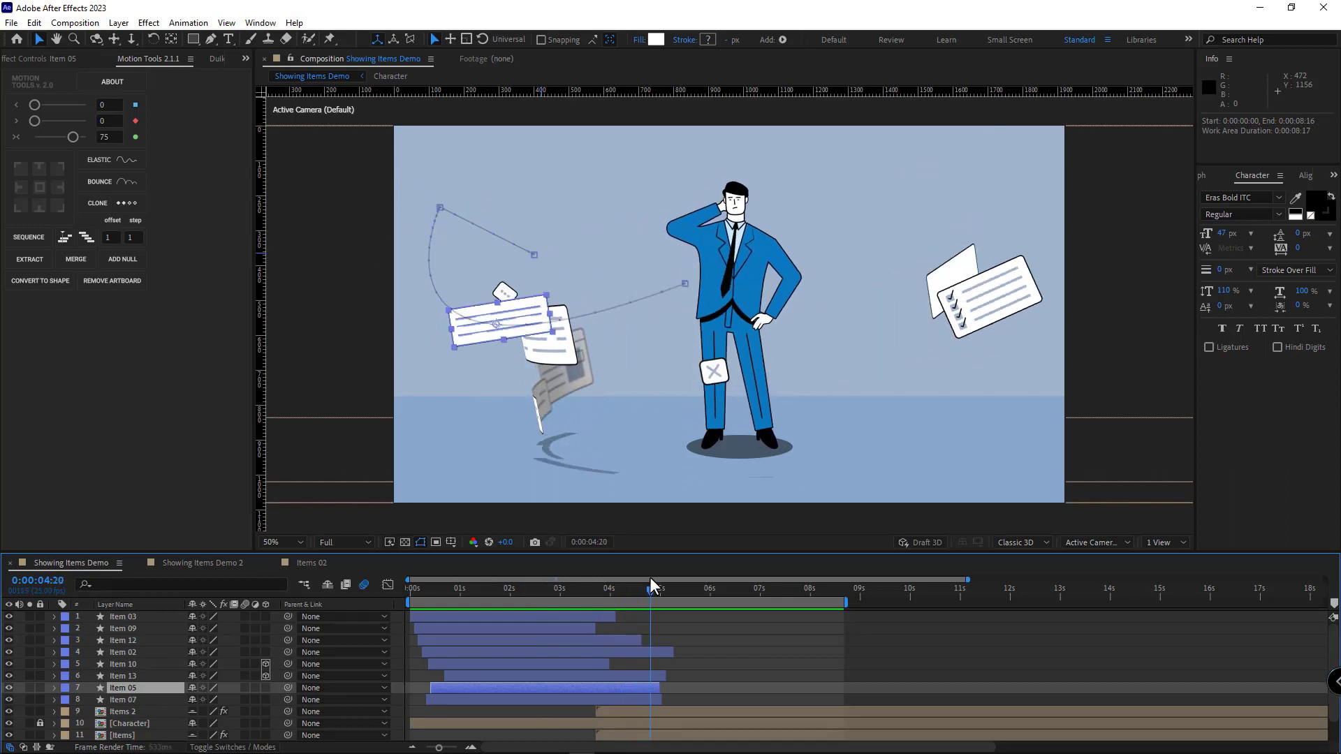
Step: Select Item 13 in Showing Items Demo 2, reveal its properties, and keyframe Y and Z rotation
{"action": "left_click", "coordinate": [652, 588]}
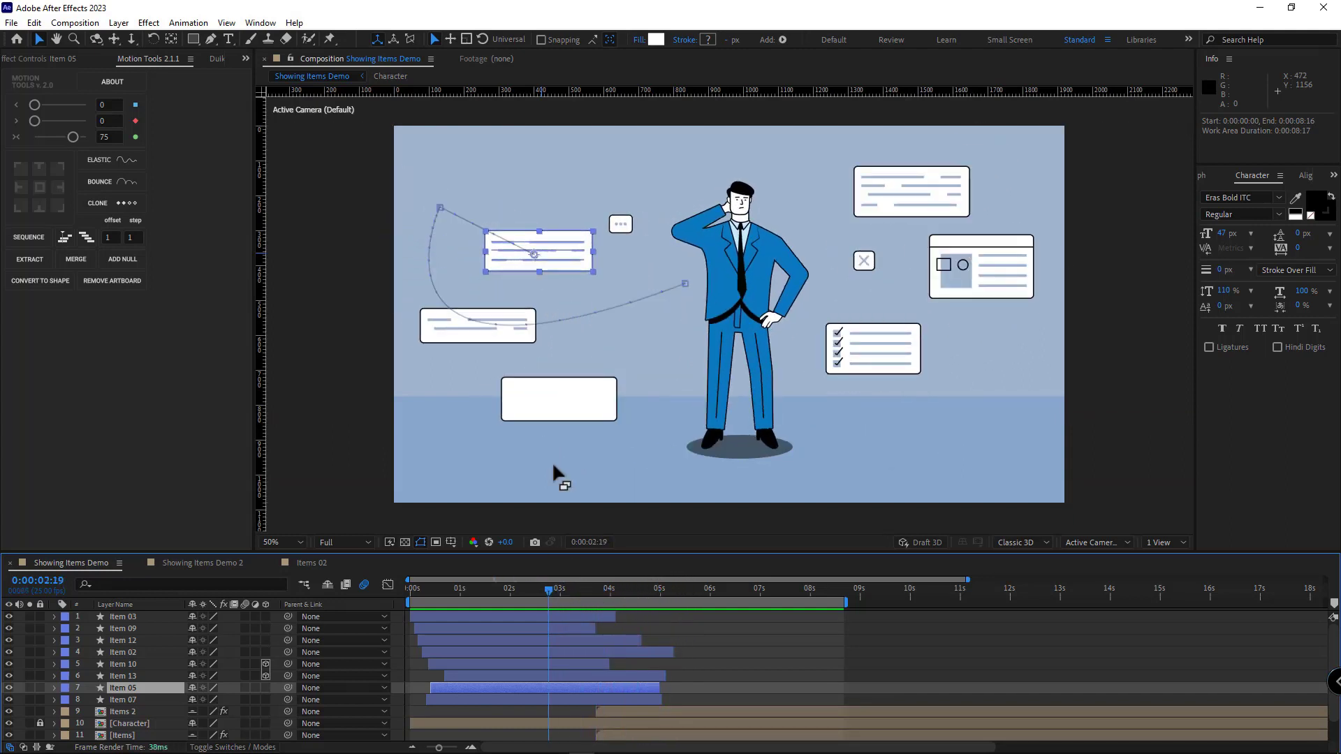
{"action": "left_click", "coordinate": [122, 676]}
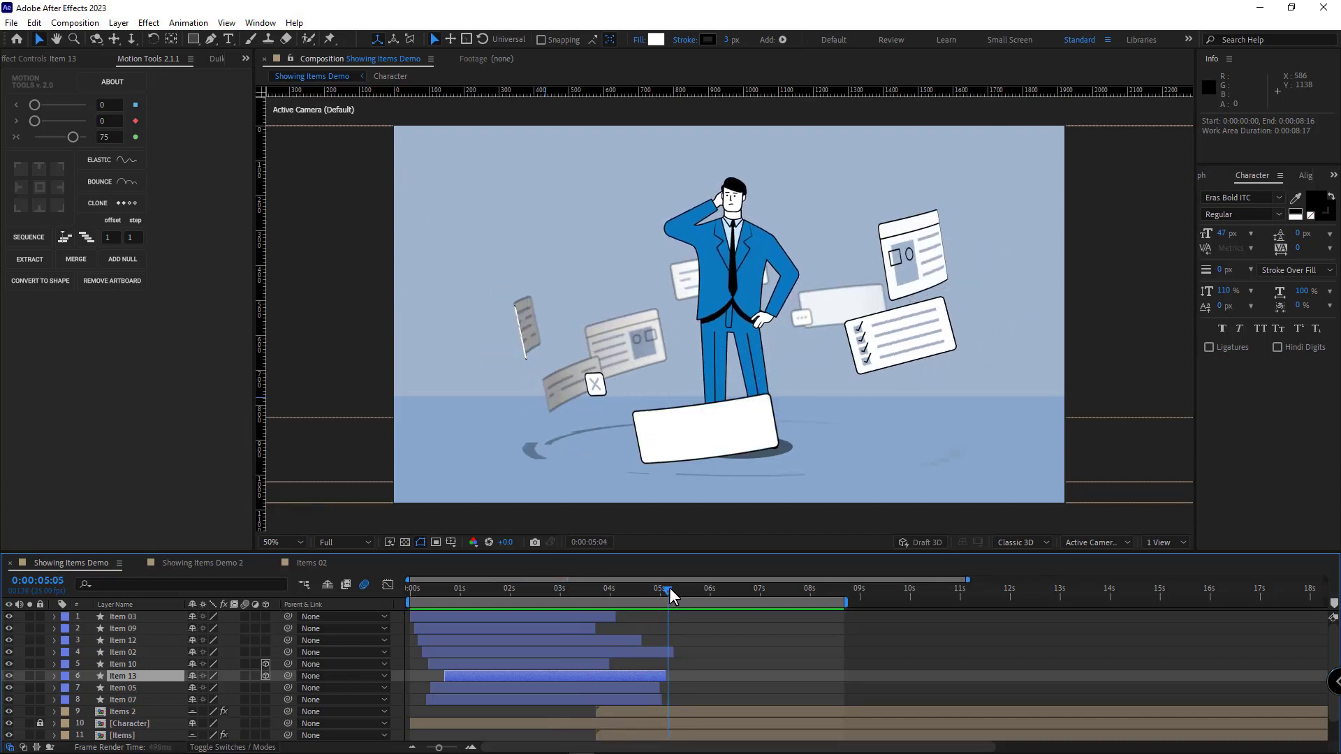
{"action": "left_click", "coordinate": [201, 563]}
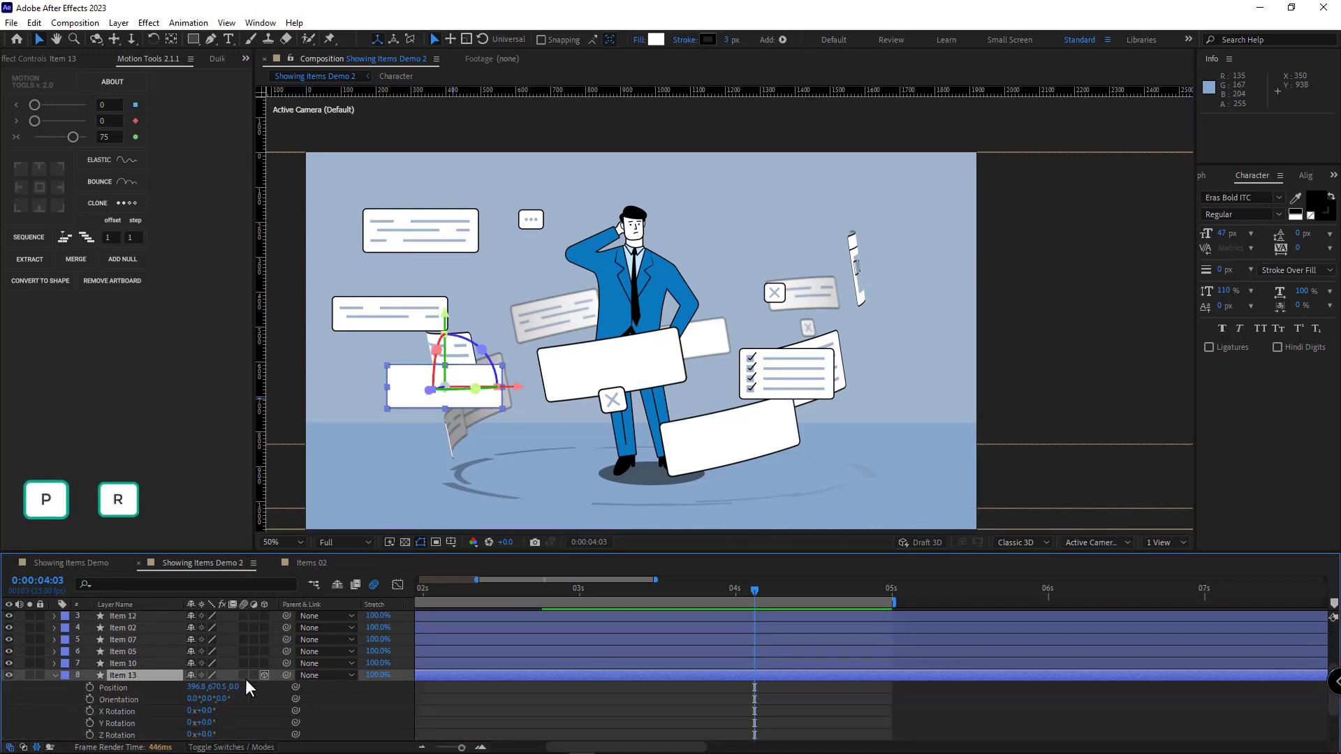
{"action": "key", "text": "s"}
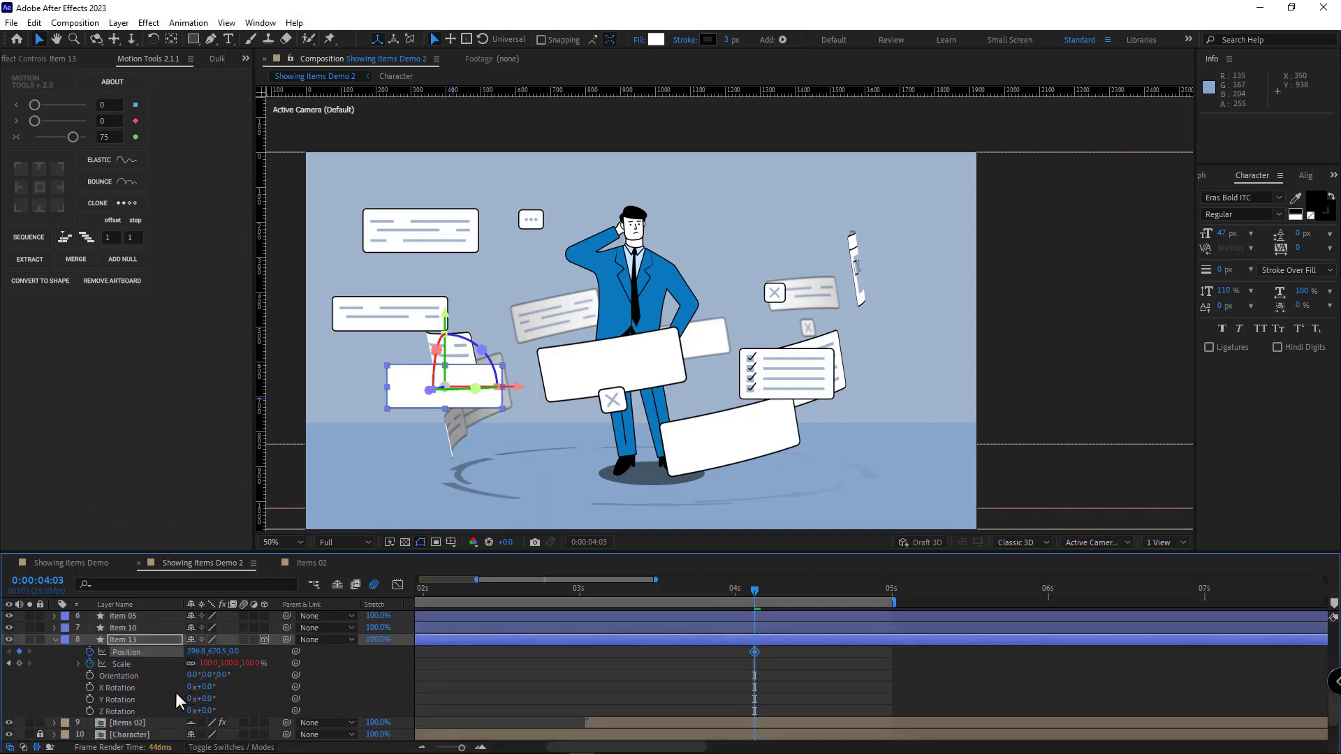
{"action": "mouse_move", "coordinate": [124, 701]}
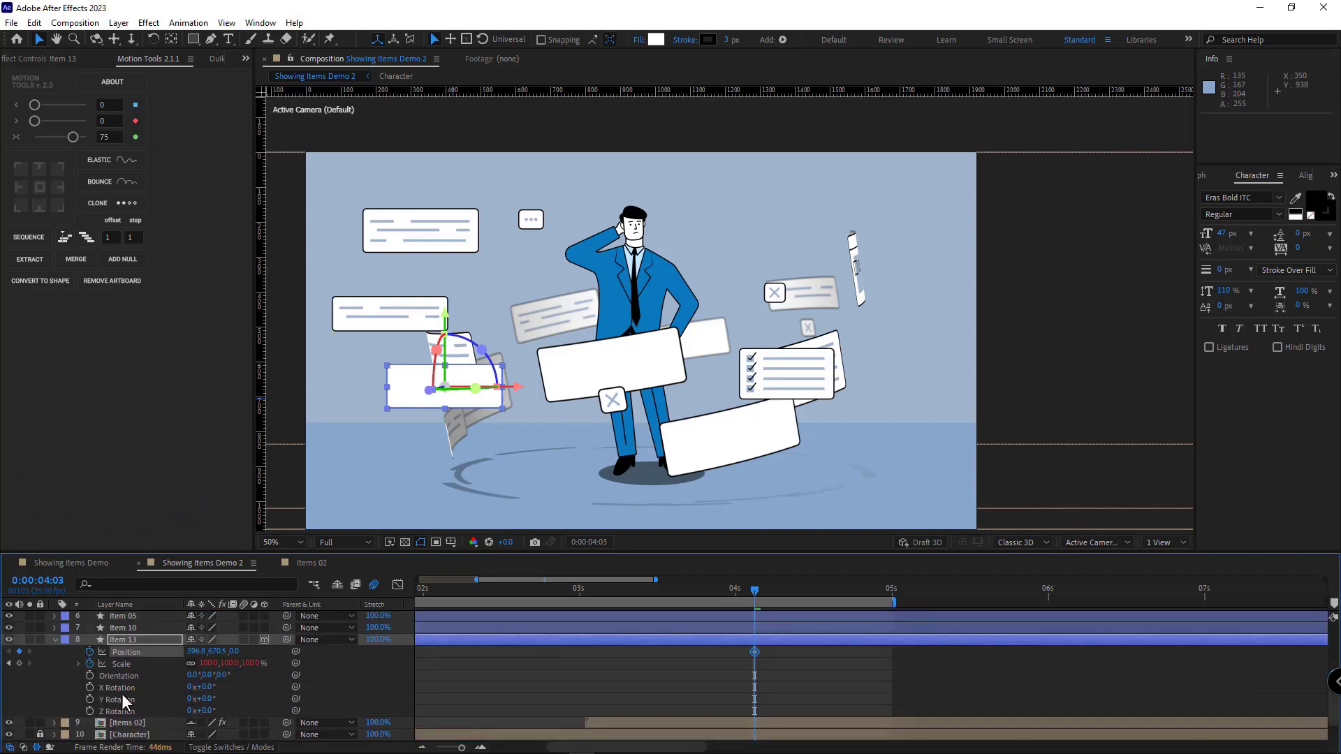
{"action": "left_click", "coordinate": [90, 700]}
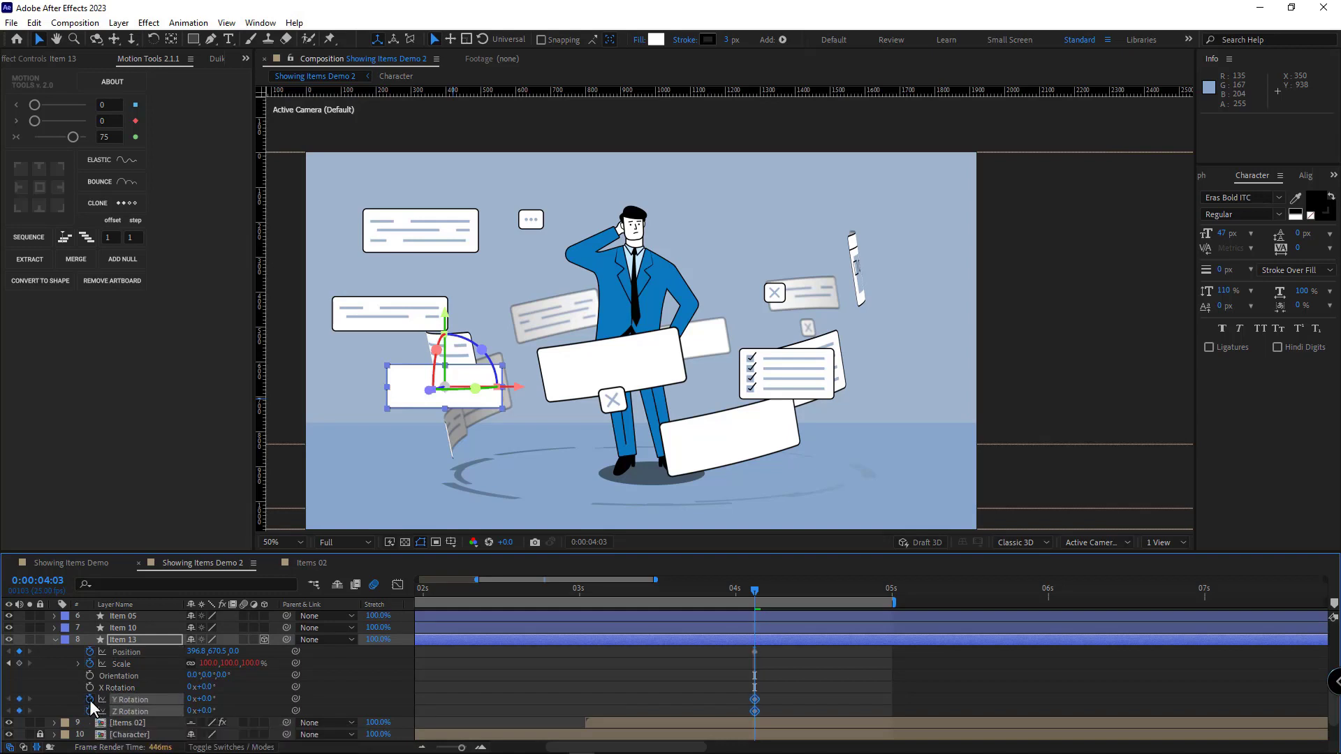
{"action": "mouse_move", "coordinate": [90, 695]}
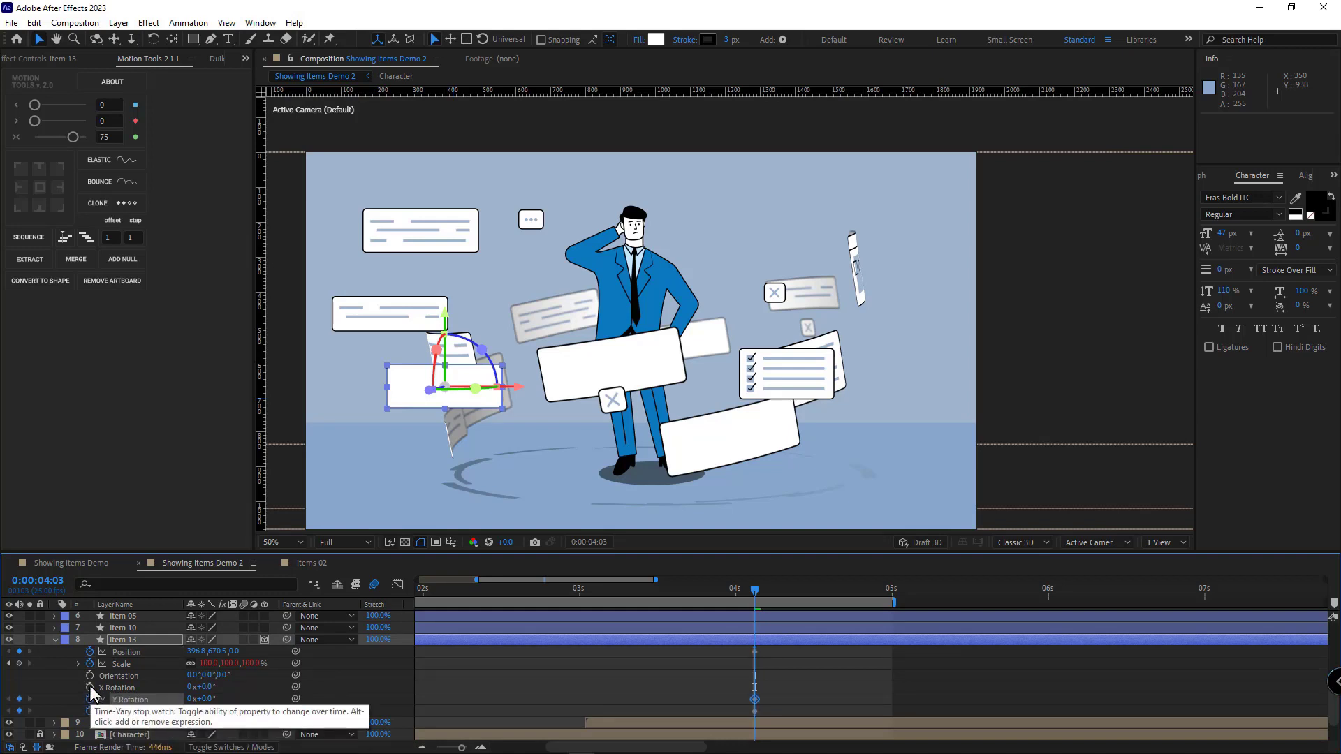
{"action": "left_click", "coordinate": [90, 687]}
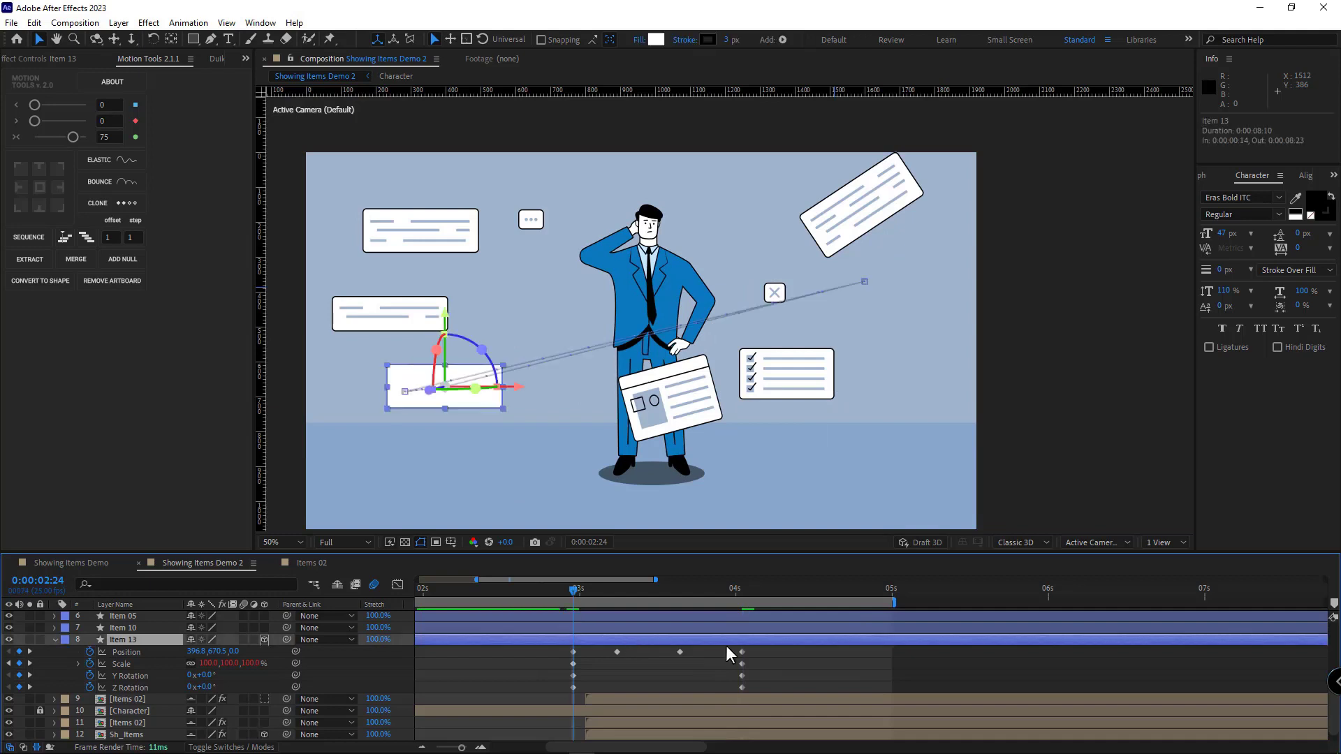
Step: Apply Easy Ease to Item 13's selected keyframes through Keyframe Assistant
{"action": "right_click", "coordinate": [573, 651]}
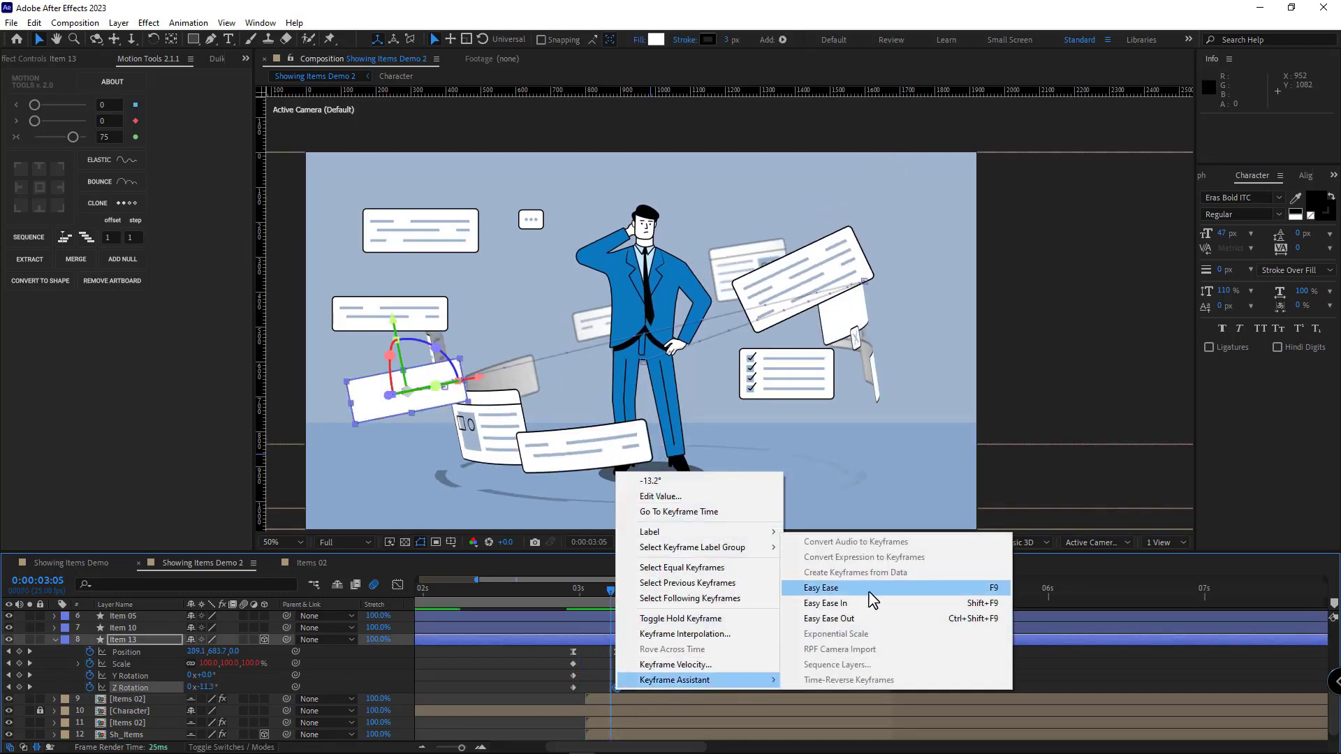
{"action": "left_click", "coordinate": [821, 588]}
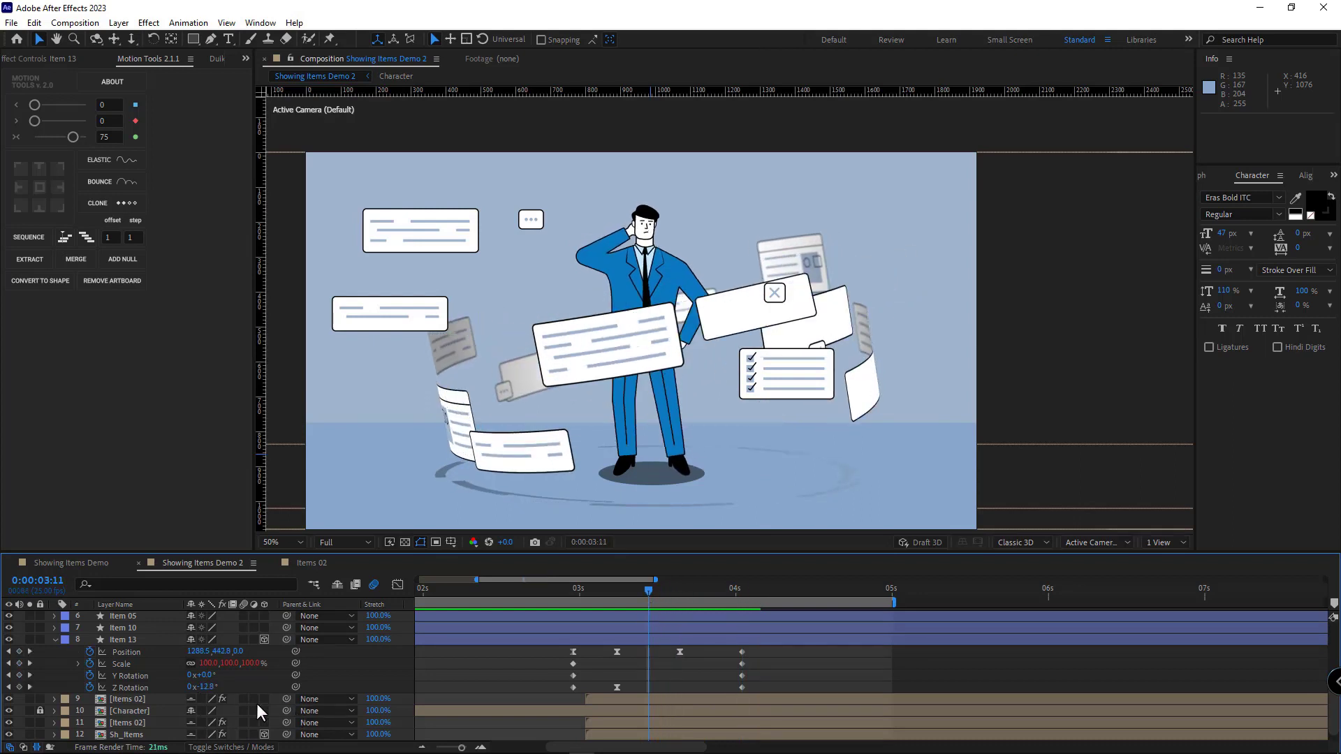
Step: Add Z Rotation keyframes from 3:03 to 4:01 and set Y Rotation to 180° at the end
{"action": "left_click", "coordinate": [133, 676]}
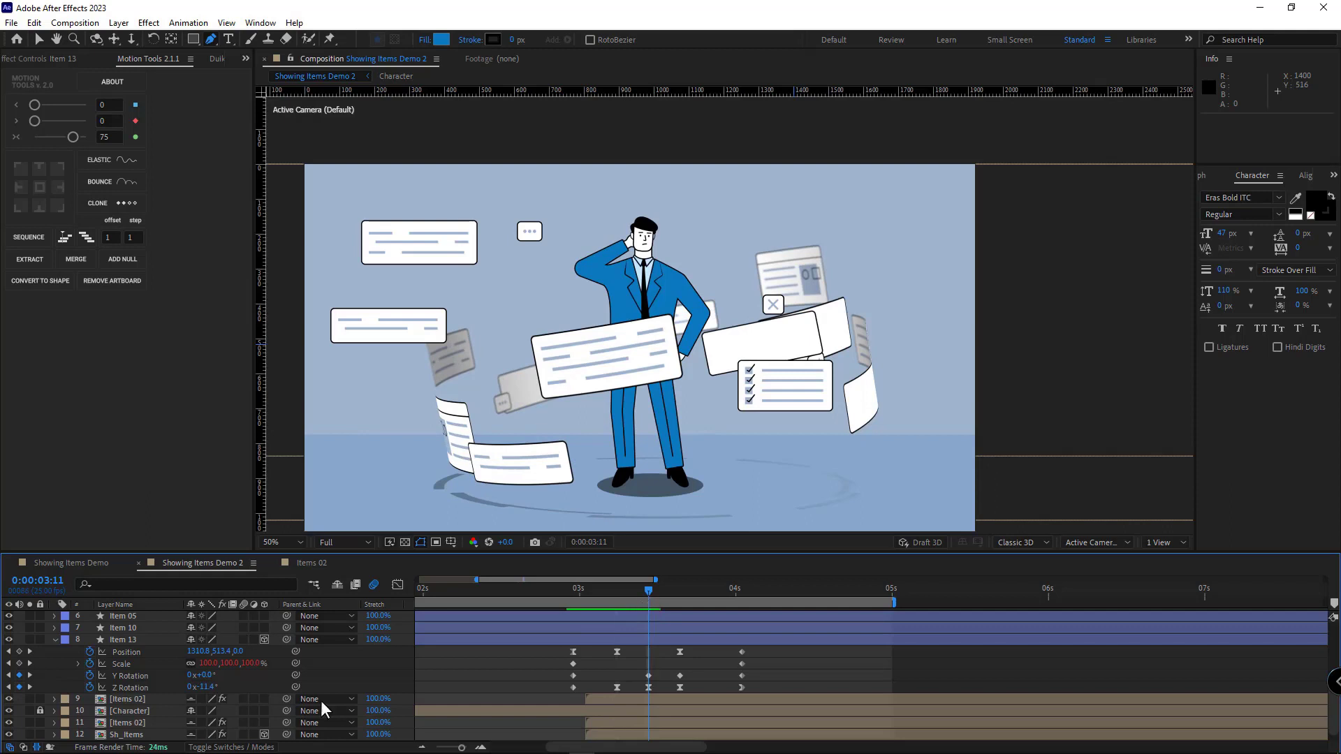
{"action": "left_click", "coordinate": [123, 640]}
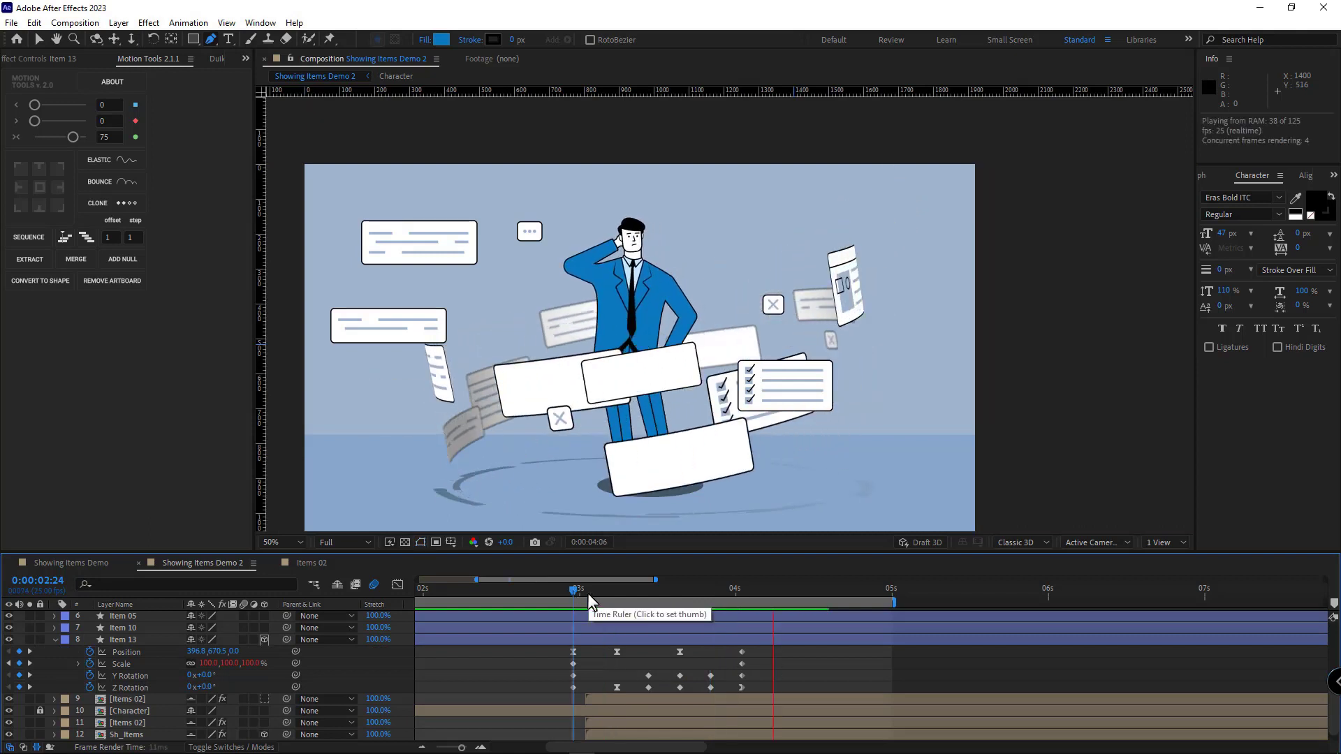
{"action": "left_click", "coordinate": [734, 588]}
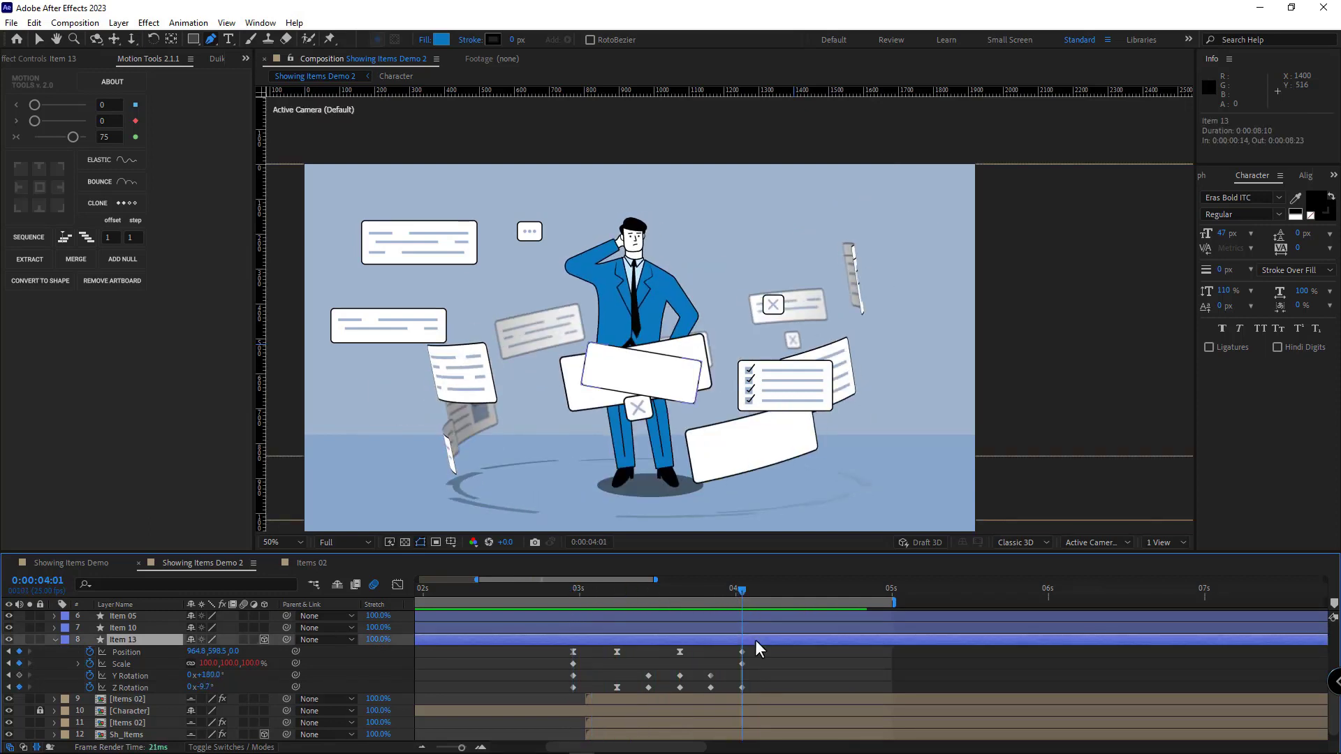
Step: Set Item 13's Scale to 124.9% at the 4:01 keyframe and trim the layer's end there
{"action": "left_click", "coordinate": [633, 368]}
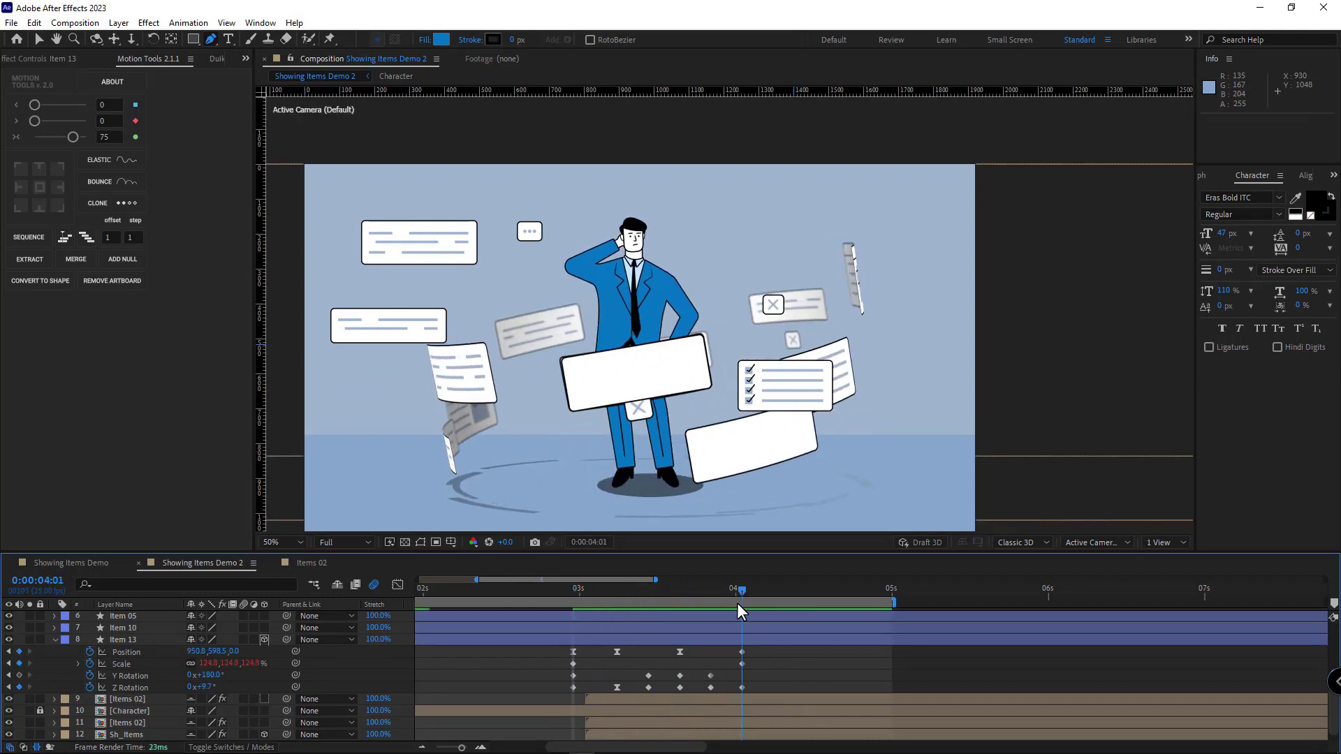
{"action": "left_click", "coordinate": [123, 639]}
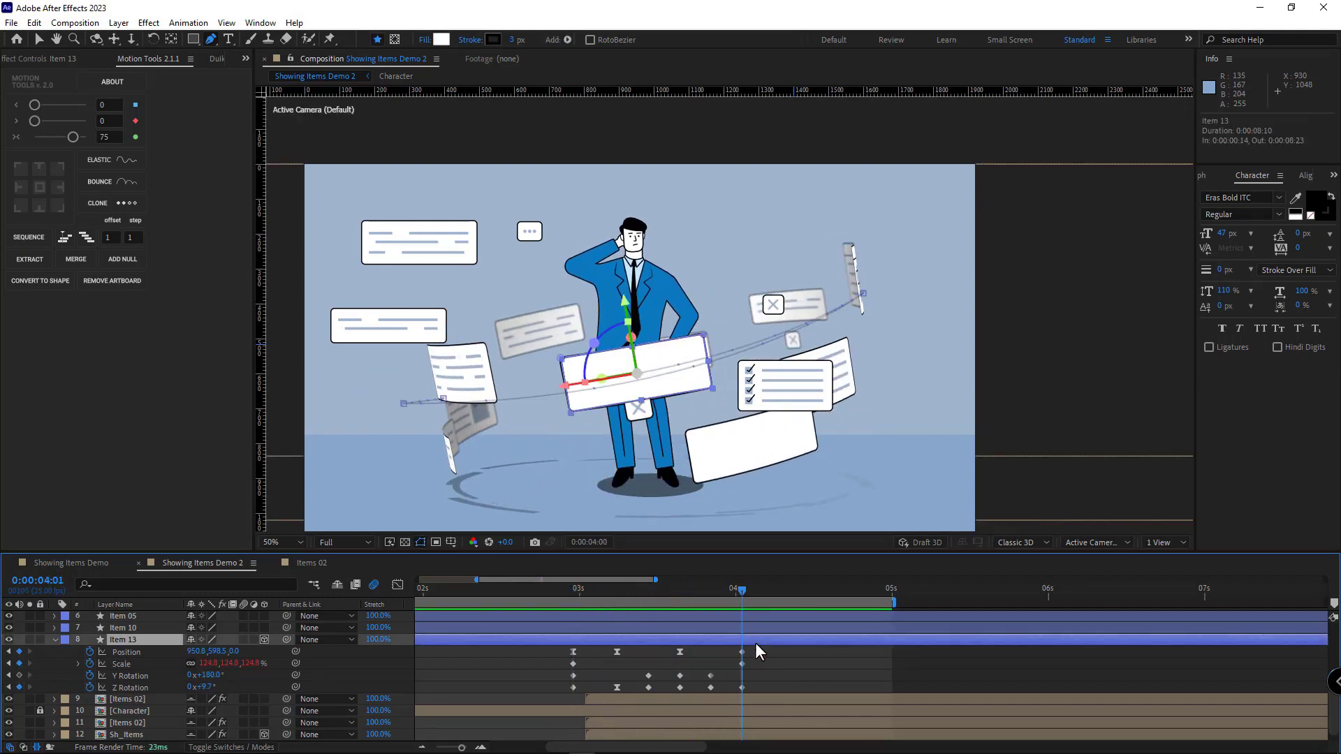
{"action": "key", "text": "Alt+]"}
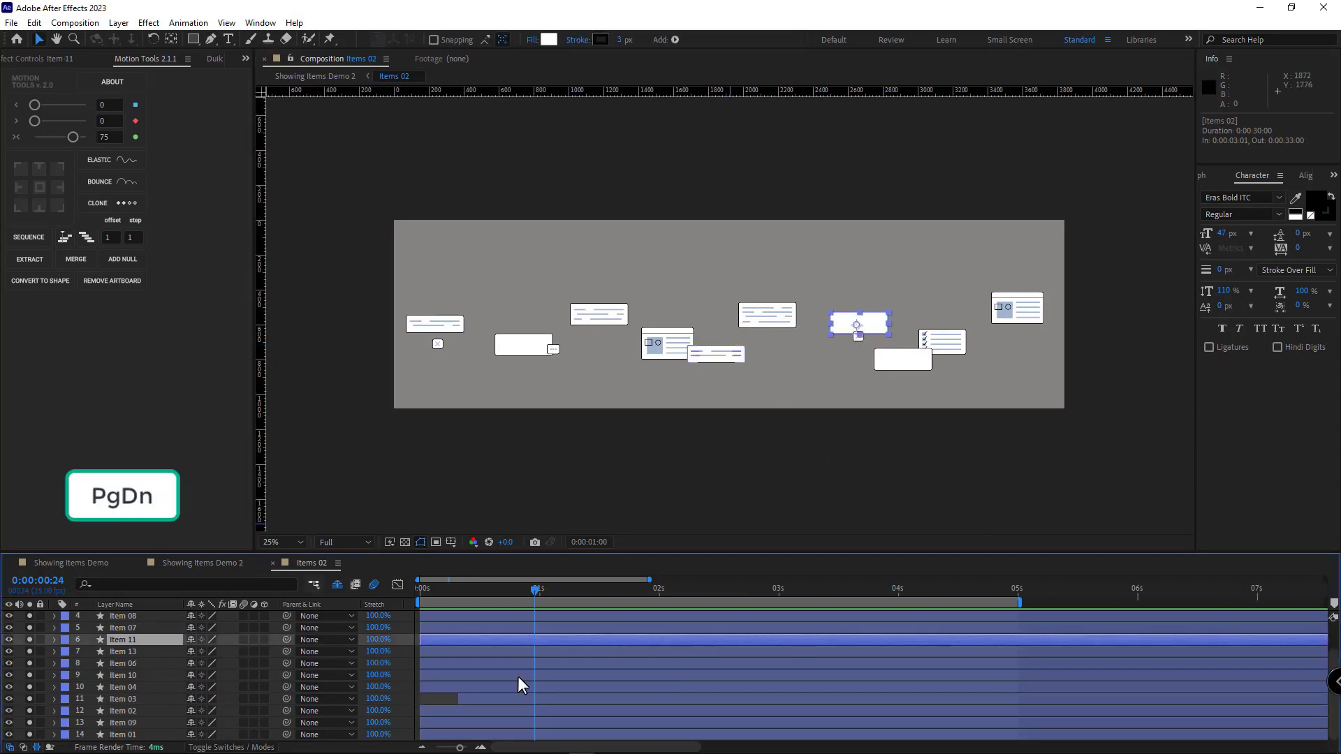
{"action": "key", "text": "alt+]"}
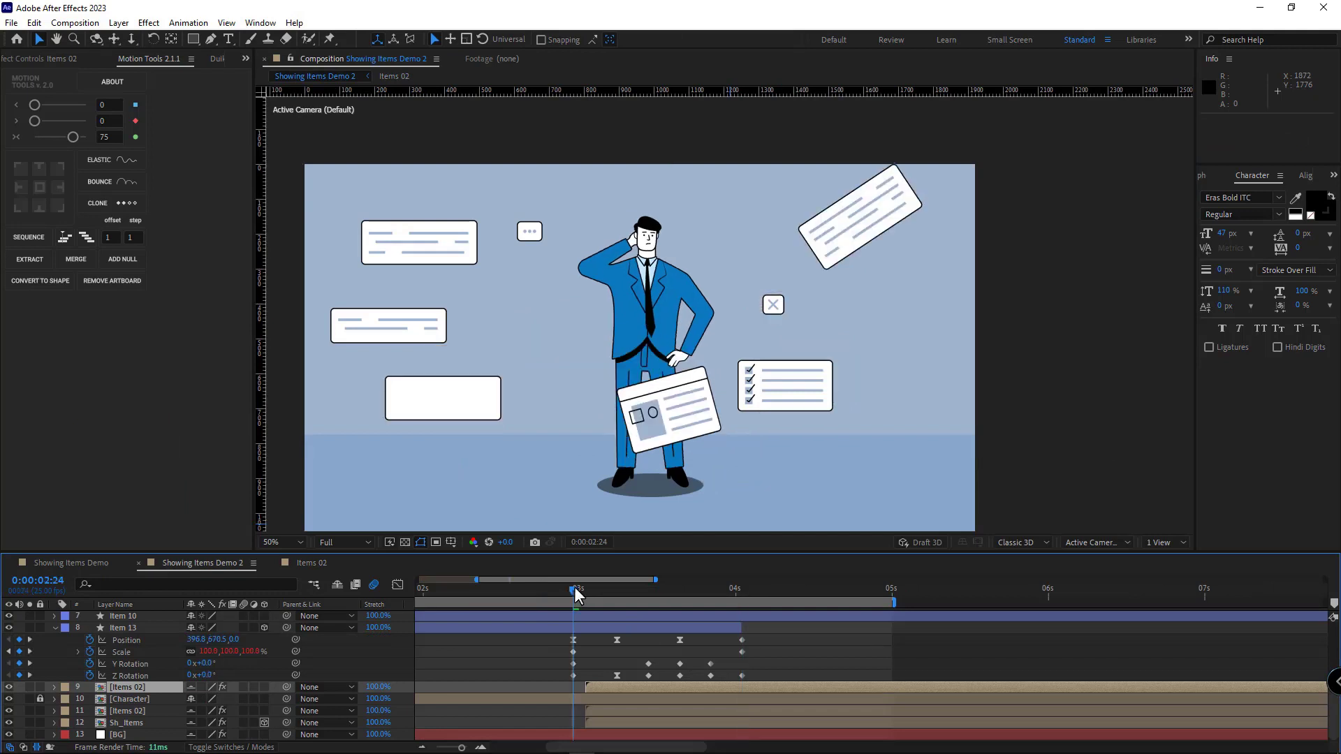
Step: Preview Item 13's fly-in, stop mid-flight, and switch to the Showing Items Demo composition
{"action": "key", "text": "space"}
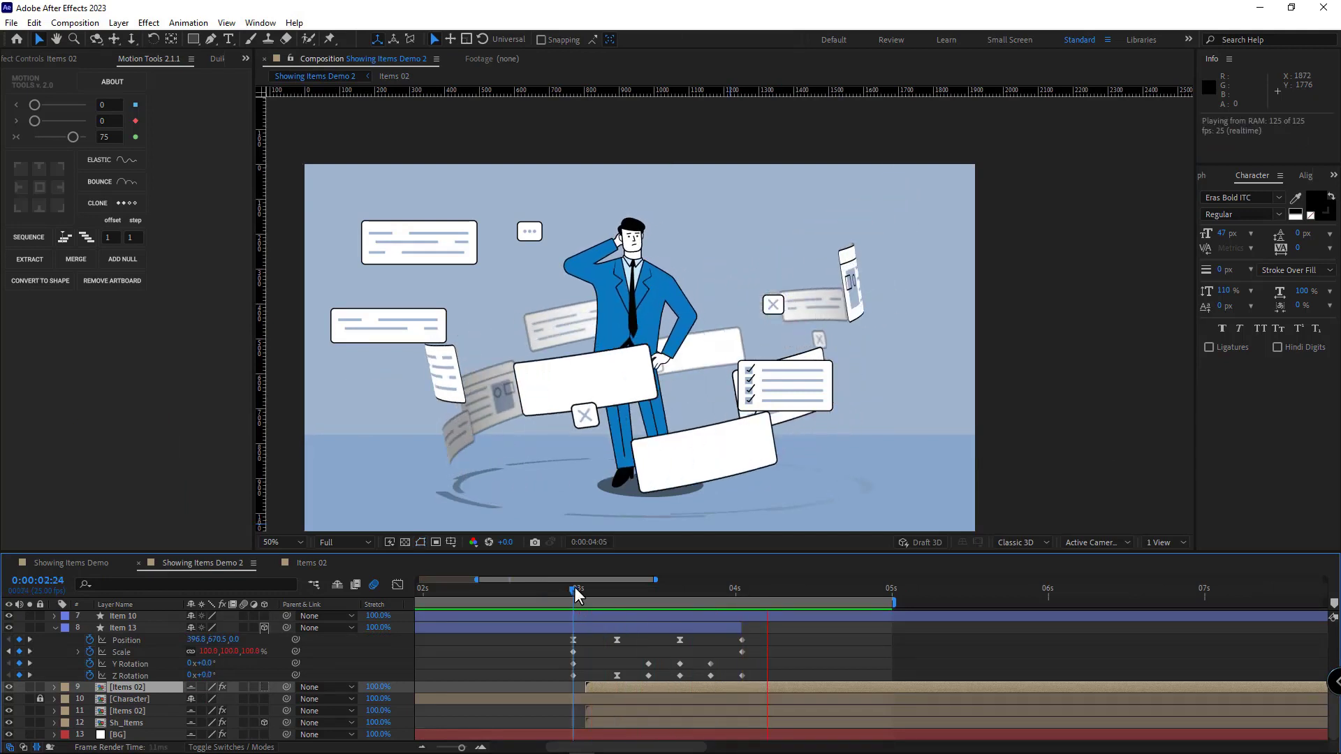
{"action": "left_click", "coordinate": [573, 589]}
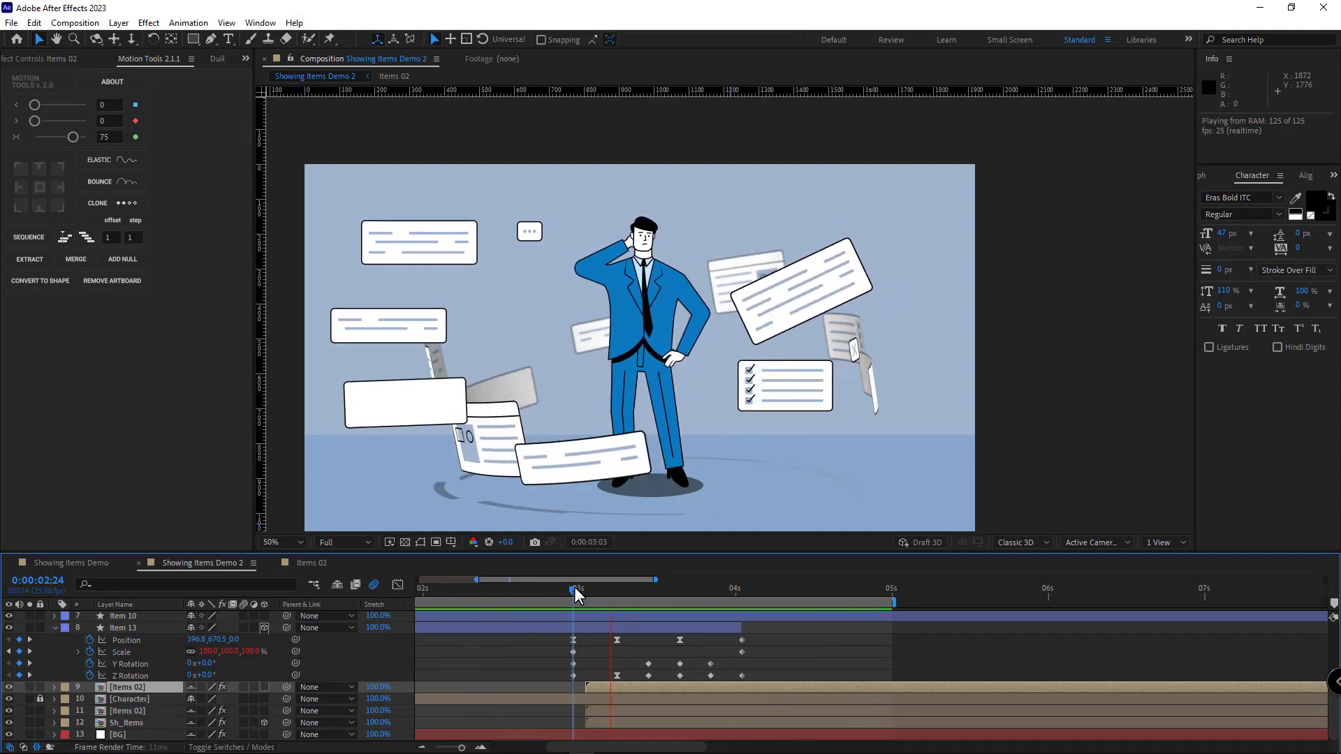
{"action": "left_click", "coordinate": [575, 588]}
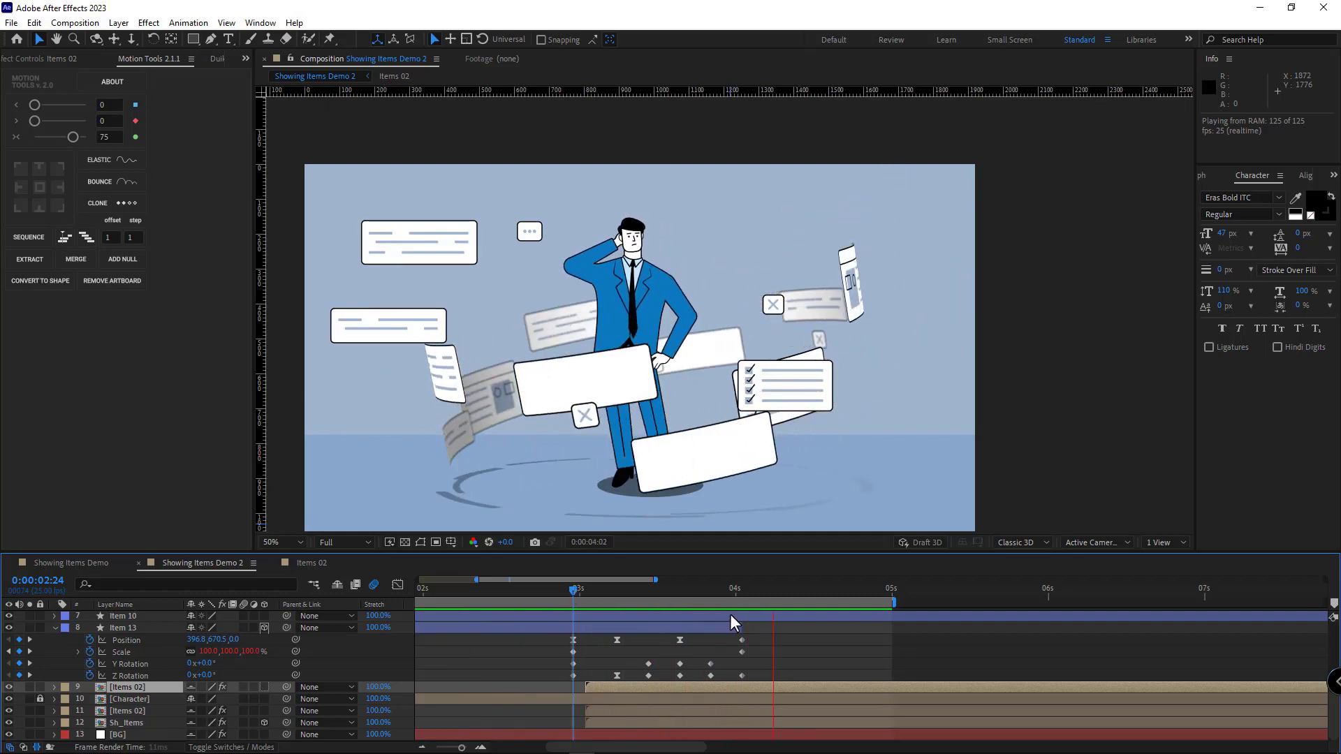
{"action": "left_click", "coordinate": [684, 588]}
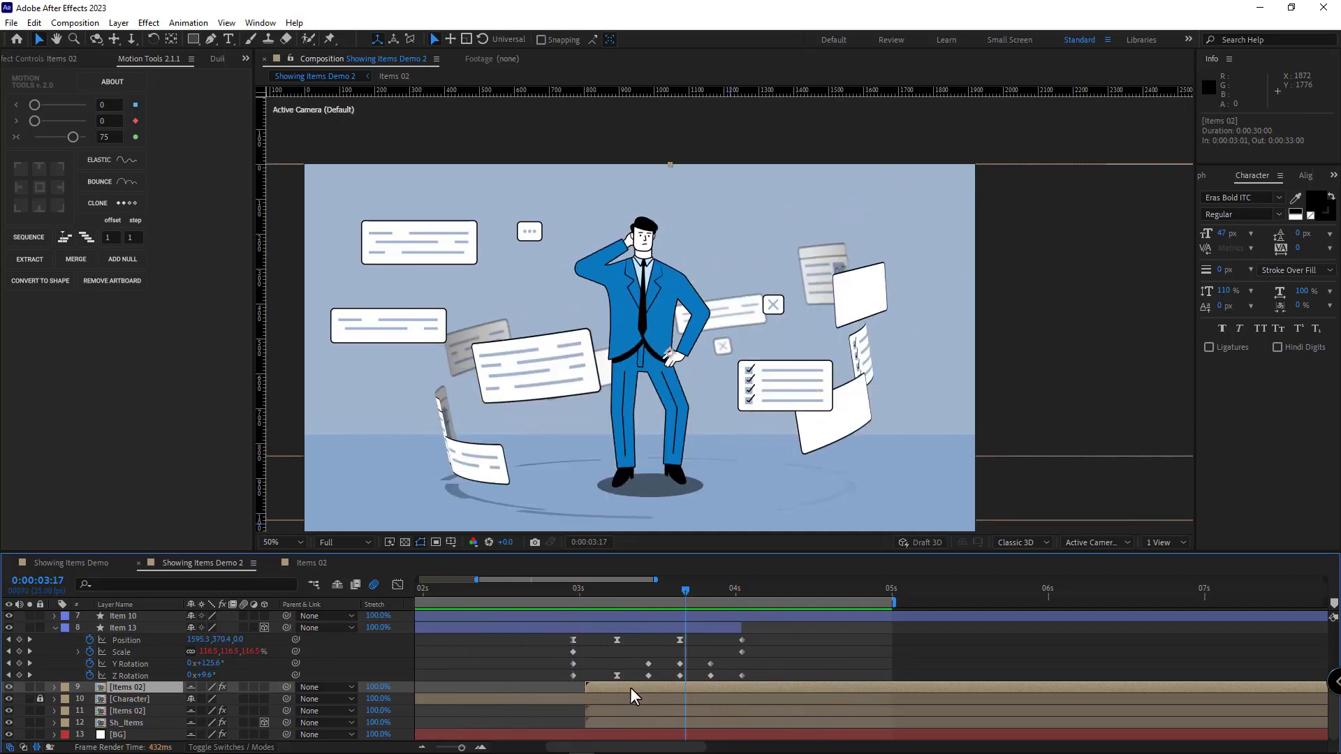
{"action": "left_click", "coordinate": [393, 76]}
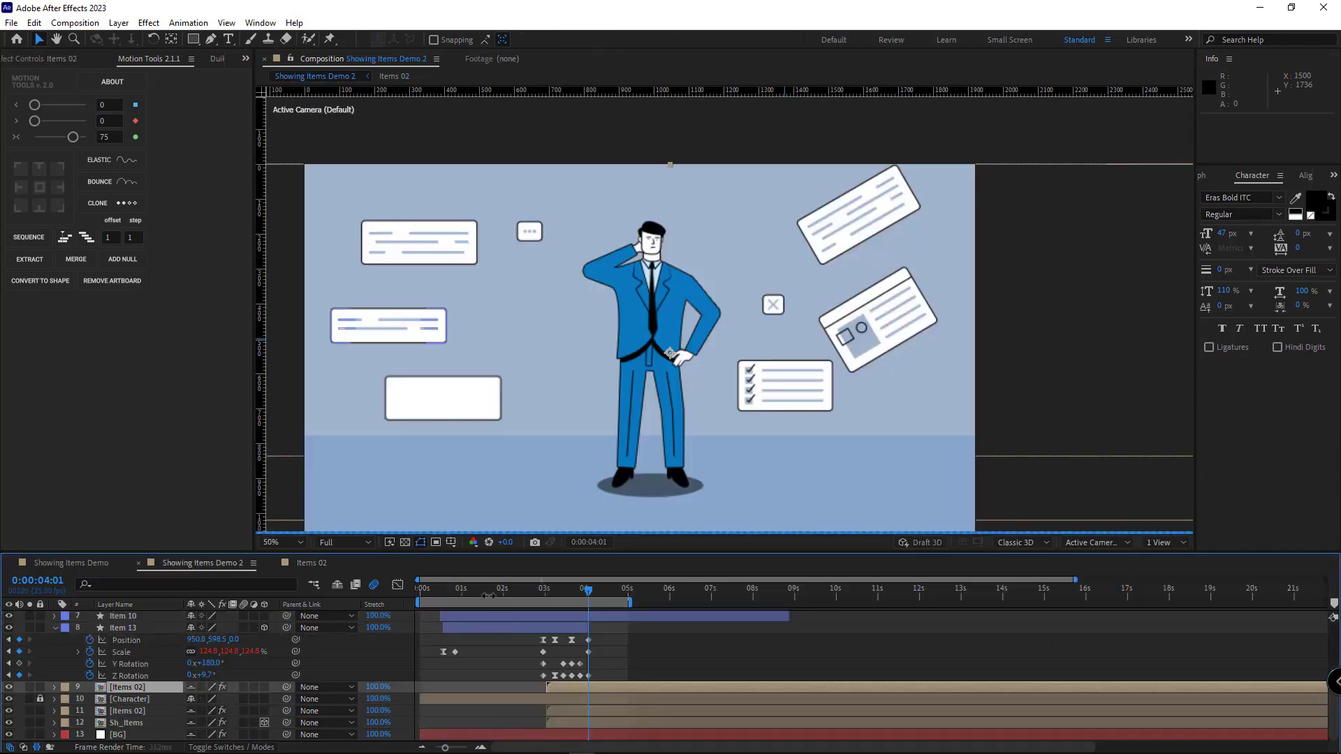
{"action": "key", "text": "space"}
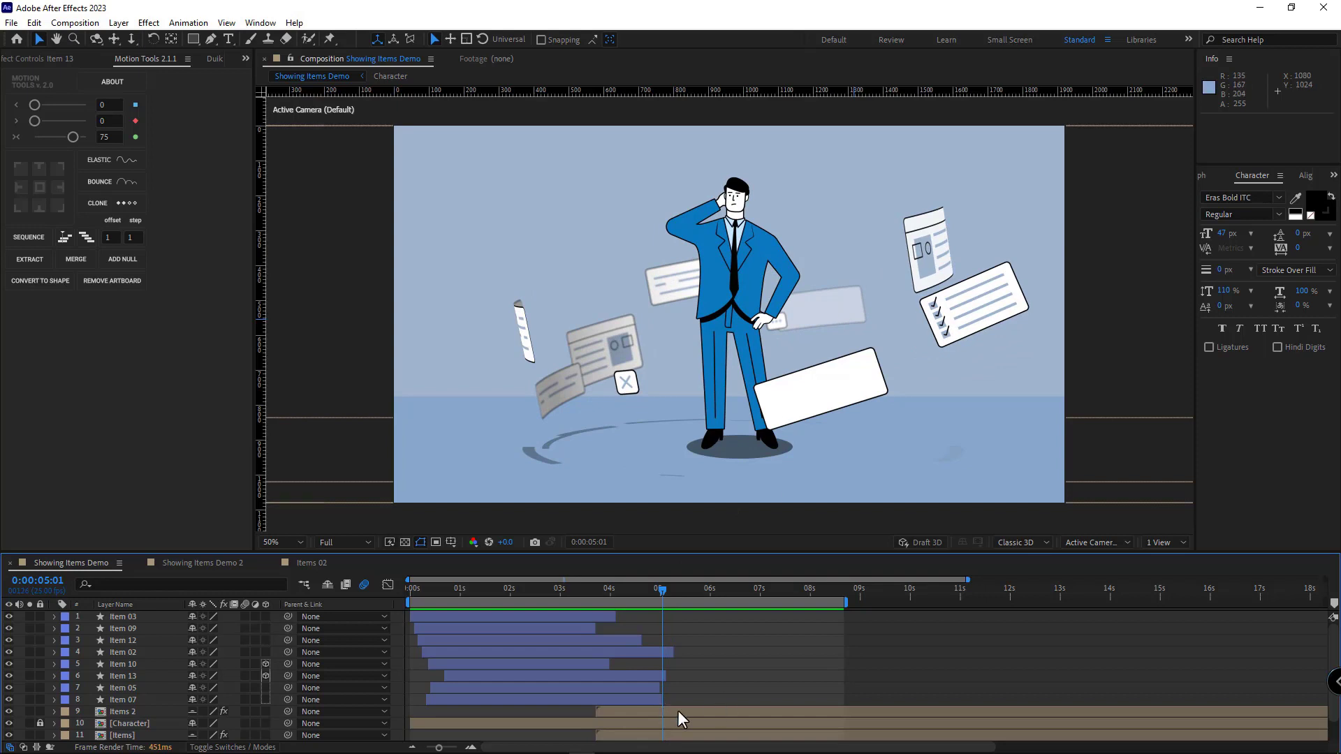
{"action": "mouse_move", "coordinate": [772, 333]}
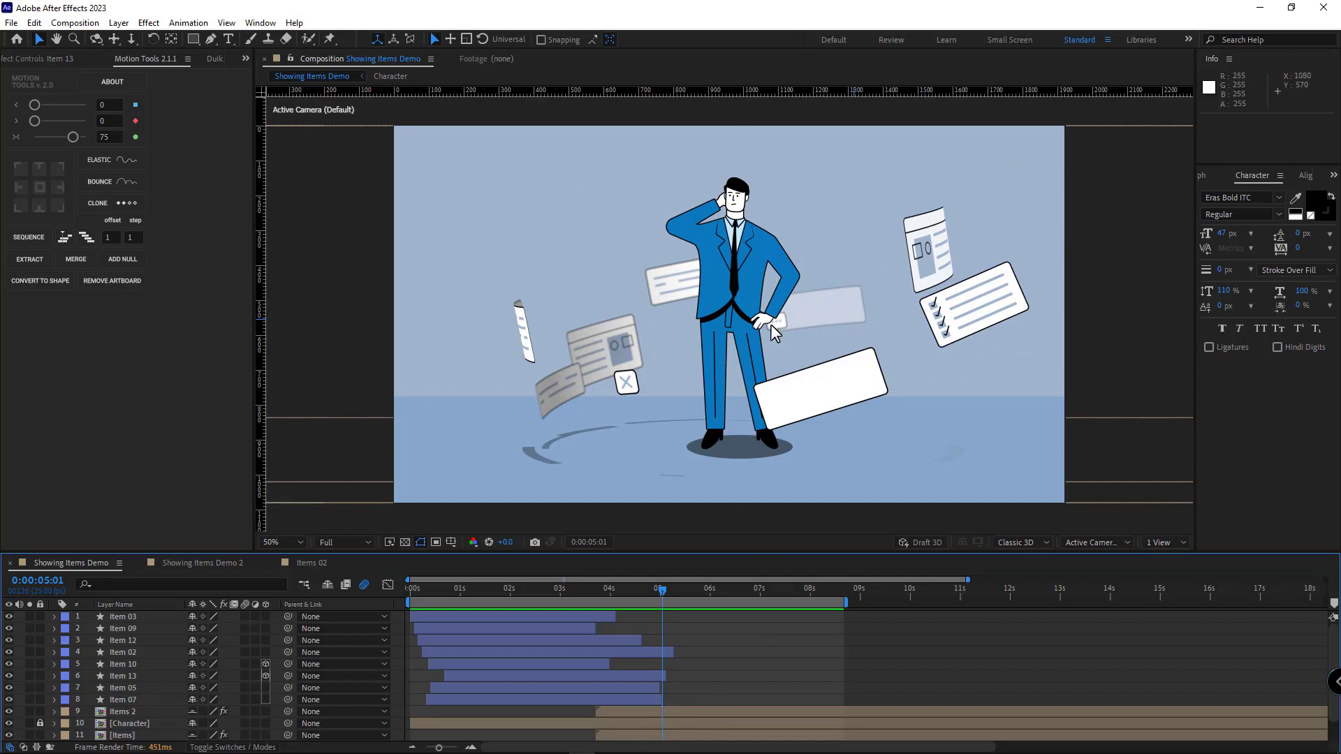
{"action": "mouse_move", "coordinate": [701, 511]}
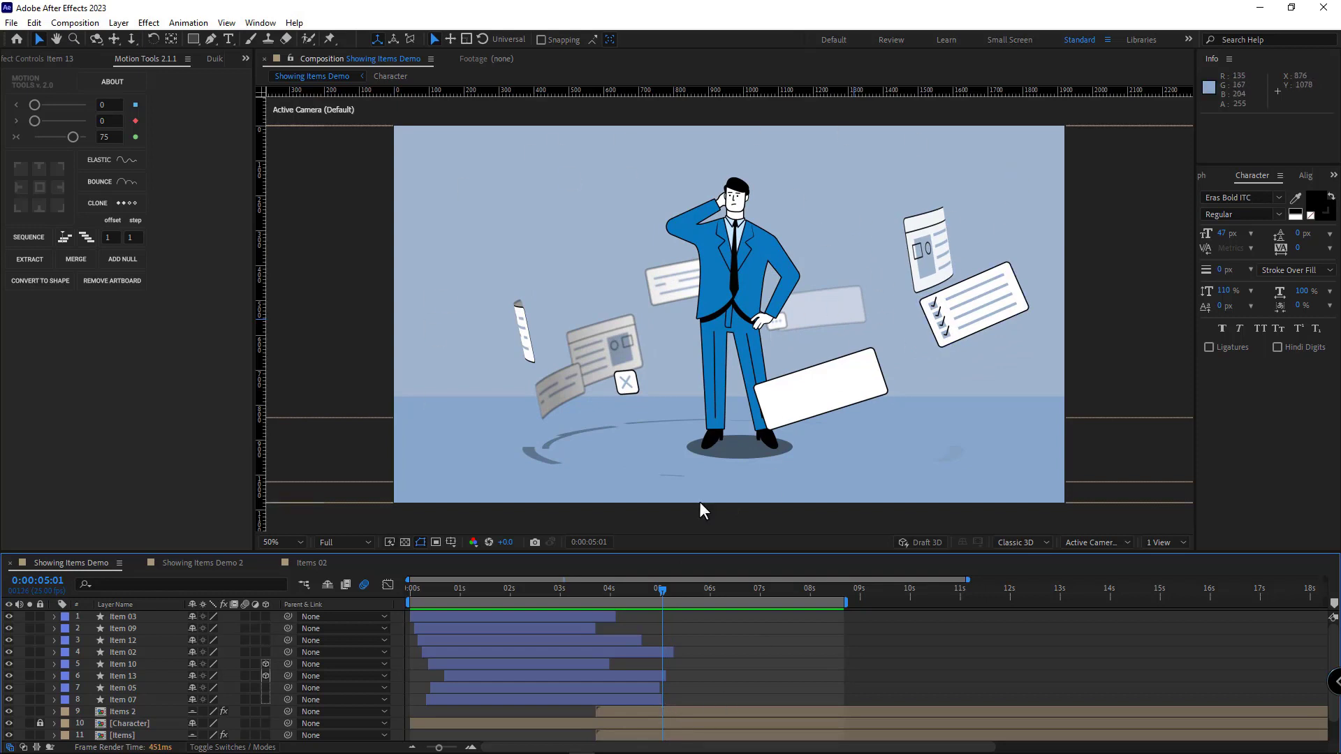
{"action": "mouse_move", "coordinate": [682, 588]}
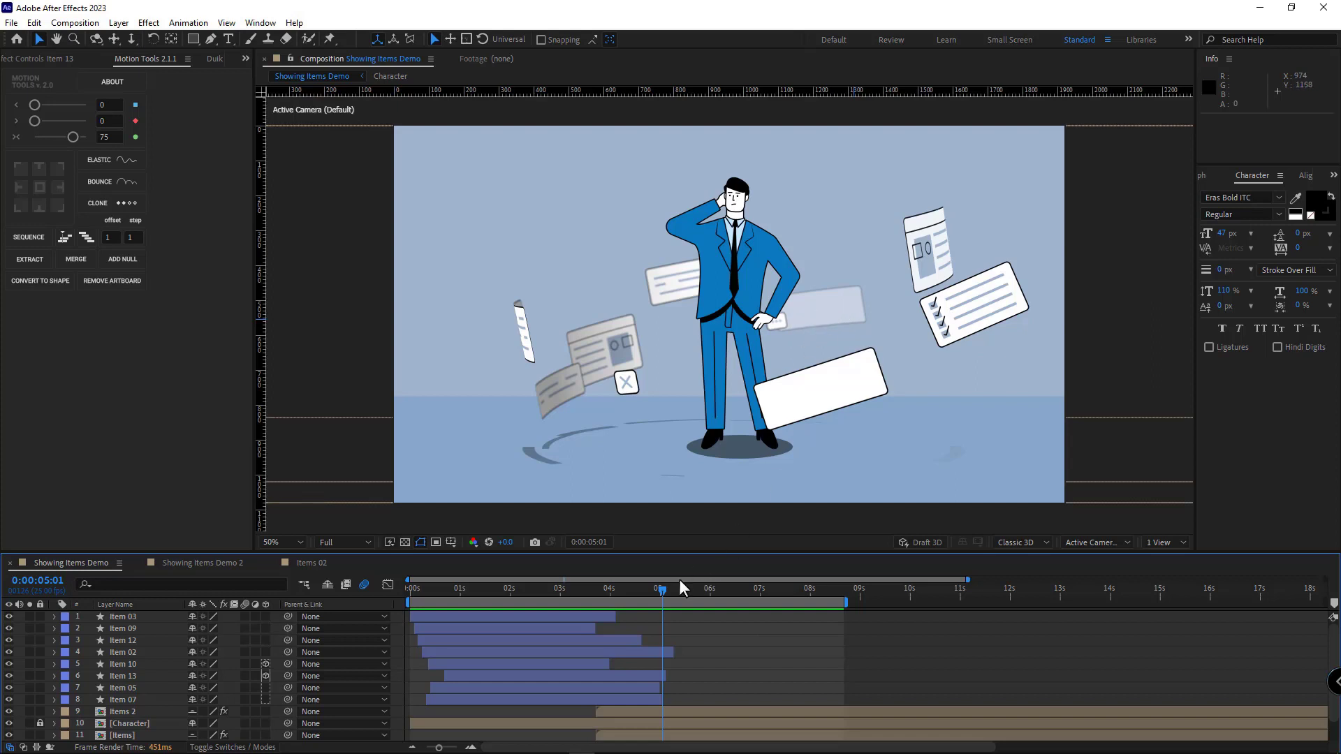
{"action": "mouse_move", "coordinate": [572, 400]}
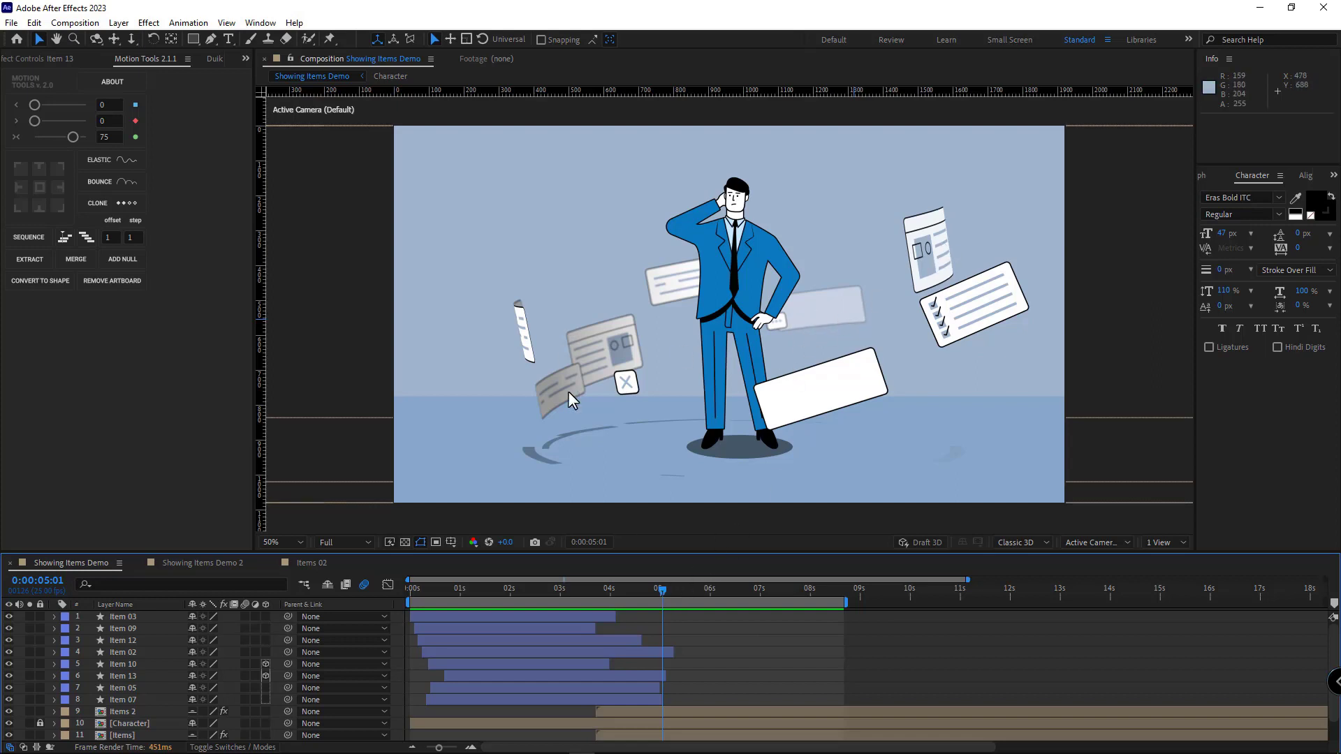
{"action": "left_click", "coordinate": [659, 588]}
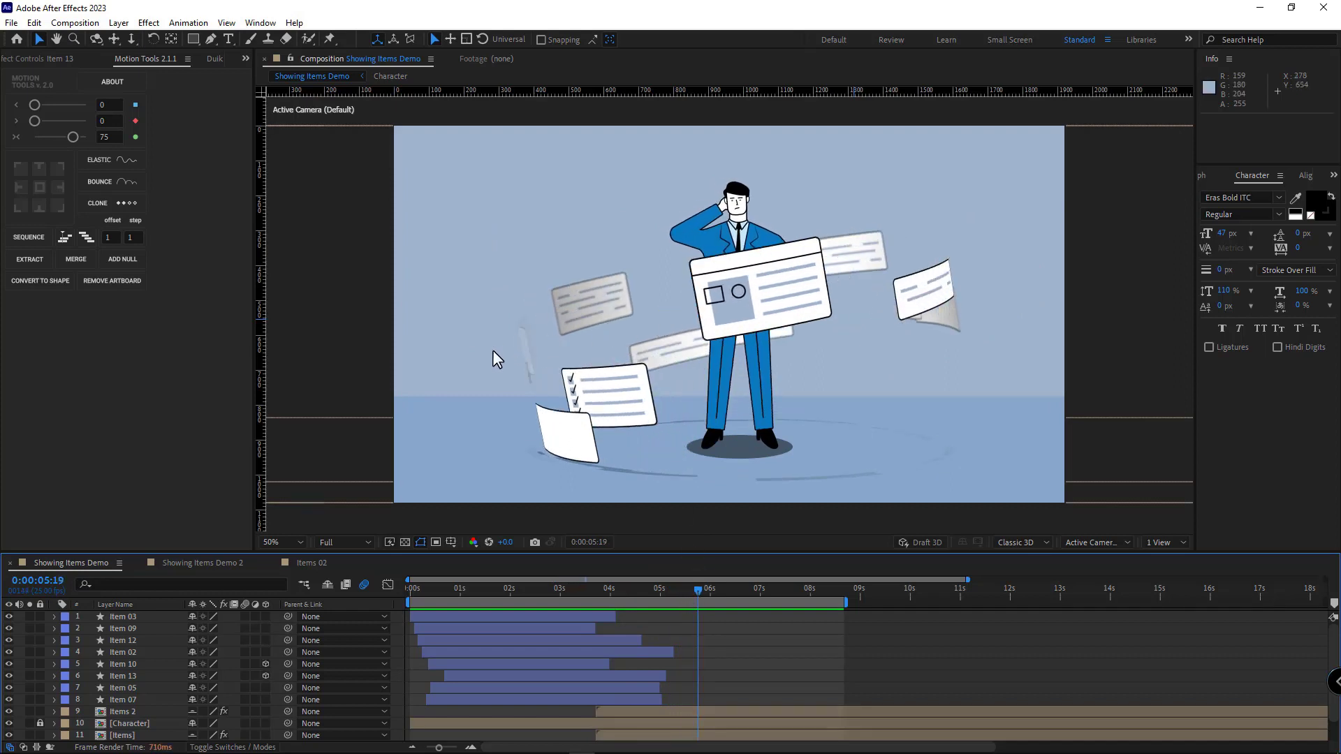
{"action": "left_click", "coordinate": [701, 596]}
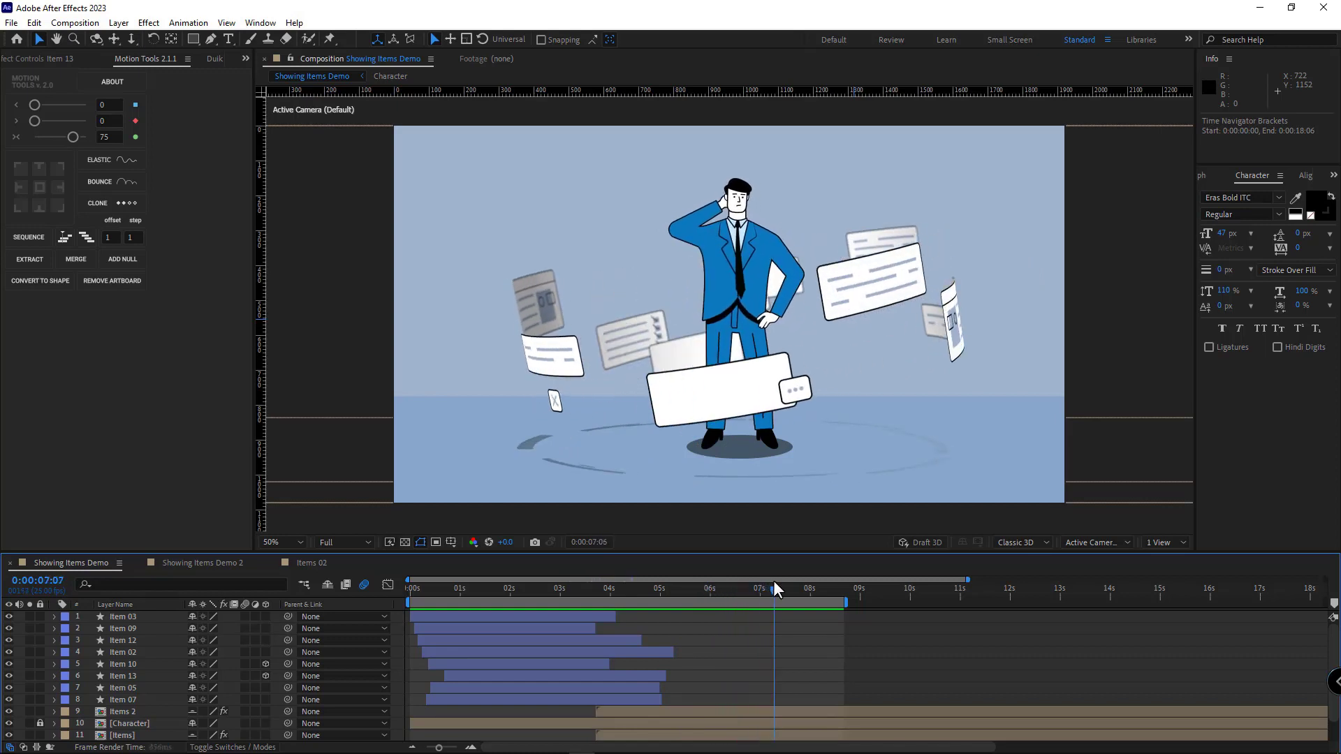
{"action": "left_click", "coordinate": [612, 588]}
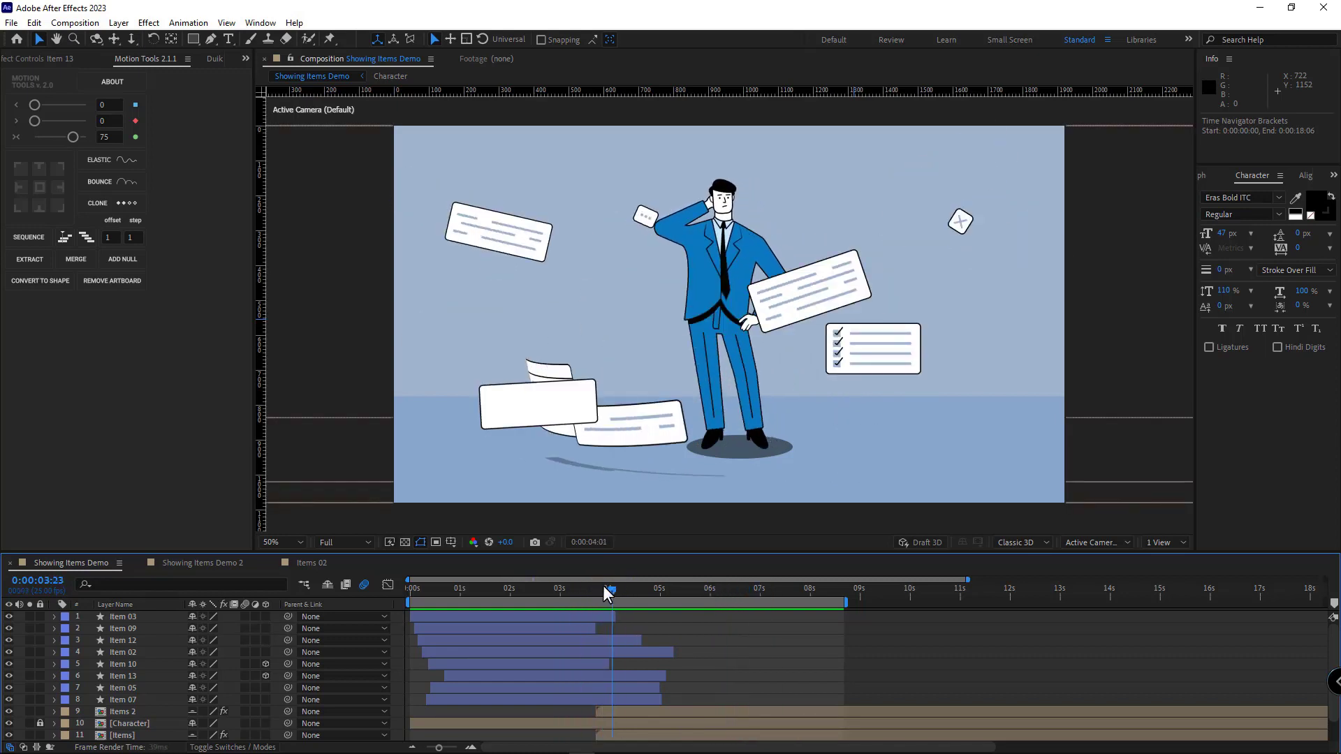
{"action": "left_click", "coordinate": [603, 588]}
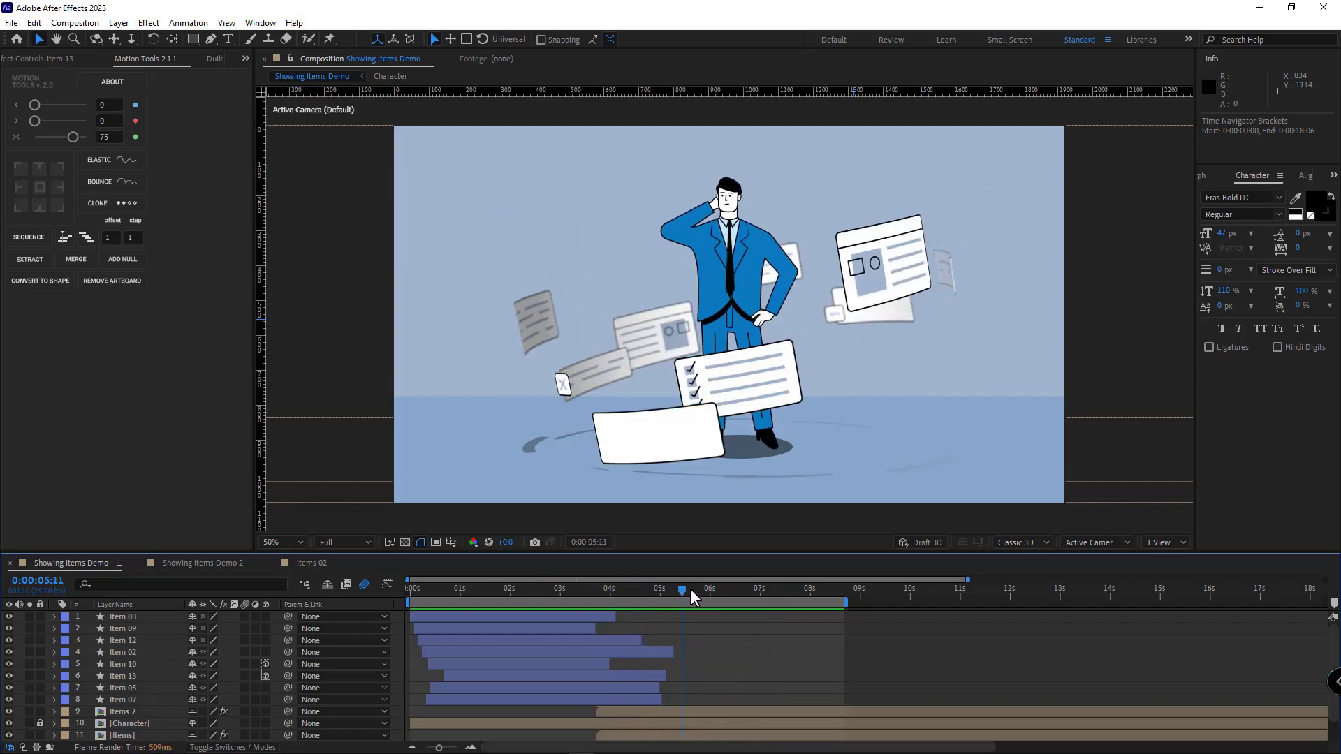
{"action": "left_click", "coordinate": [732, 590]}
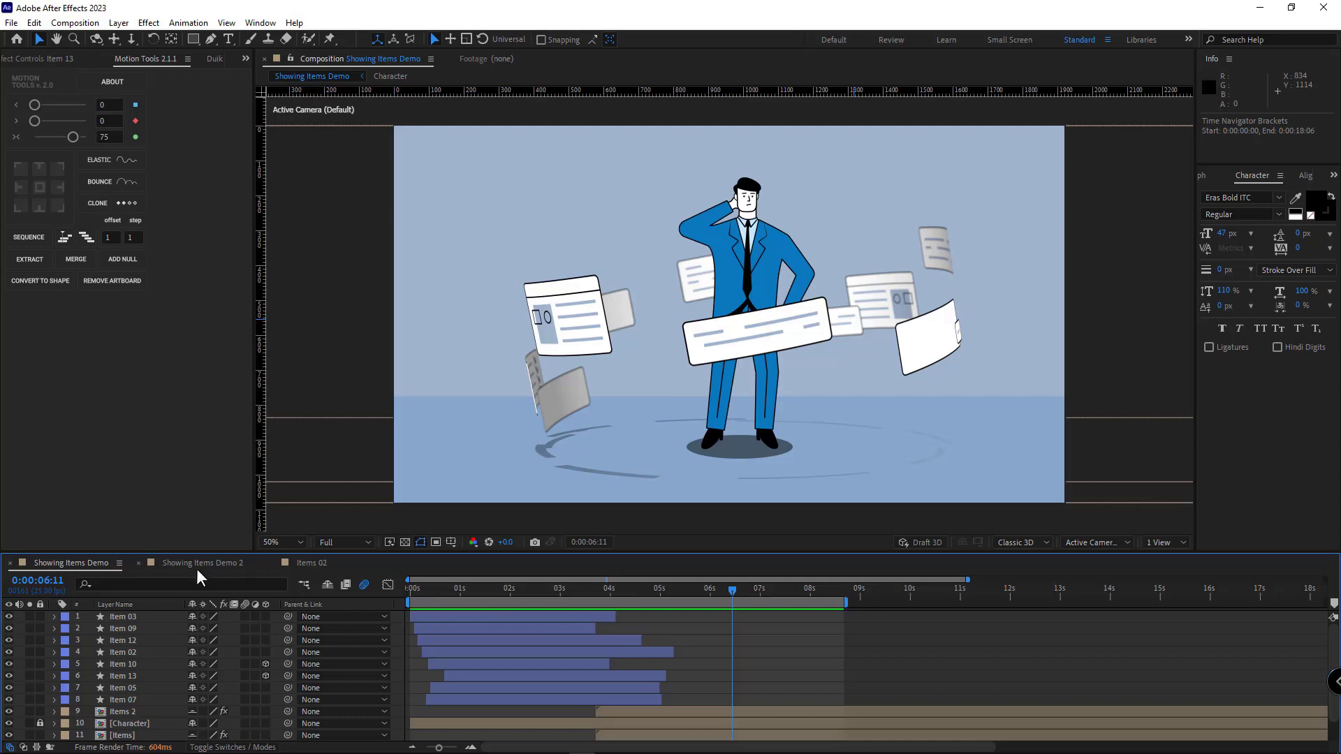
{"action": "left_click", "coordinate": [758, 590]}
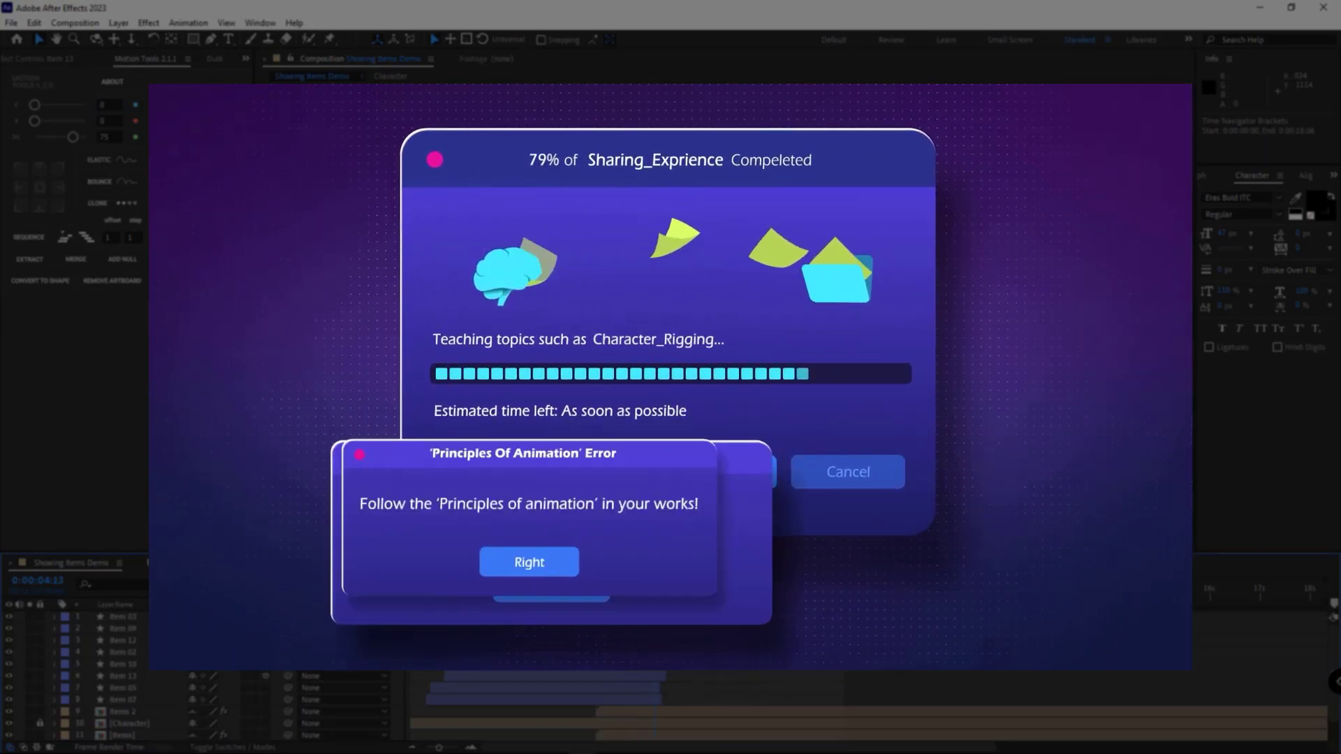
{"action": "left_click", "coordinate": [528, 562]}
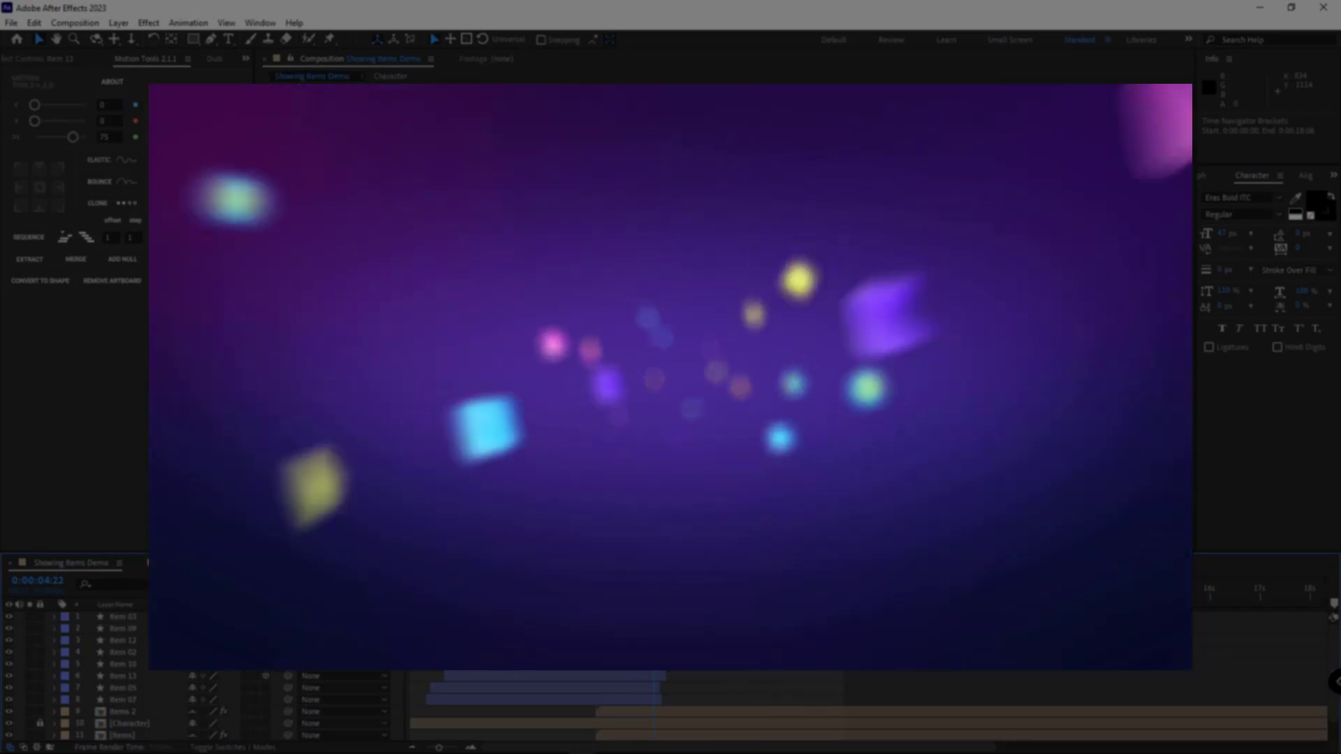